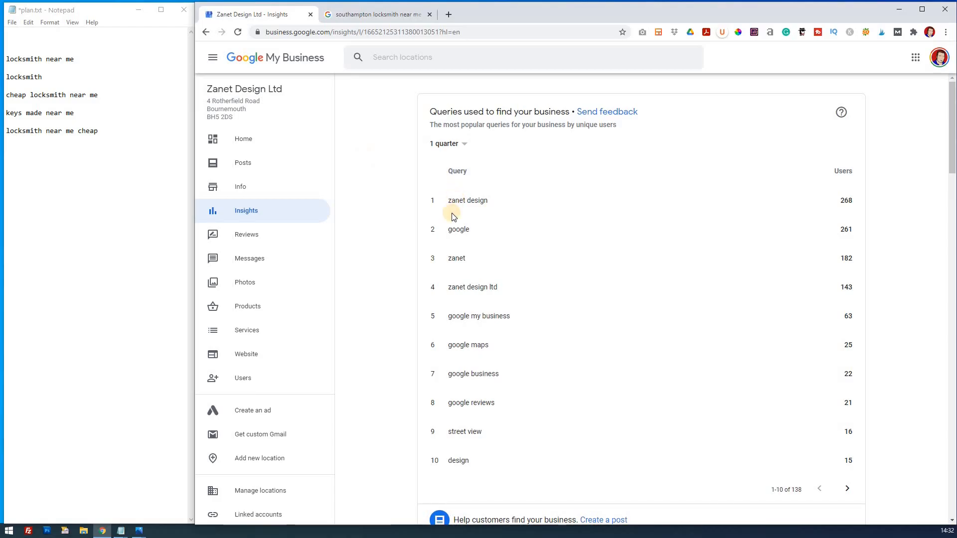
mouse_move(502, 303)
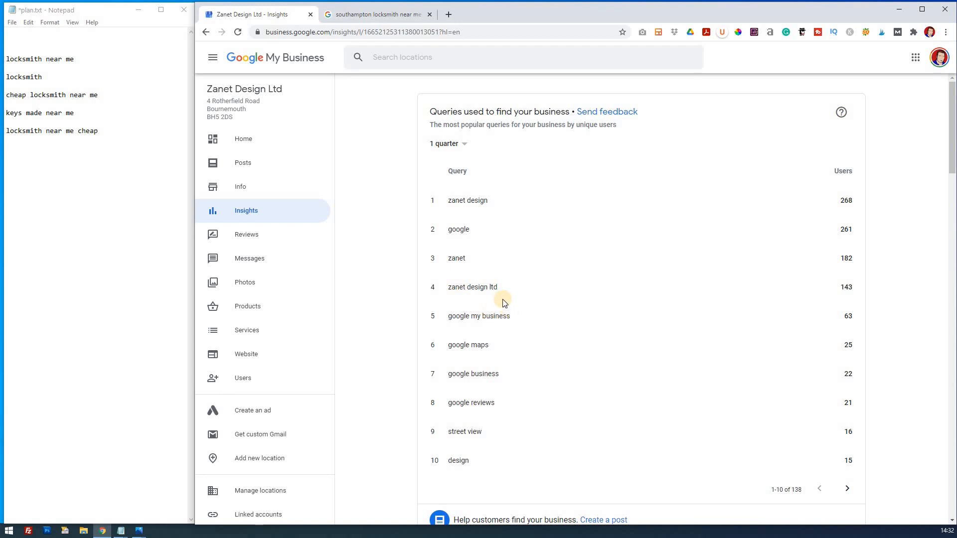
mouse_move(429, 250)
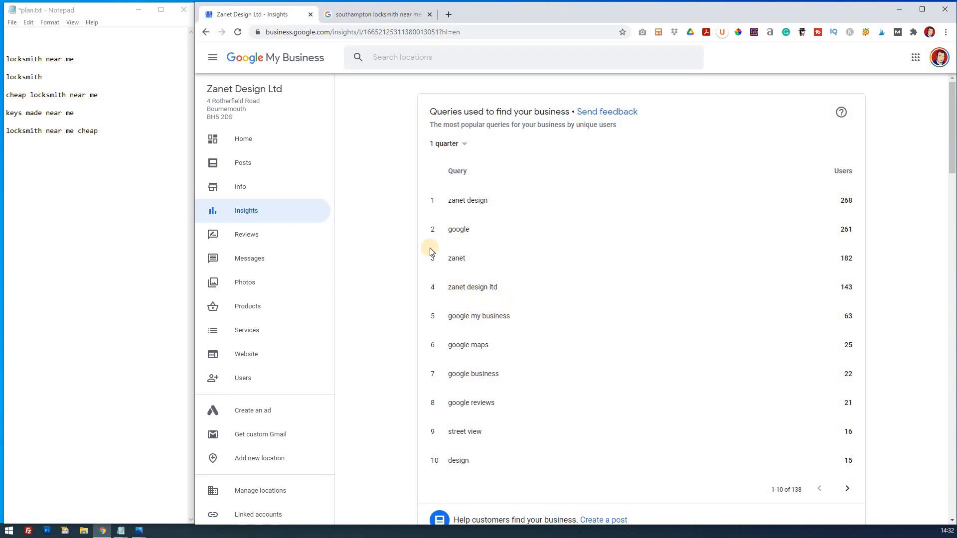
mouse_move(498, 312)
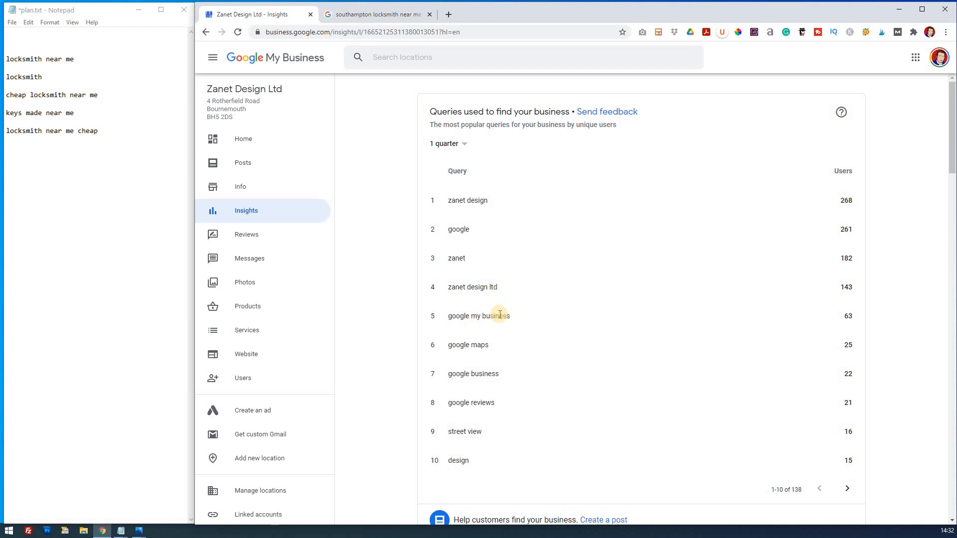
mouse_move(479, 199)
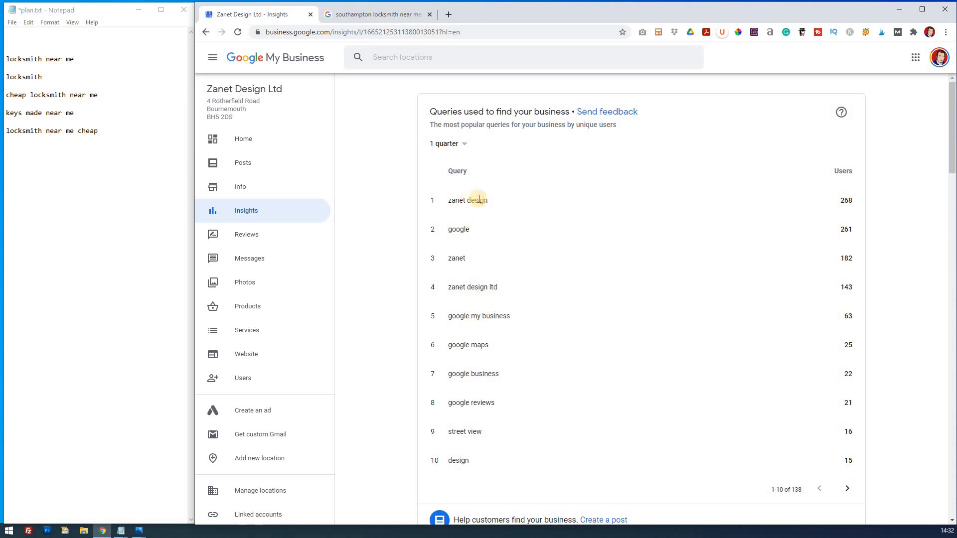
mouse_move(467, 316)
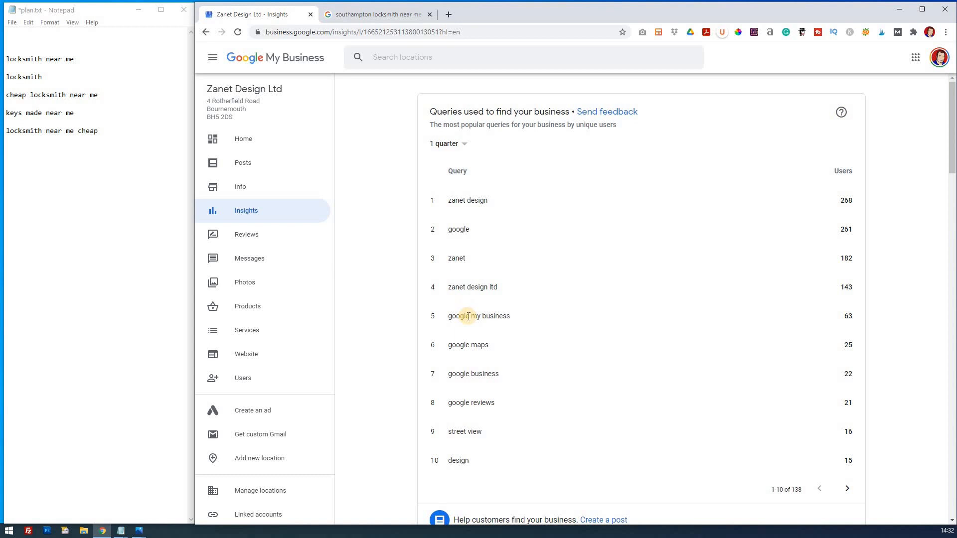
mouse_move(491, 319)
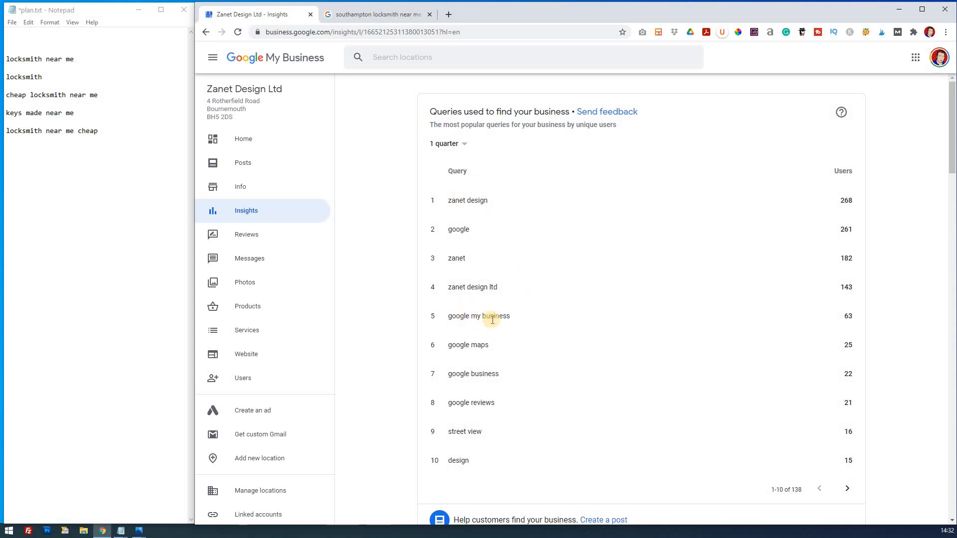
mouse_move(121, 196)
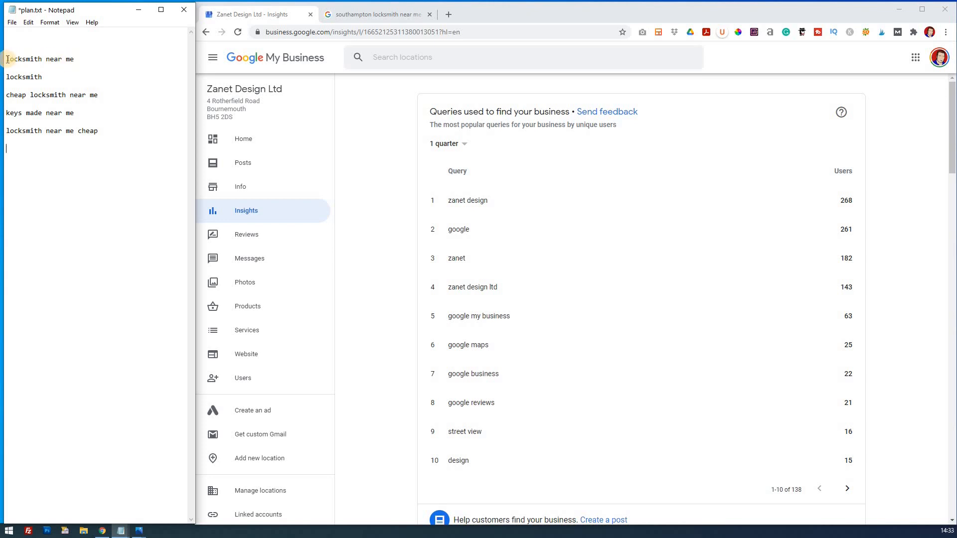
- Add 'Southampton' as a new top line above the five locksmith search phrases in plan.txt
click(116, 11)
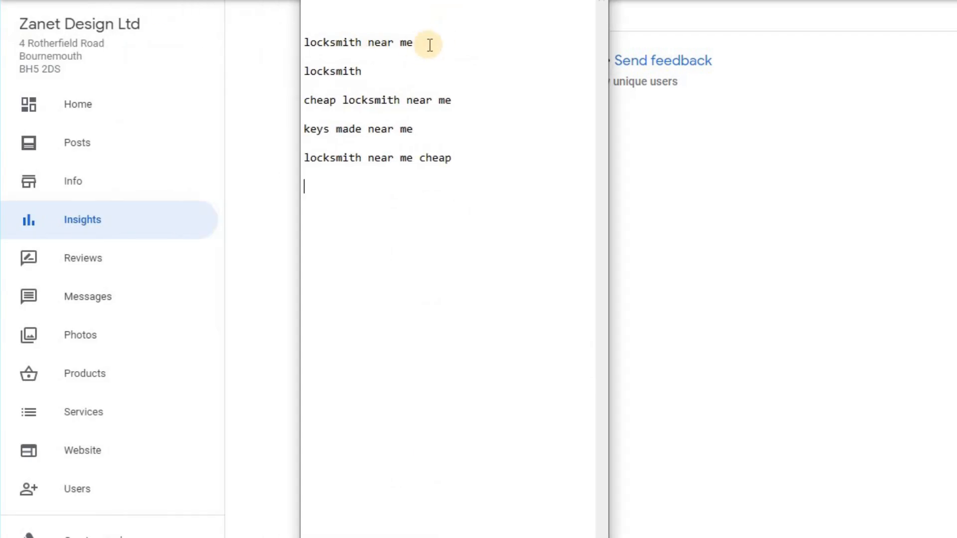
mouse_move(460, 101)
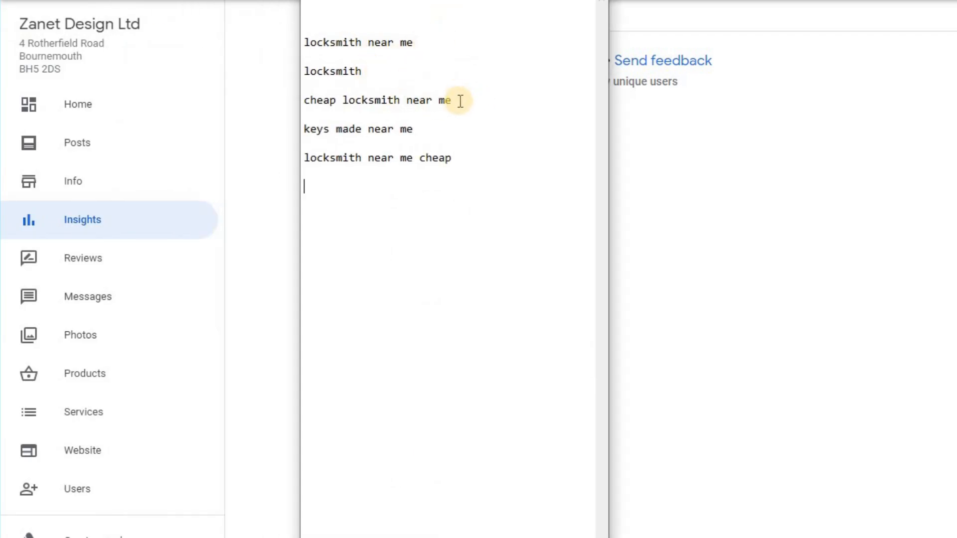
mouse_move(403, 158)
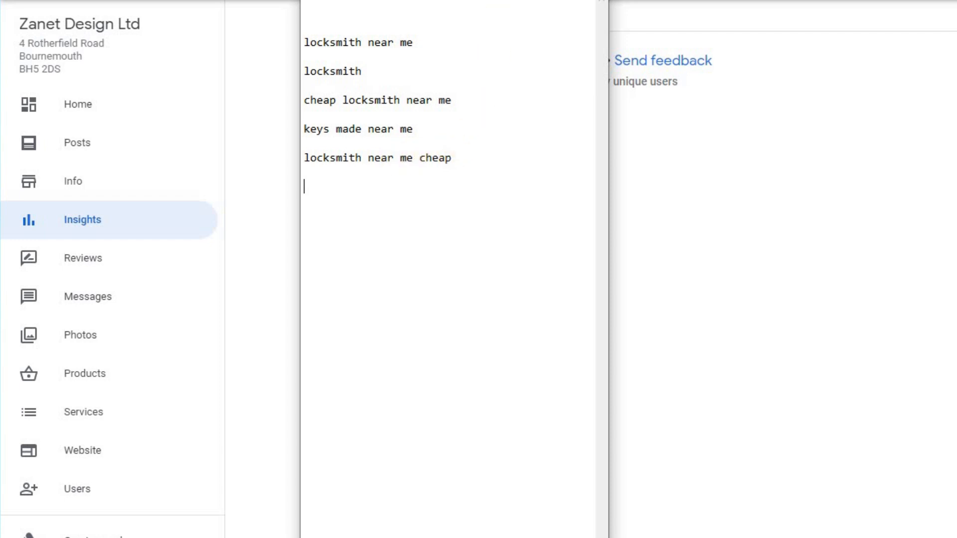
text(Sou)
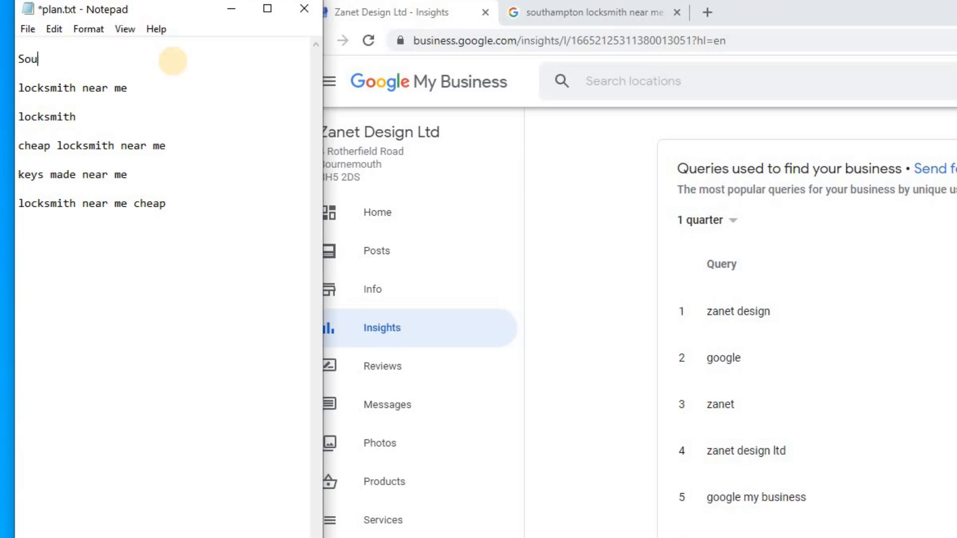
text(thamp)
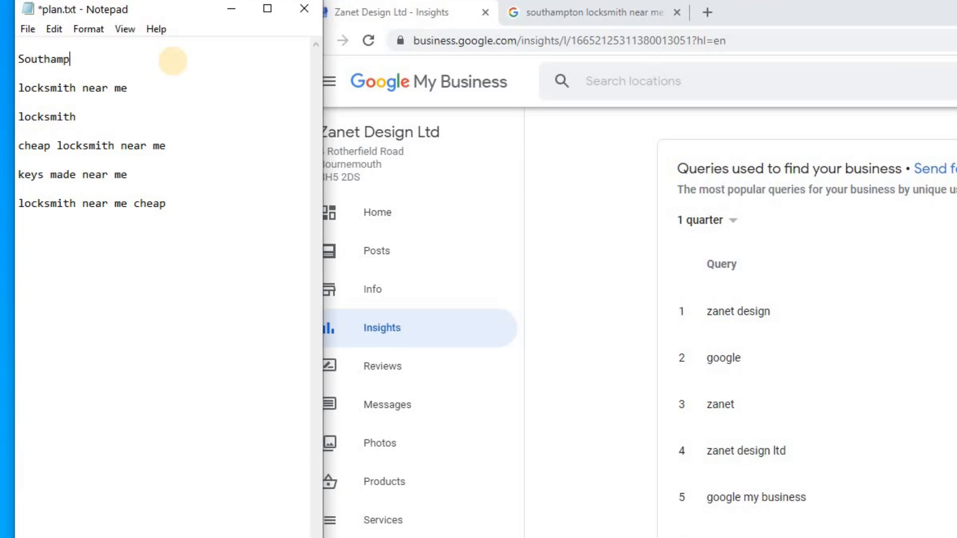
text(ton)
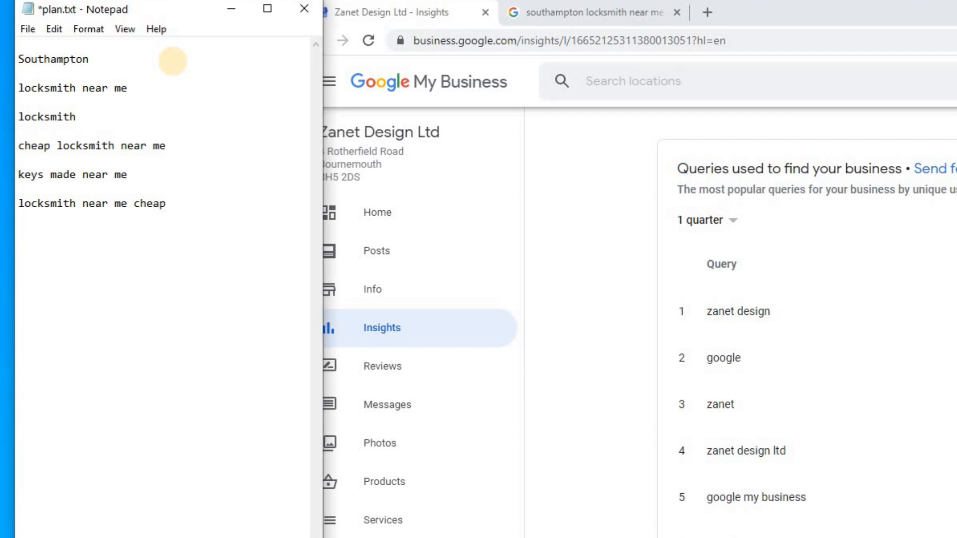
click(89, 59)
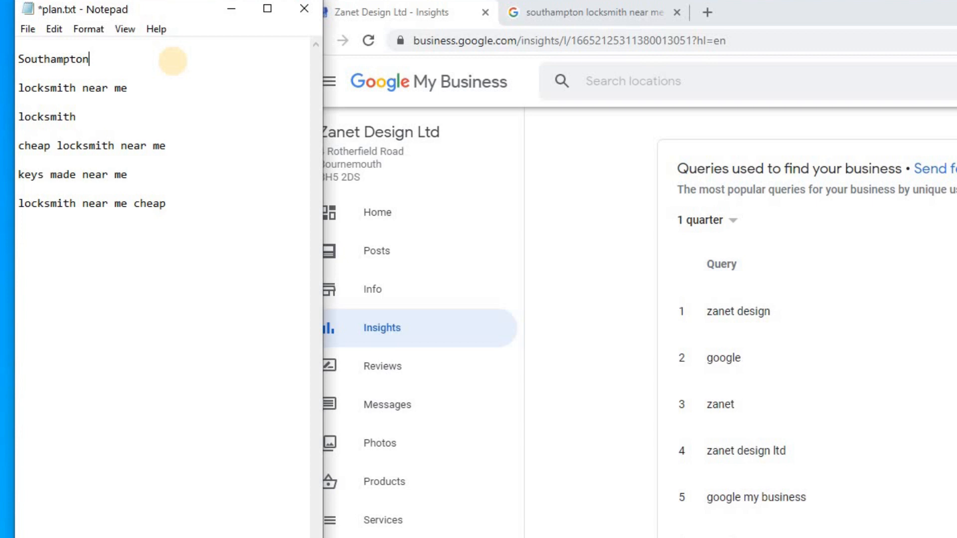
mouse_move(186, 47)
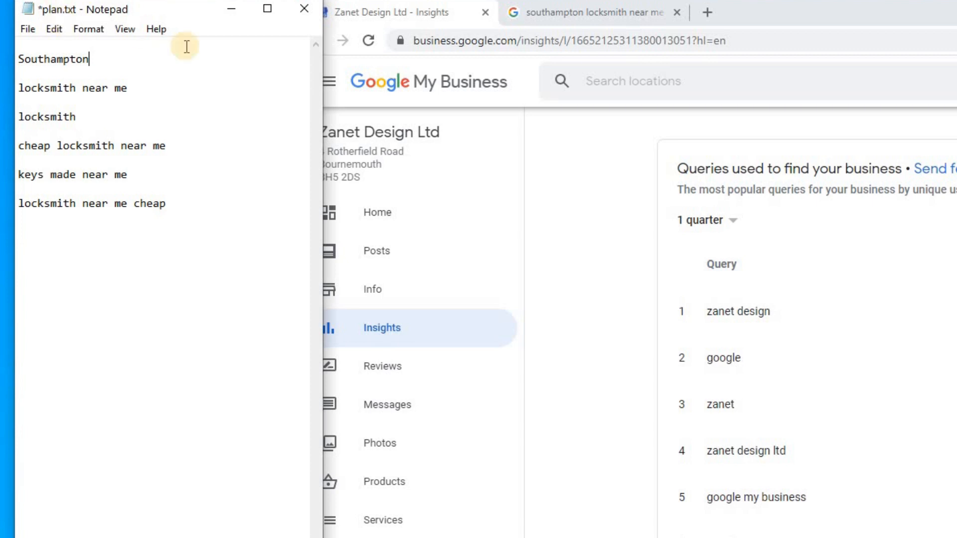
mouse_move(112, 61)
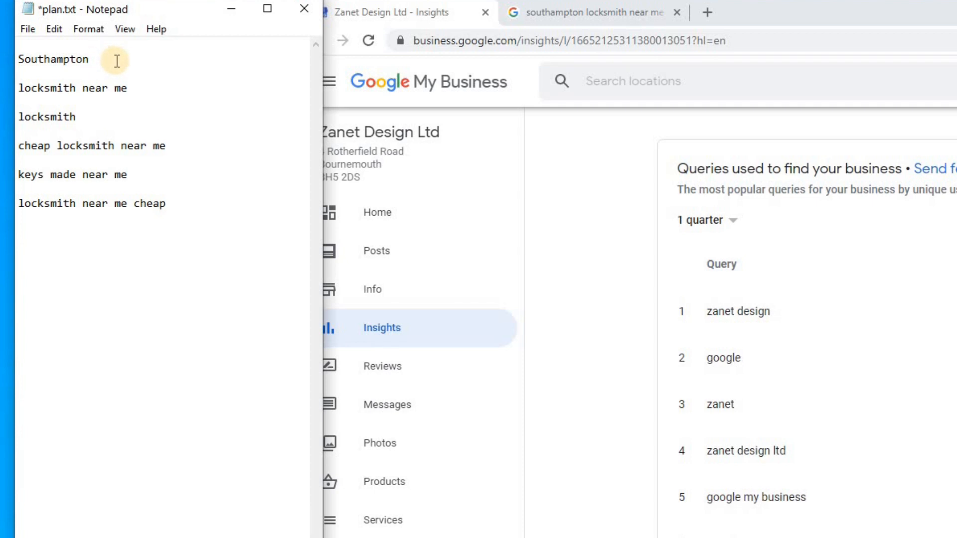
mouse_move(547, 31)
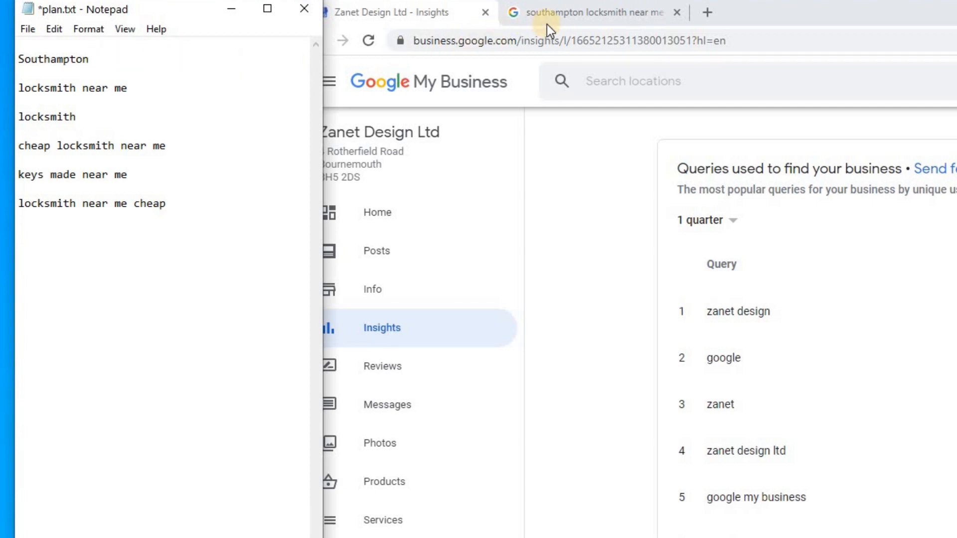
- Prefix each of the five locksmith keyword lines with 'Southampton', replacing the separate city line
click(585, 12)
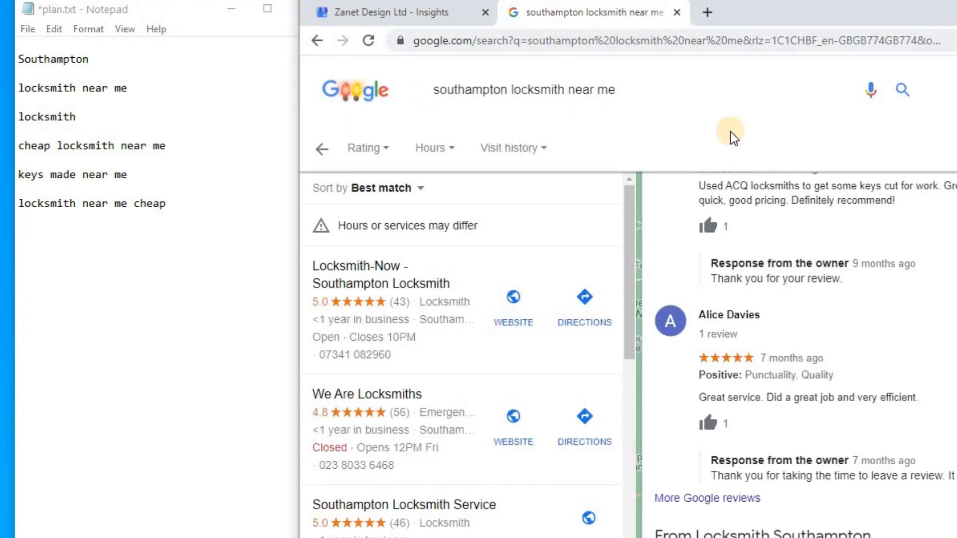
mouse_move(362, 93)
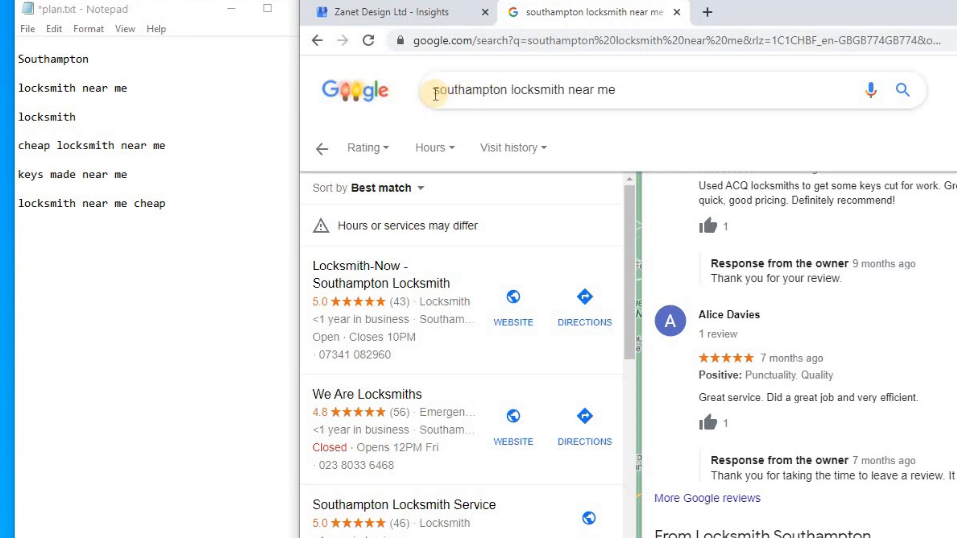
mouse_move(103, 88)
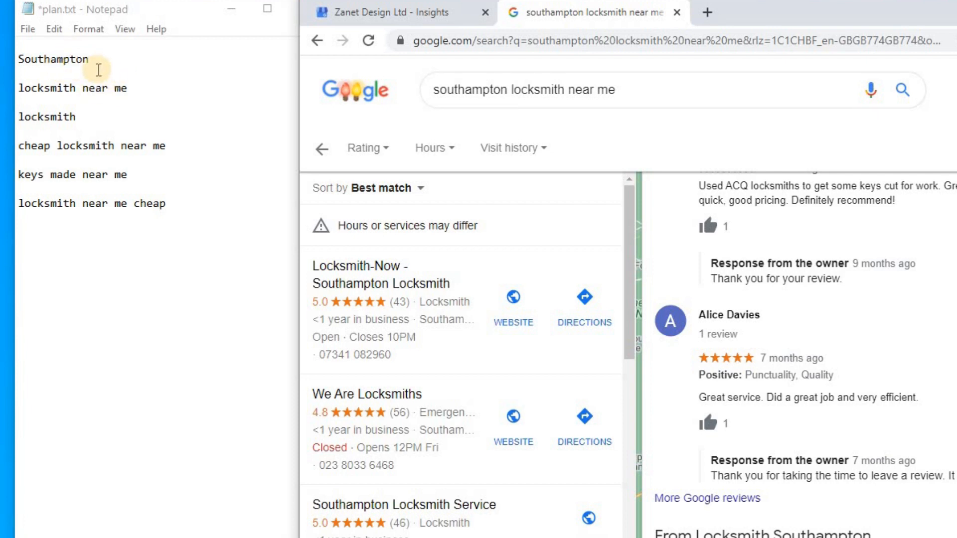
double_click(53, 59)
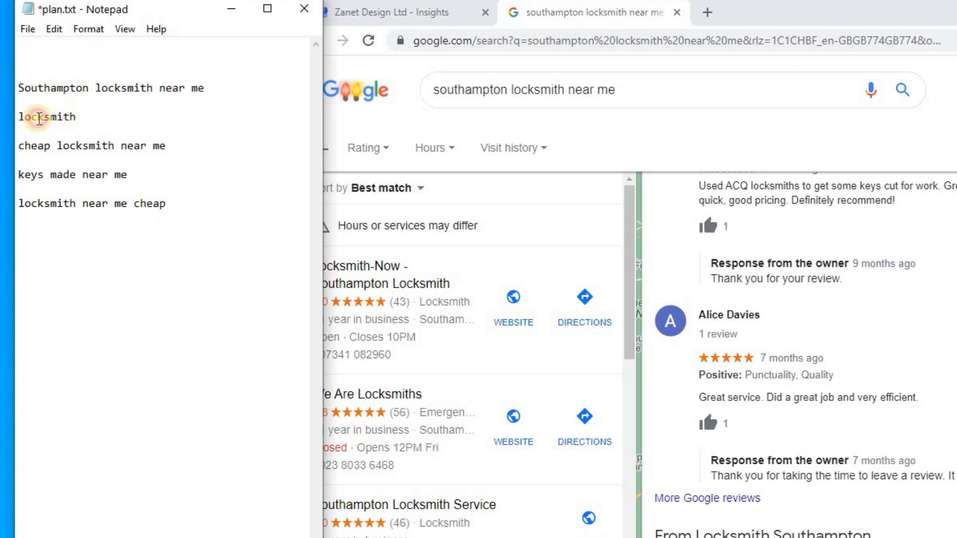
text(Southampton locksmith)
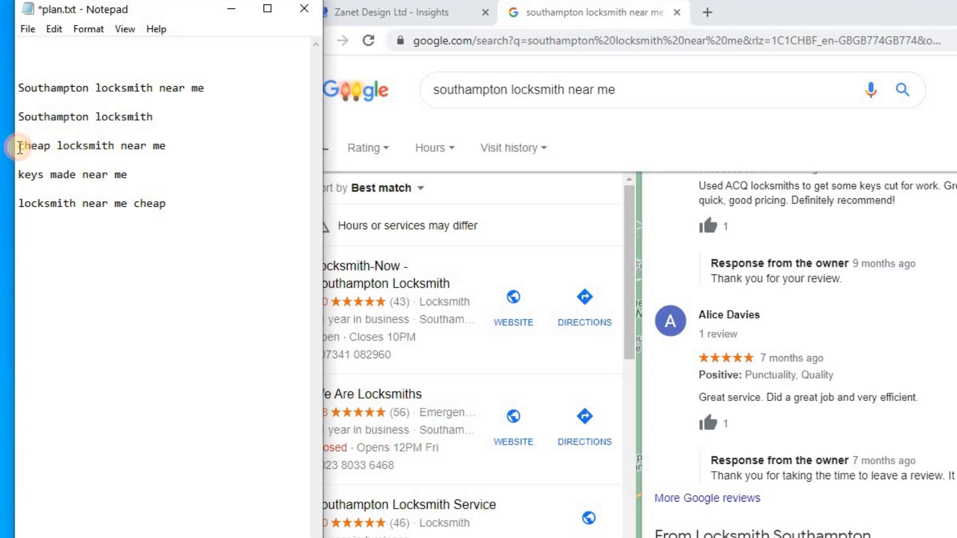
text(Southampton)
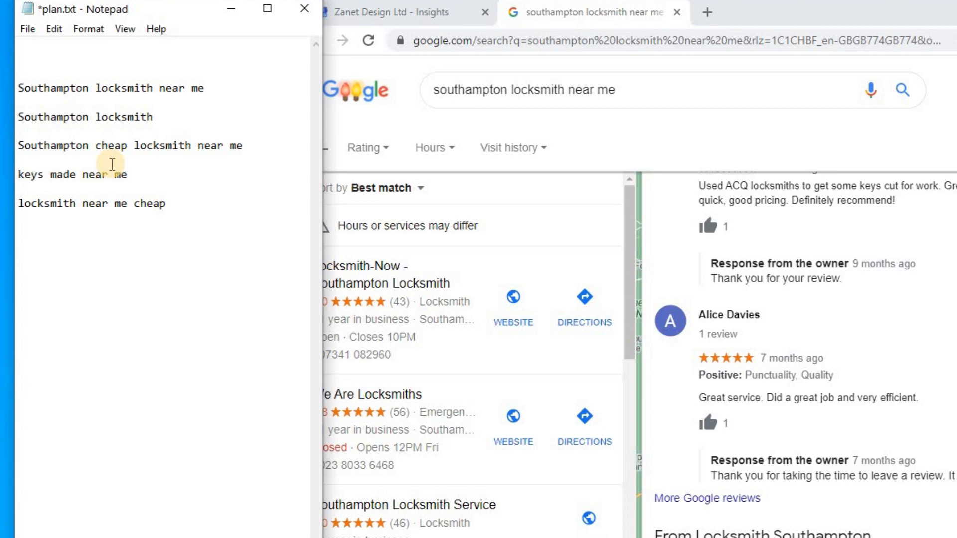
text(Southampton)
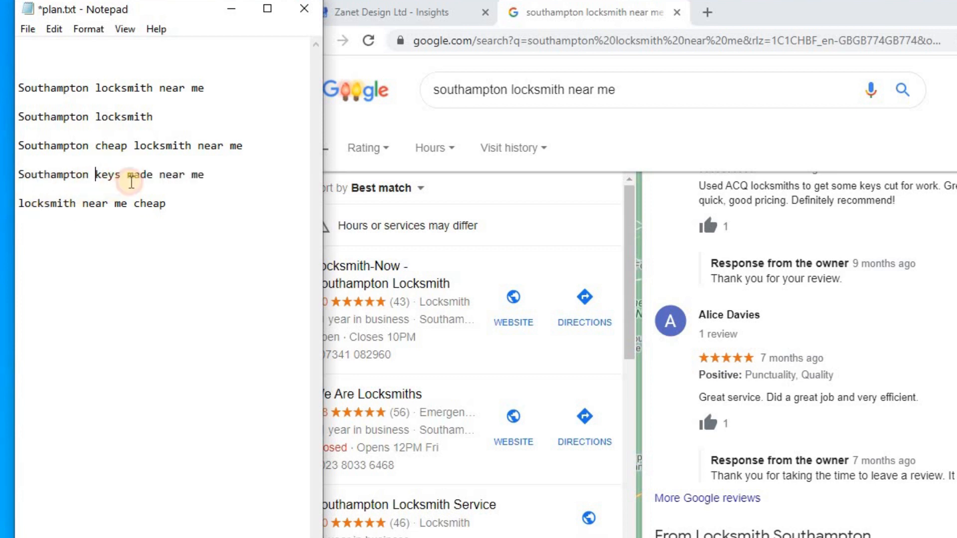
text(Southampton)
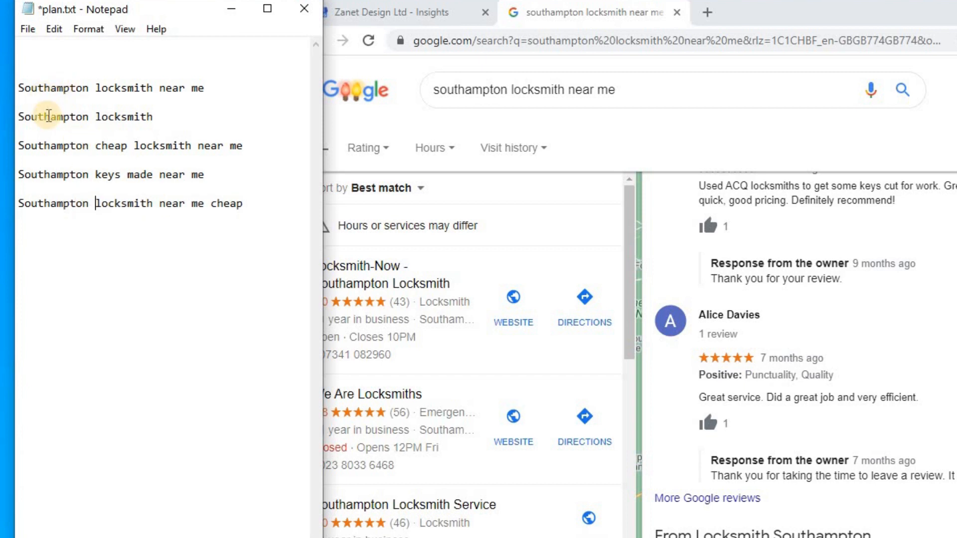
mouse_move(157, 189)
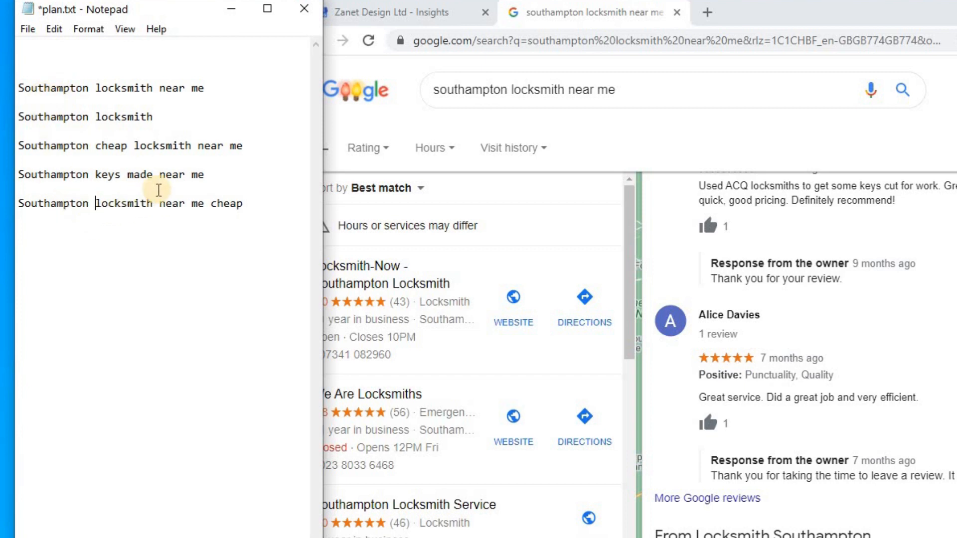
mouse_move(216, 104)
text(-----------------P)
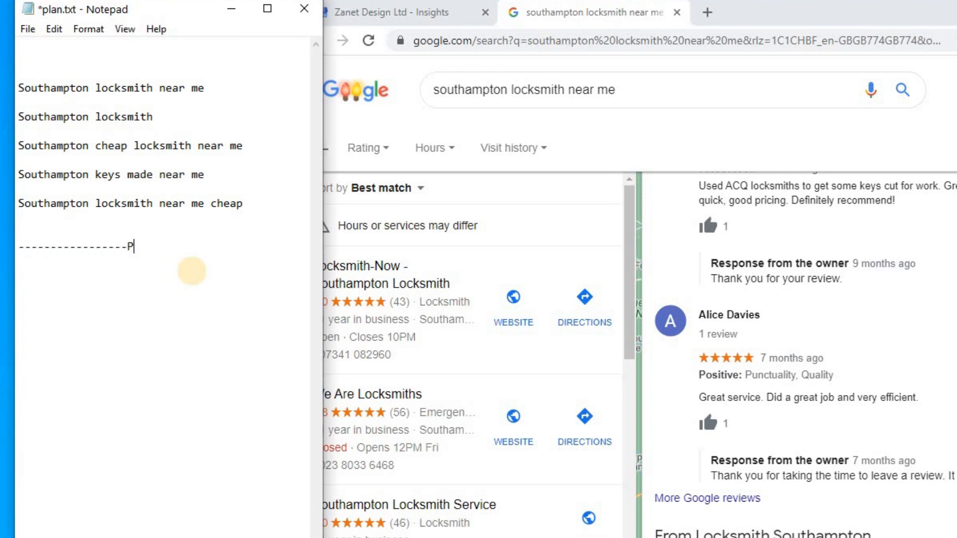
- Finish the 'PLAN -----' divider line under the keyword list in Notepad
text(LAN -----------)
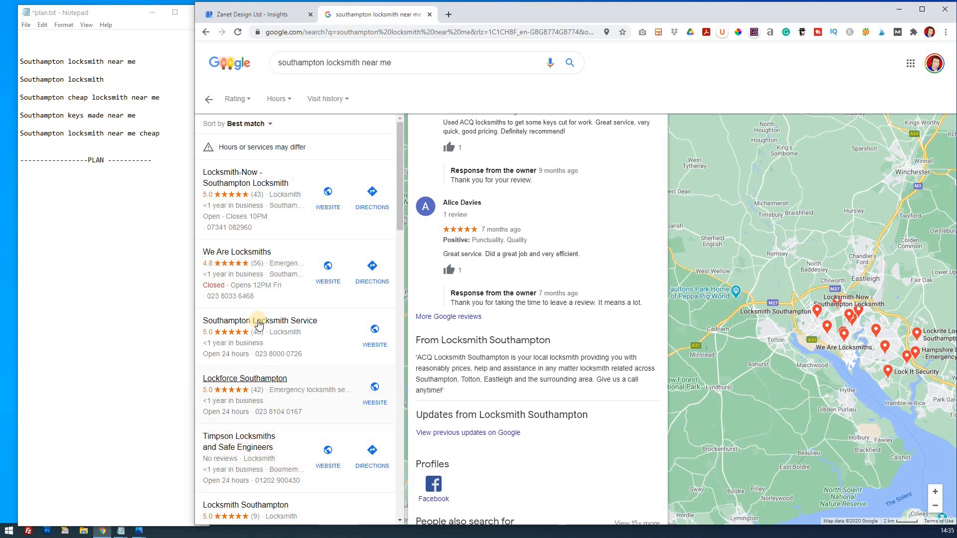
mouse_move(209, 202)
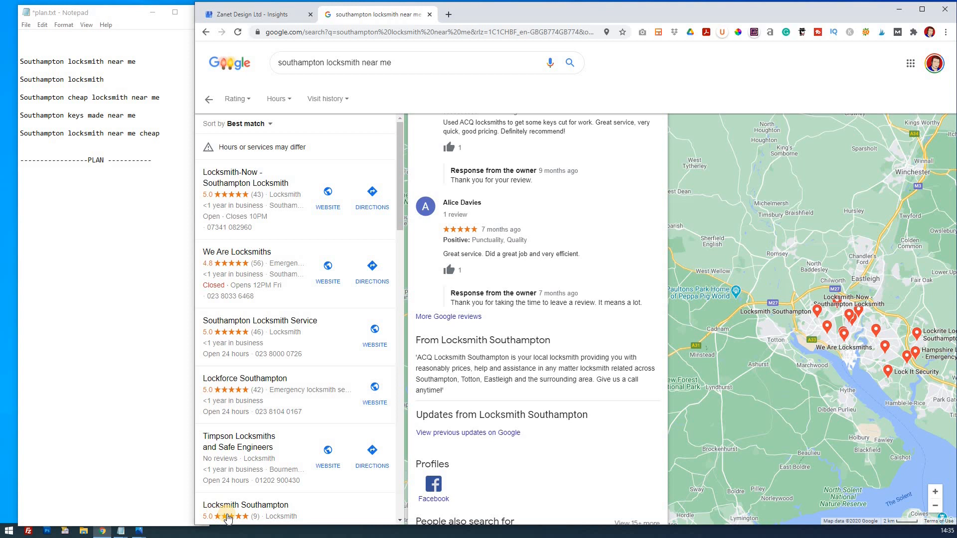
- Write the first PLAN entry '4.9 40 reviews' under the divider
click(106, 176)
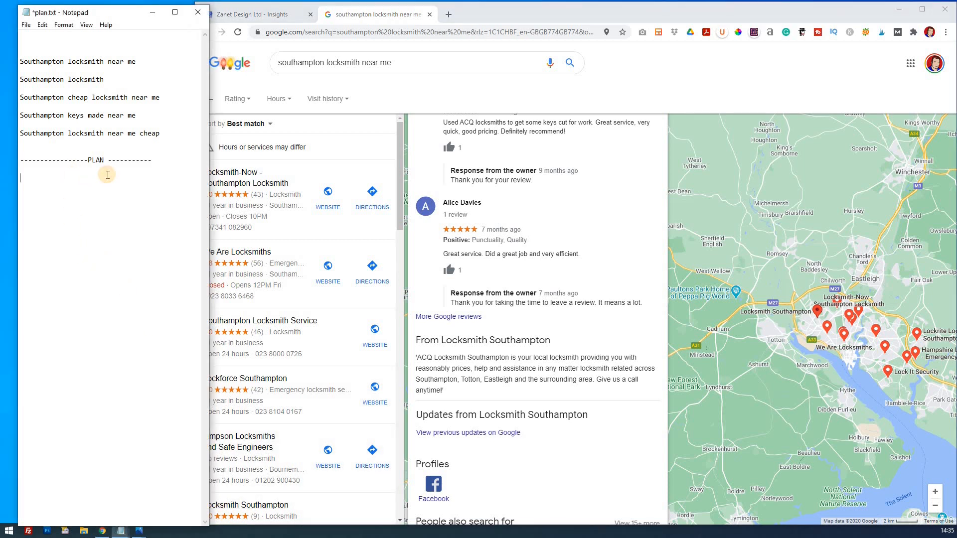
text(4.)
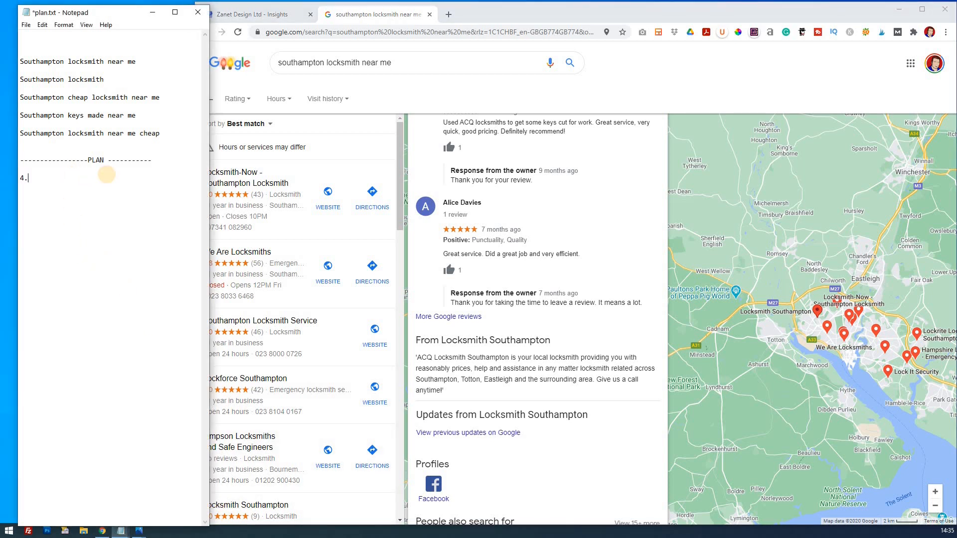
text(9)
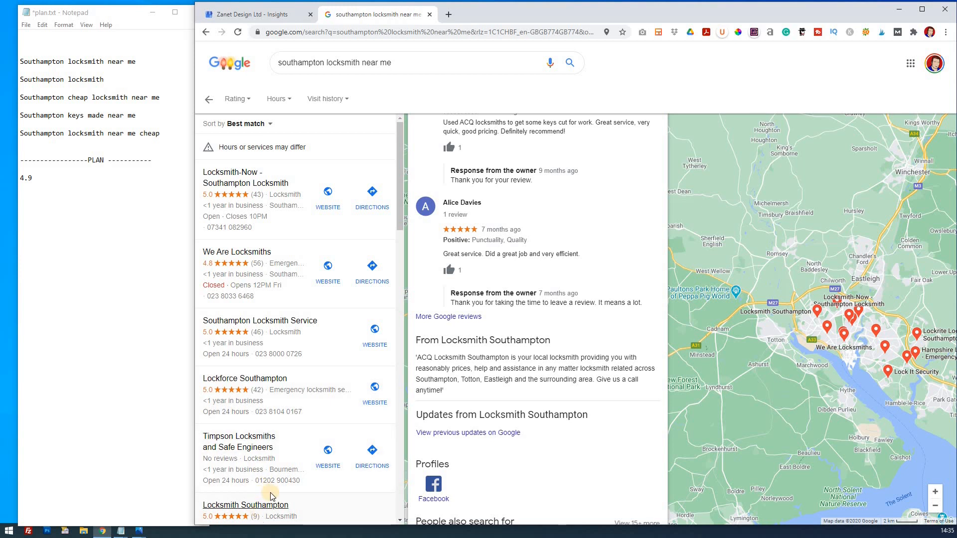
mouse_move(267, 320)
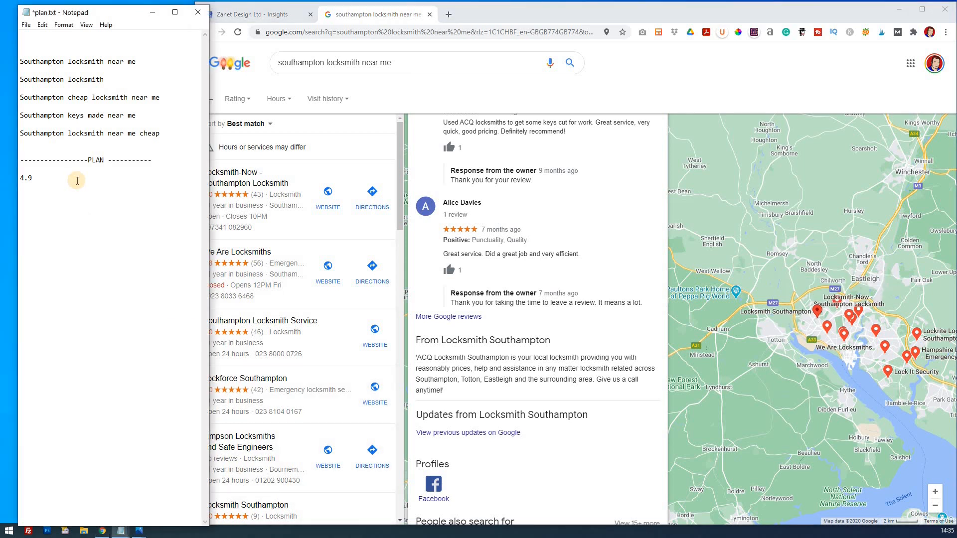
text(40rev)
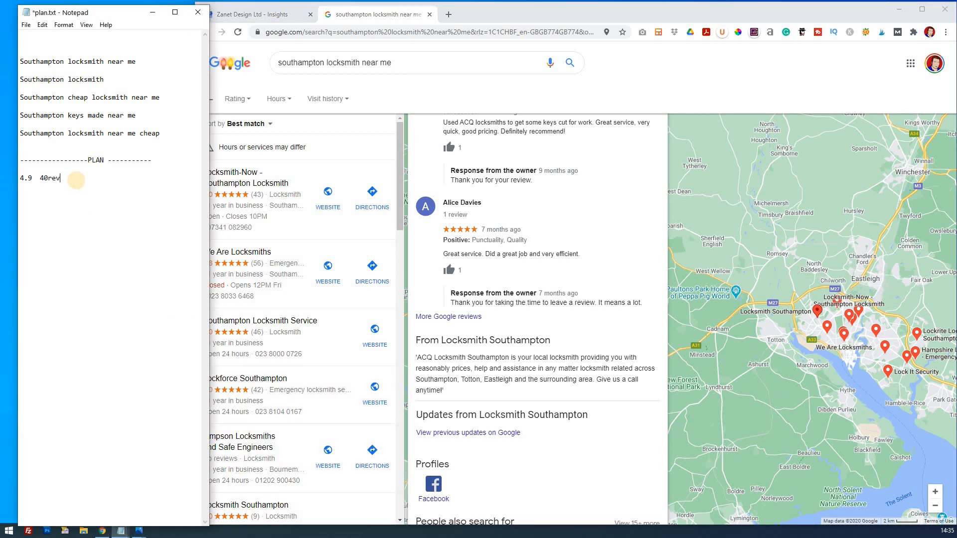
text(iews)
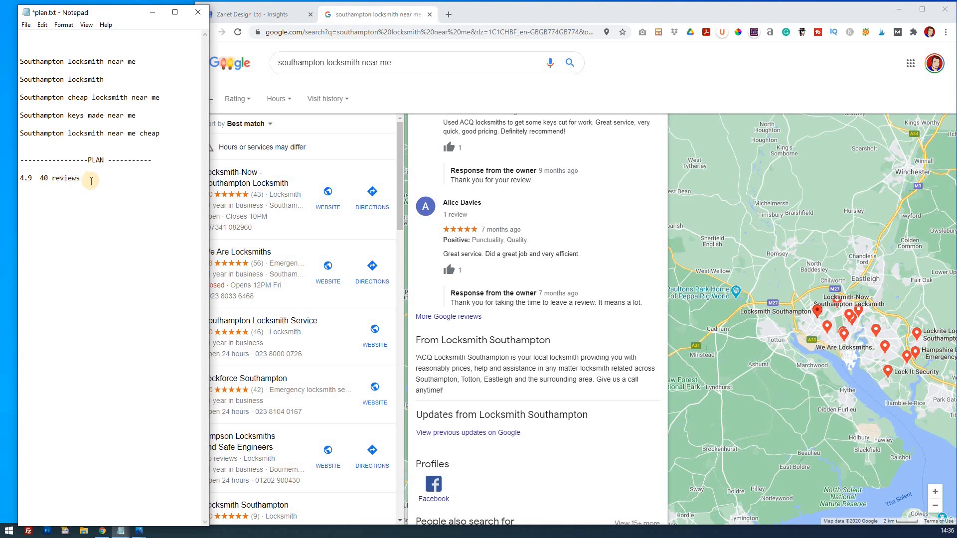
click(23, 177)
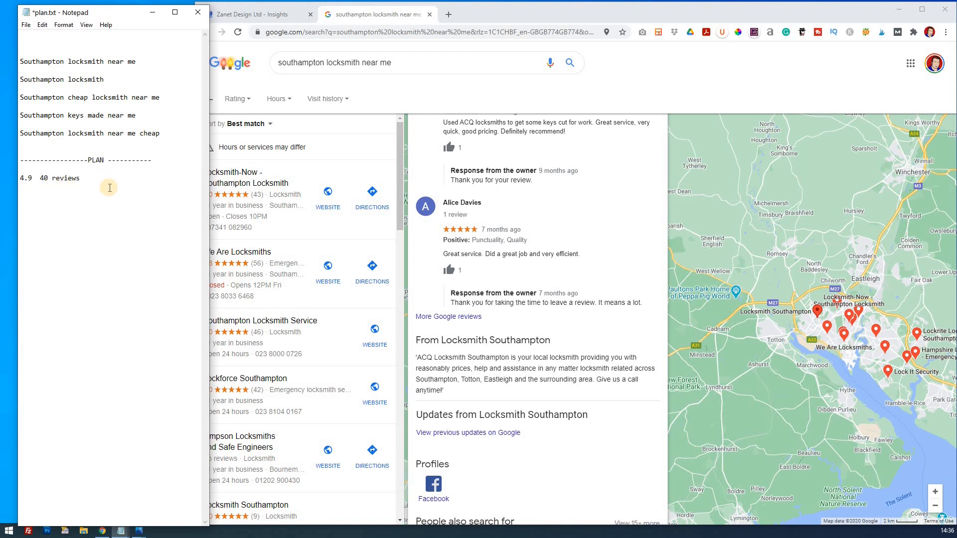
mouse_move(428, 94)
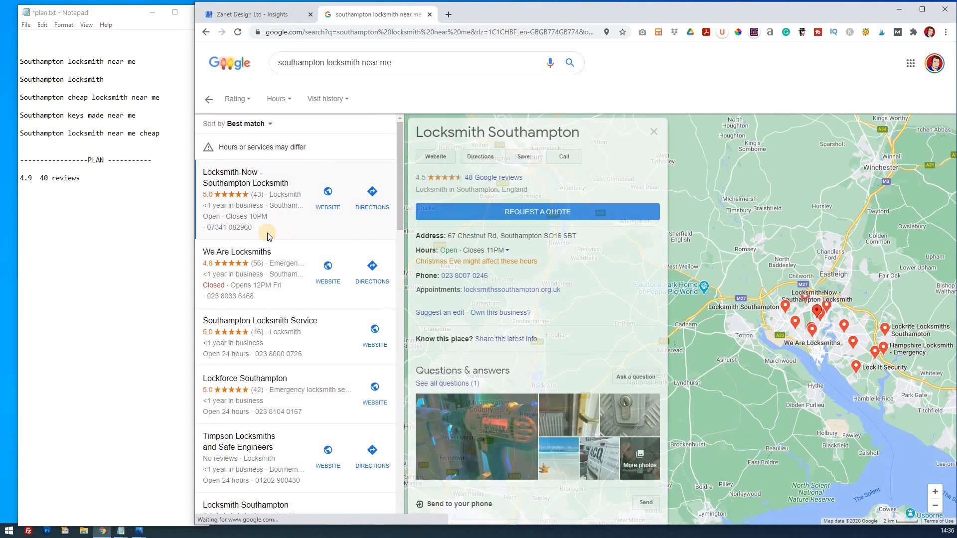
- Review the Locksmith-Now - Southampton Locksmith details and add a 'Founded date' PLAN line
click(245, 177)
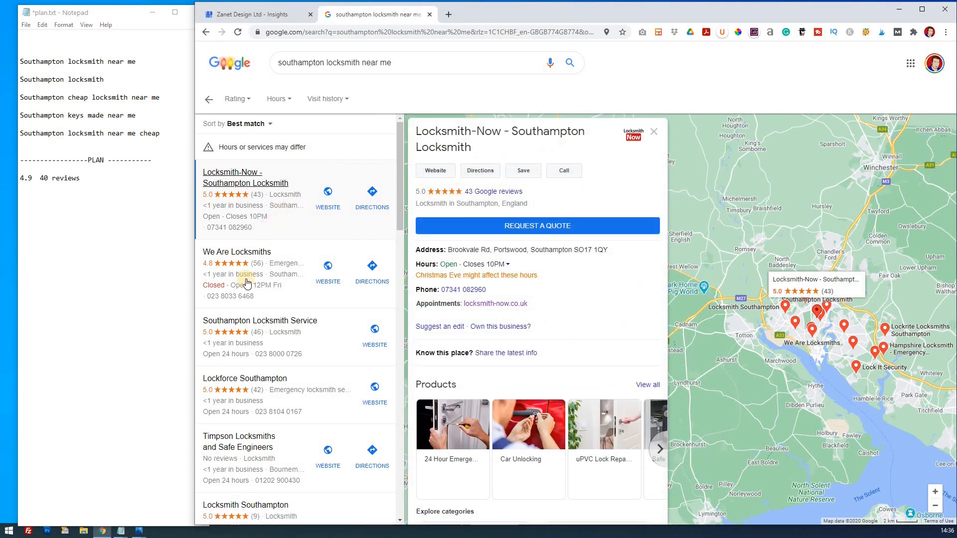
scroll(down, 3)
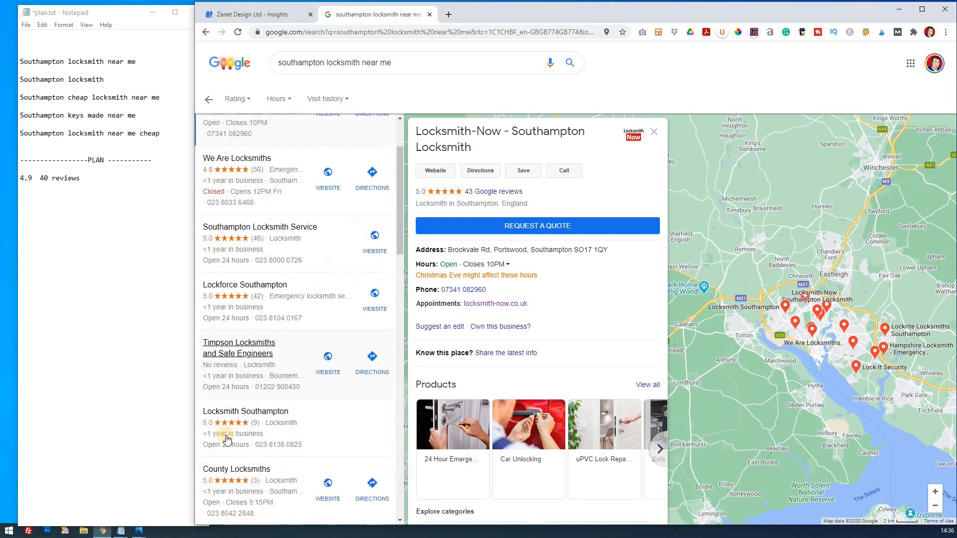
scroll(down, 3)
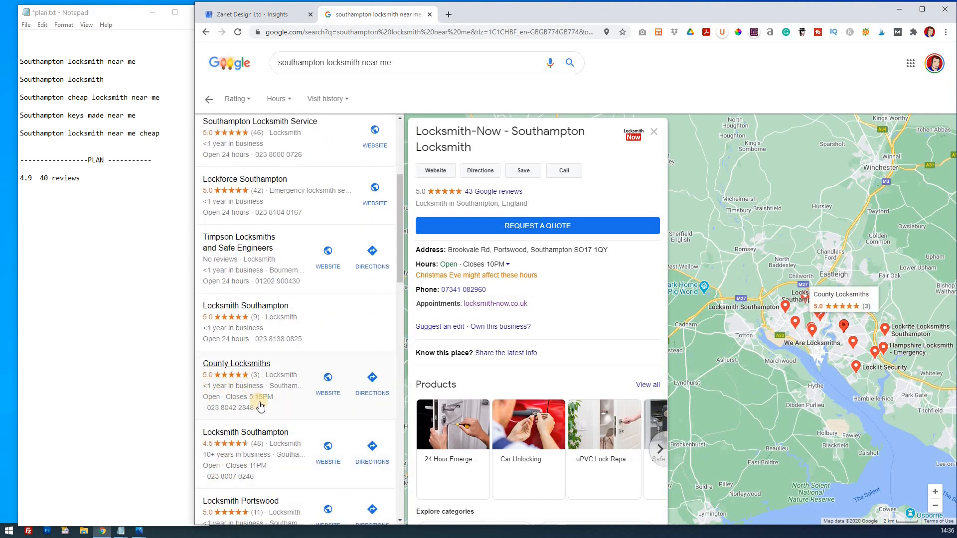
scroll(down, 3)
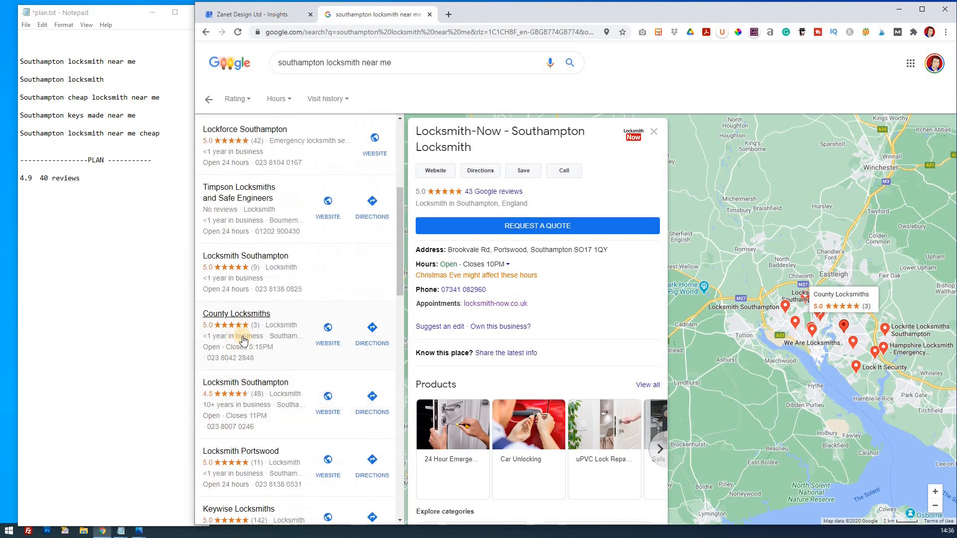
mouse_move(240, 410)
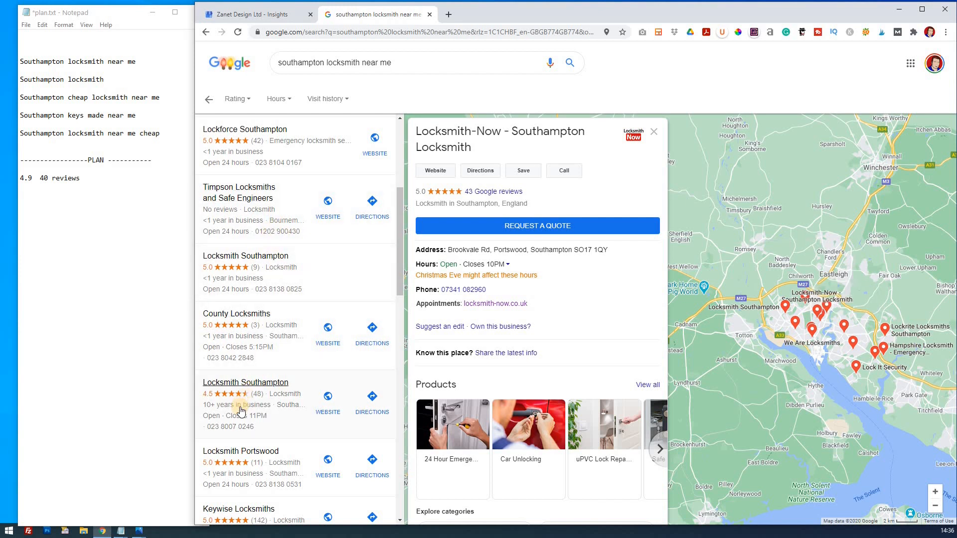
mouse_move(256, 342)
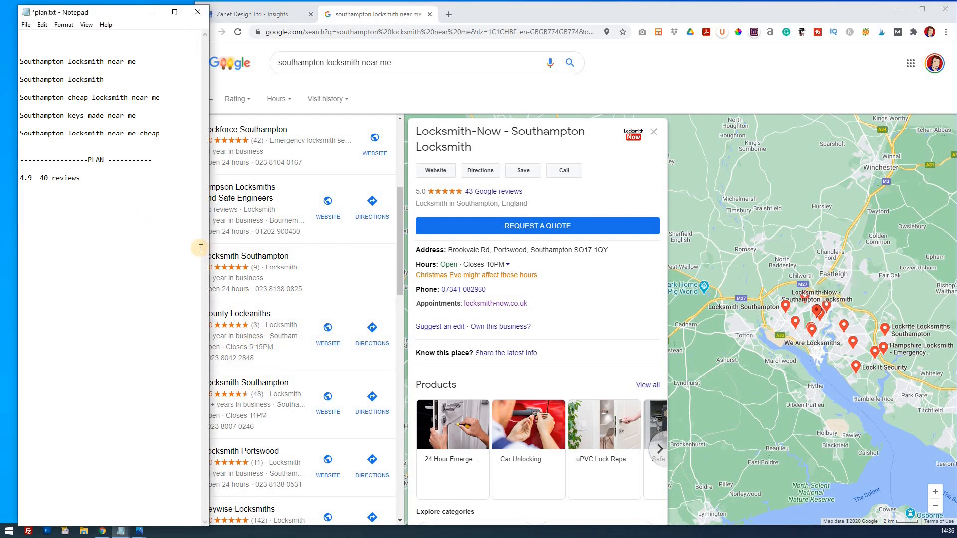
text(F)
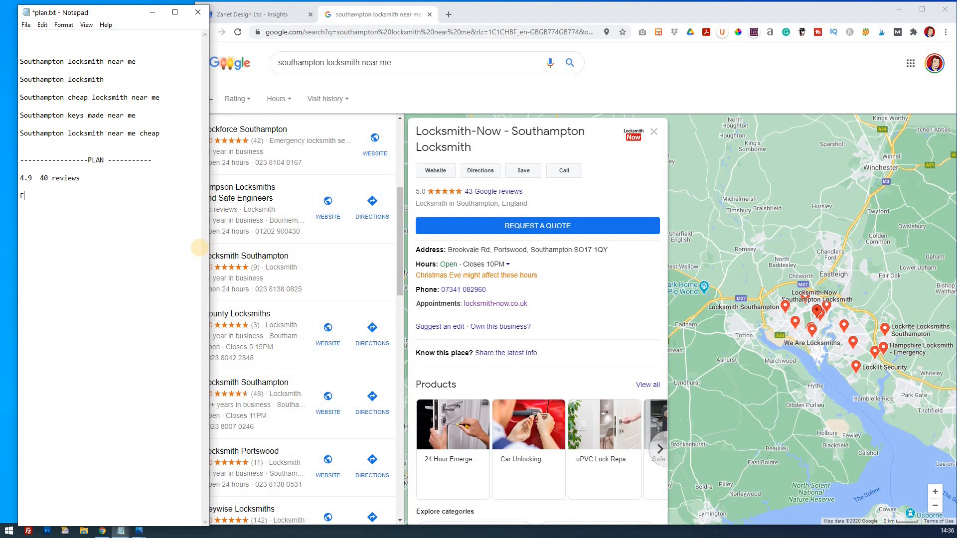
text(ounded)
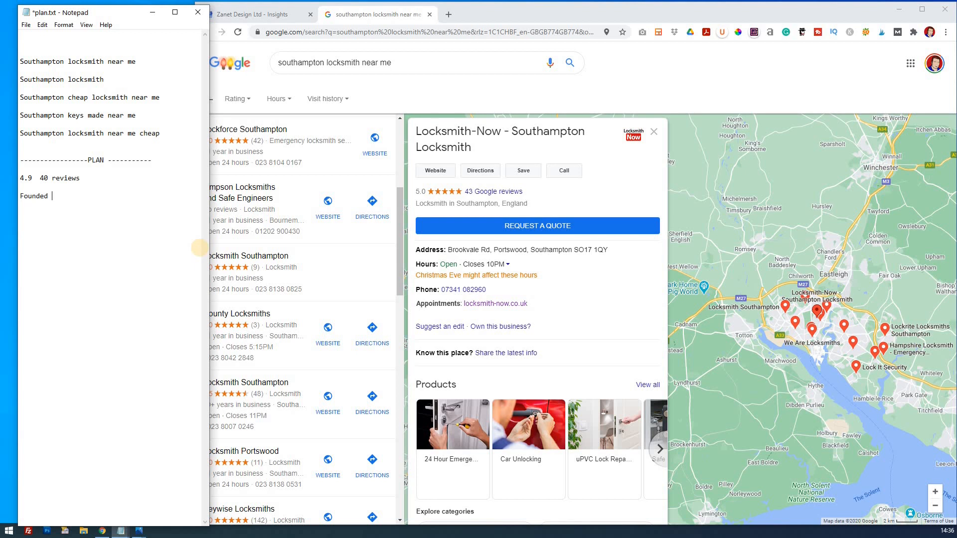
text(date)
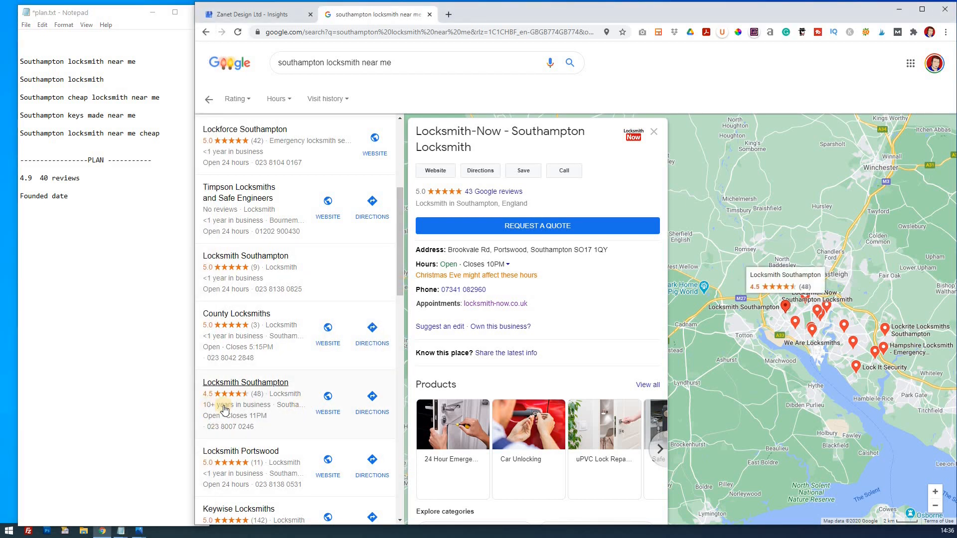
mouse_move(276, 409)
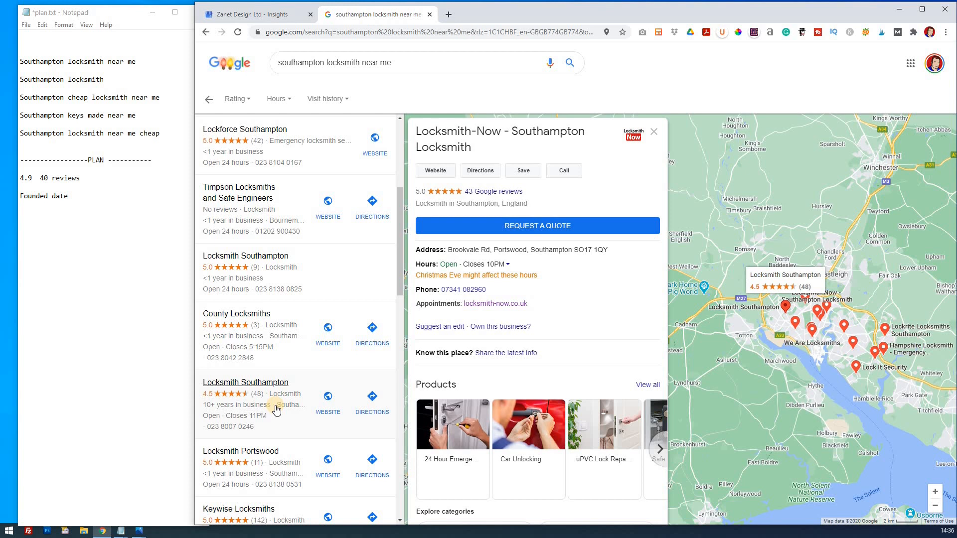
- Scroll further down through the Locksmith-Now listing details
scroll(down, 3)
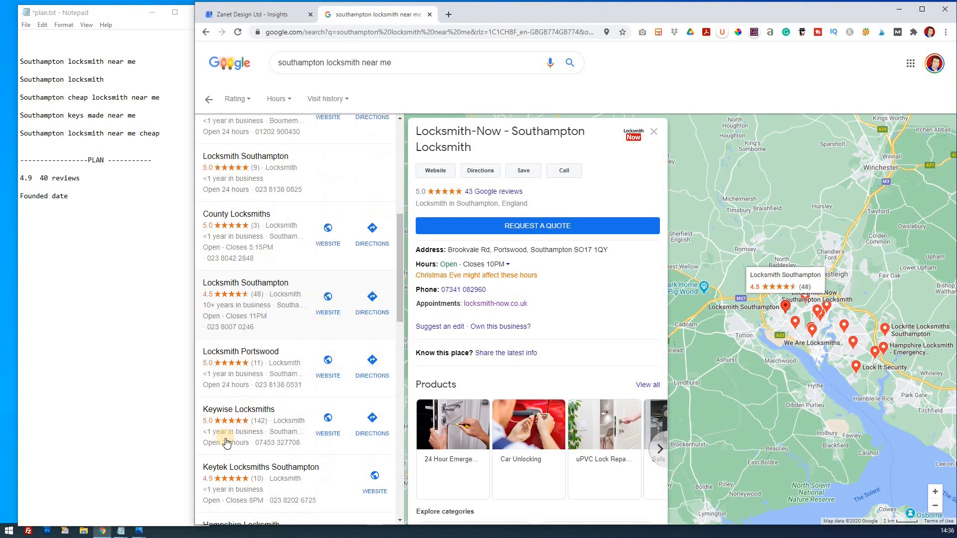
scroll(down, 3)
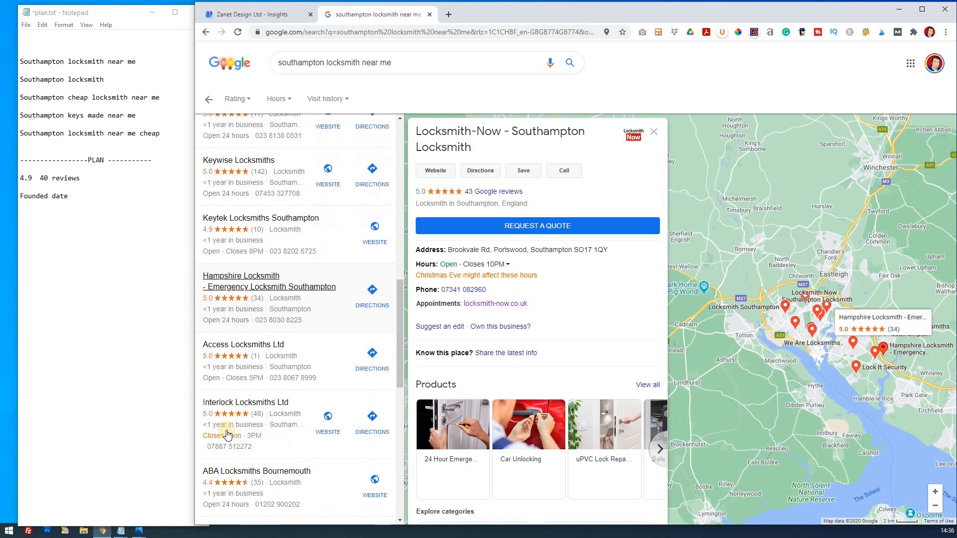
mouse_move(256, 359)
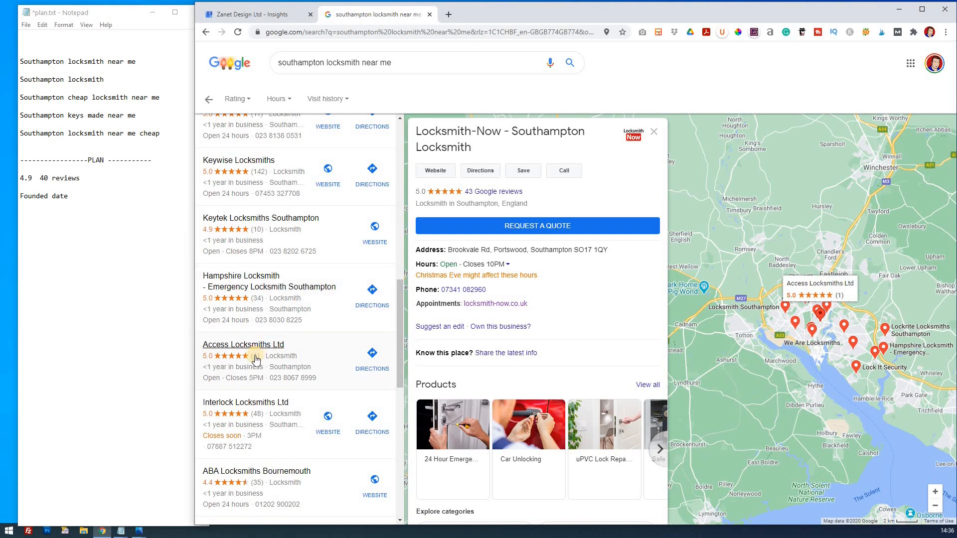
scroll(down, 3)
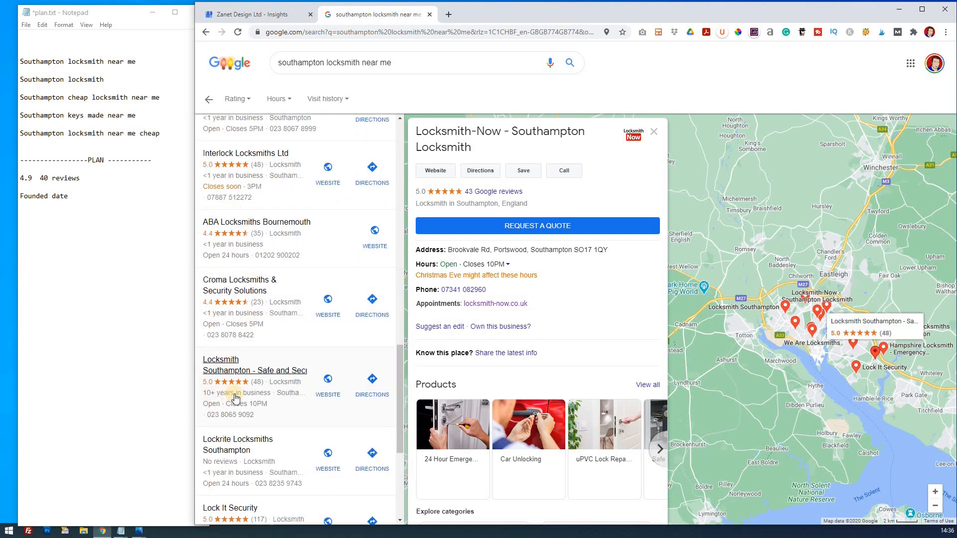
scroll(down, 3)
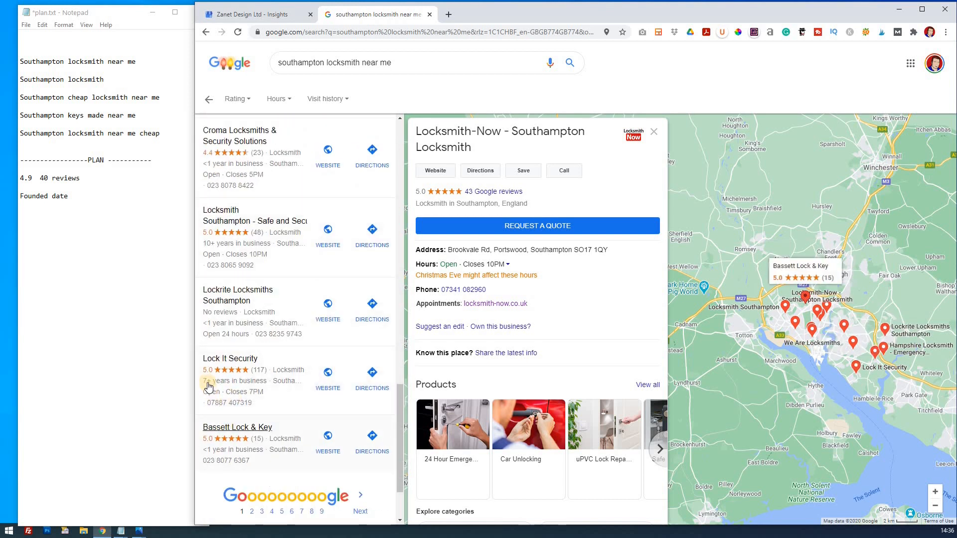
scroll(down, 3)
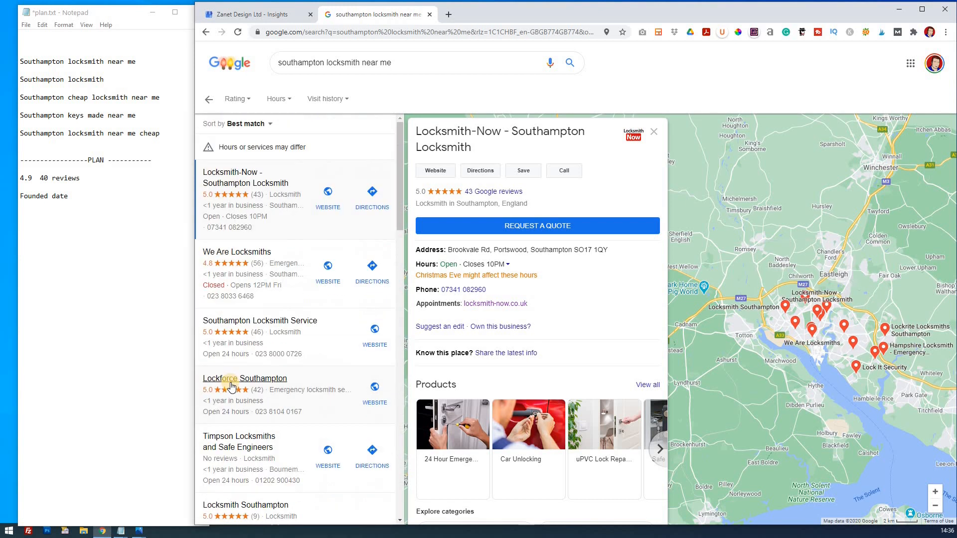
mouse_move(163, 334)
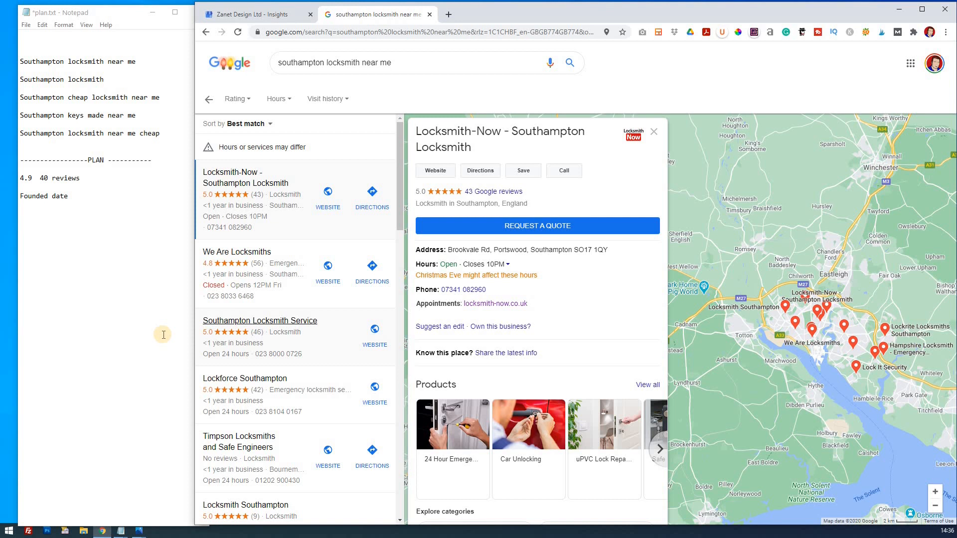
double_click(55, 196)
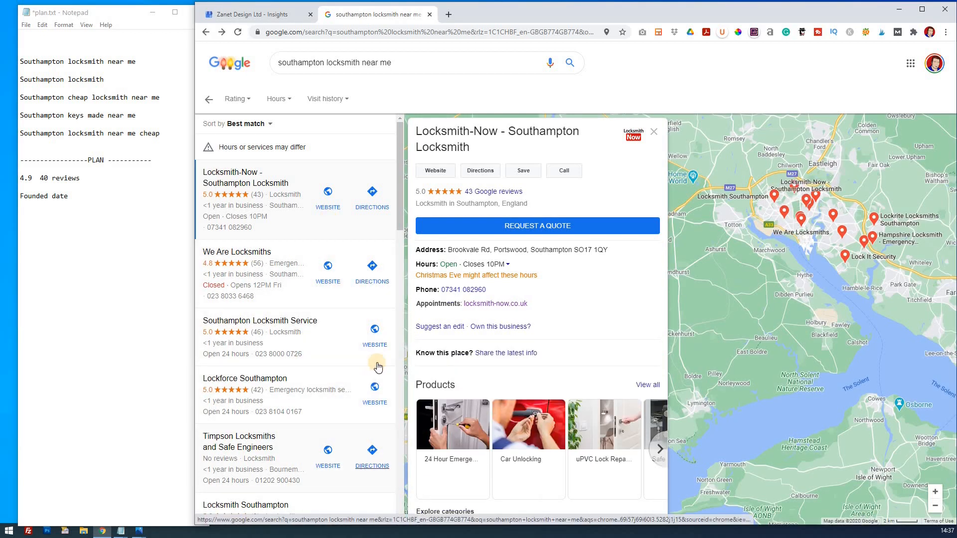
mouse_move(370, 457)
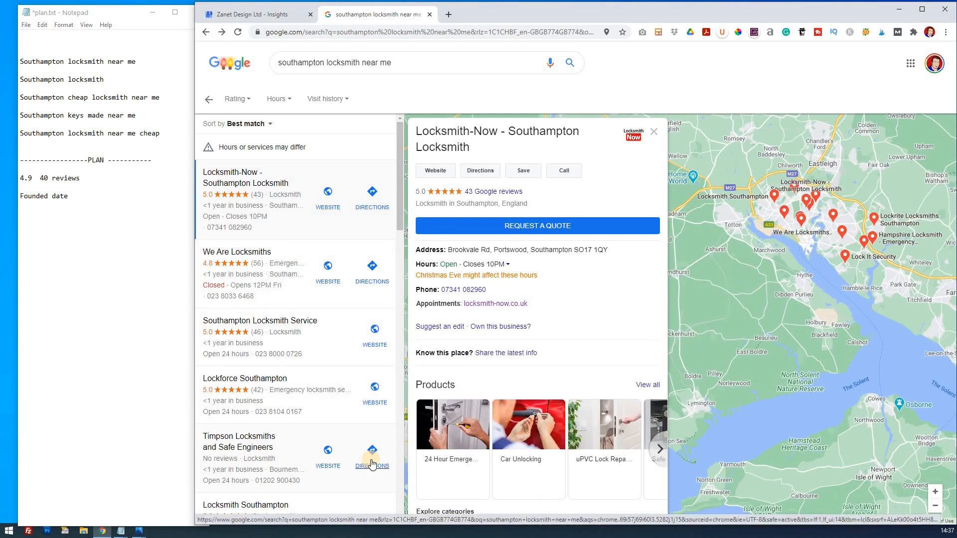
scroll(down, 3)
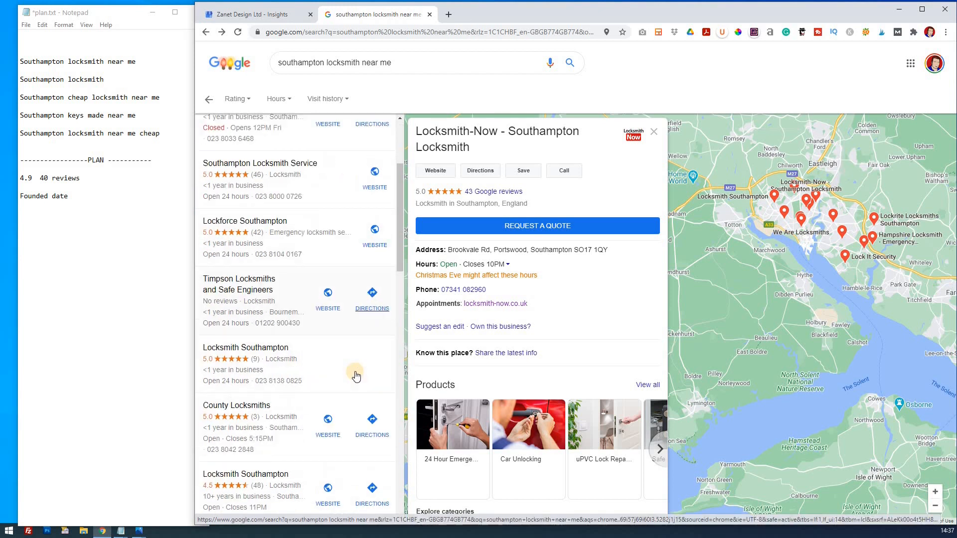
scroll(down, 3)
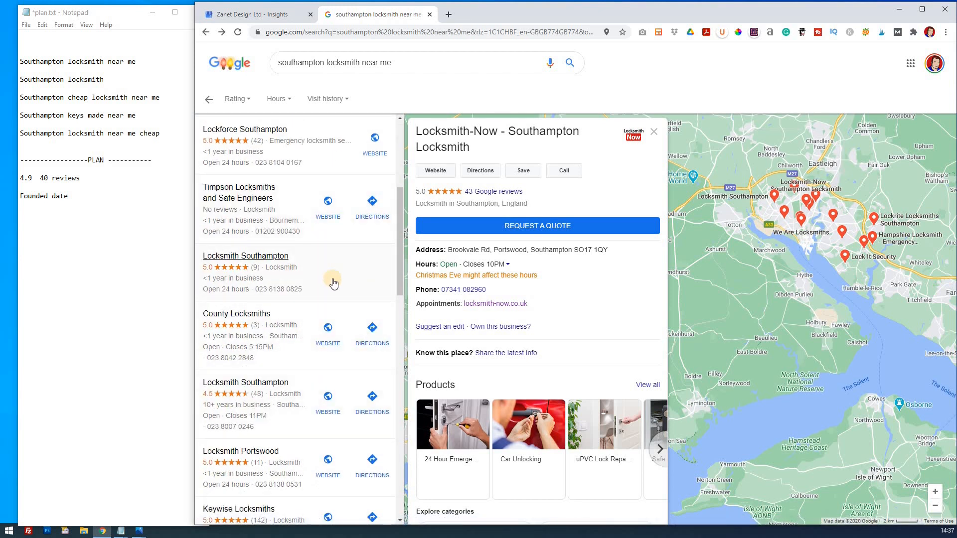
scroll(down, 3)
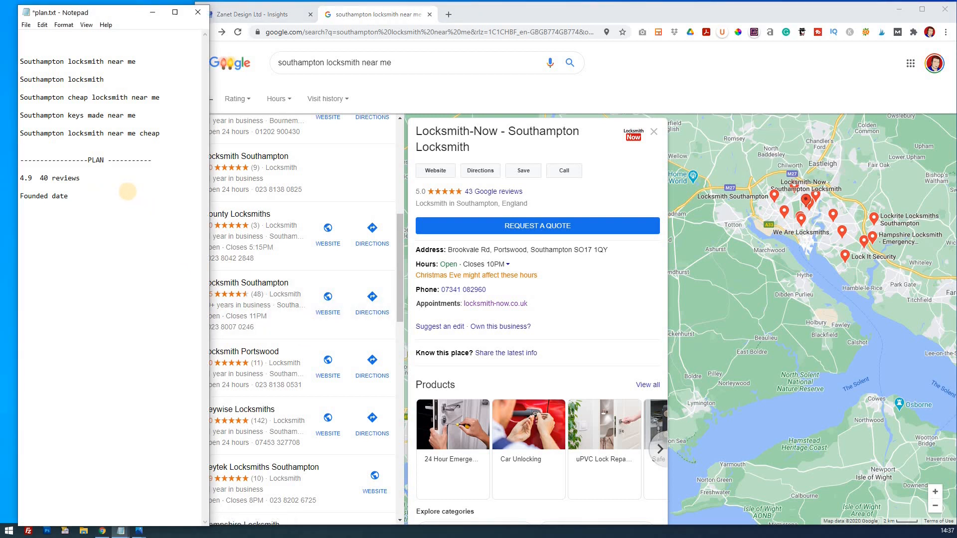
- Add 'Website ADD' as the third PLAN line while the Locksmith-Now listing is shown
text(Web)
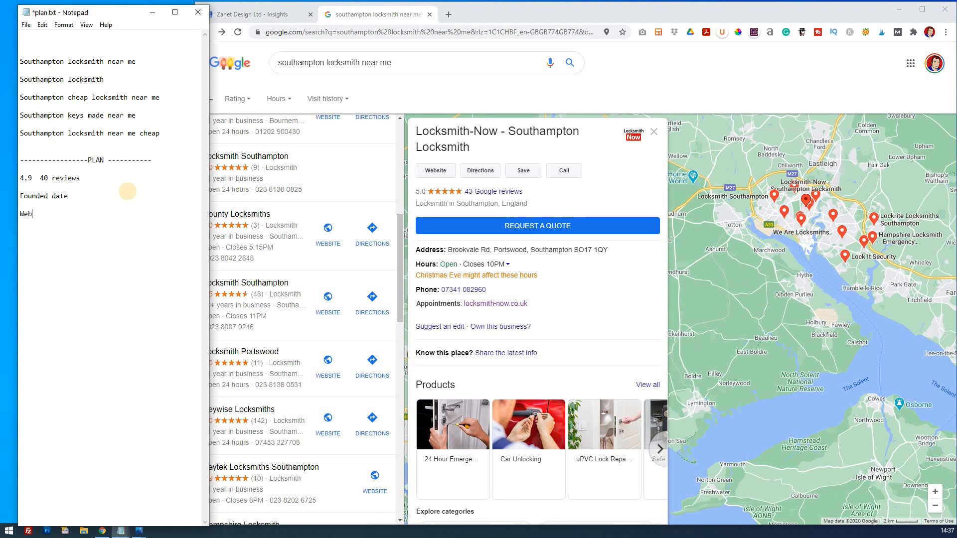
text(site)
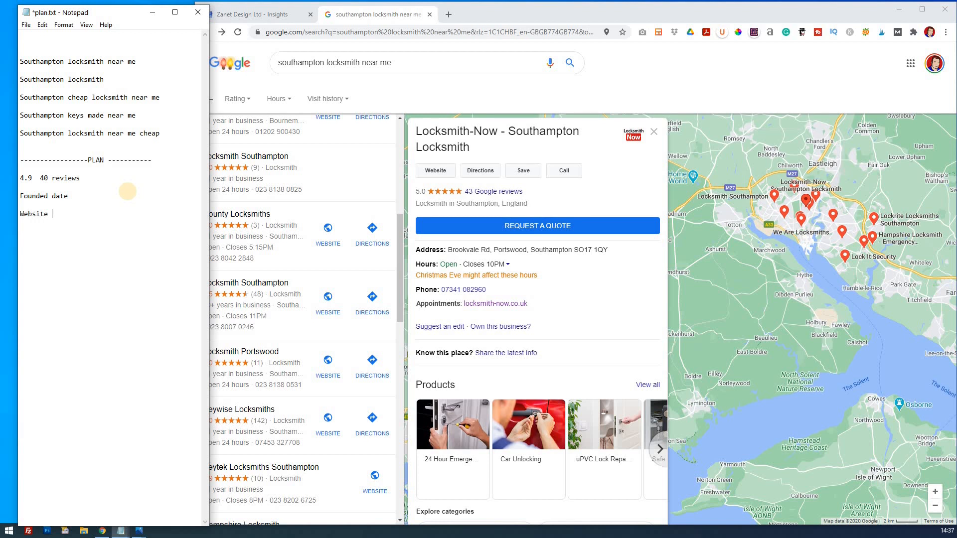
text(ADD)
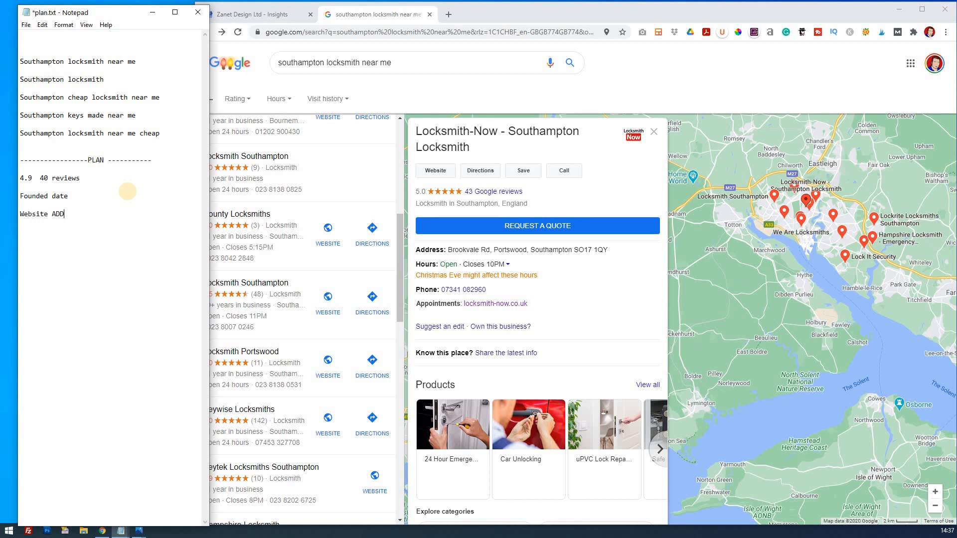
mouse_move(272, 276)
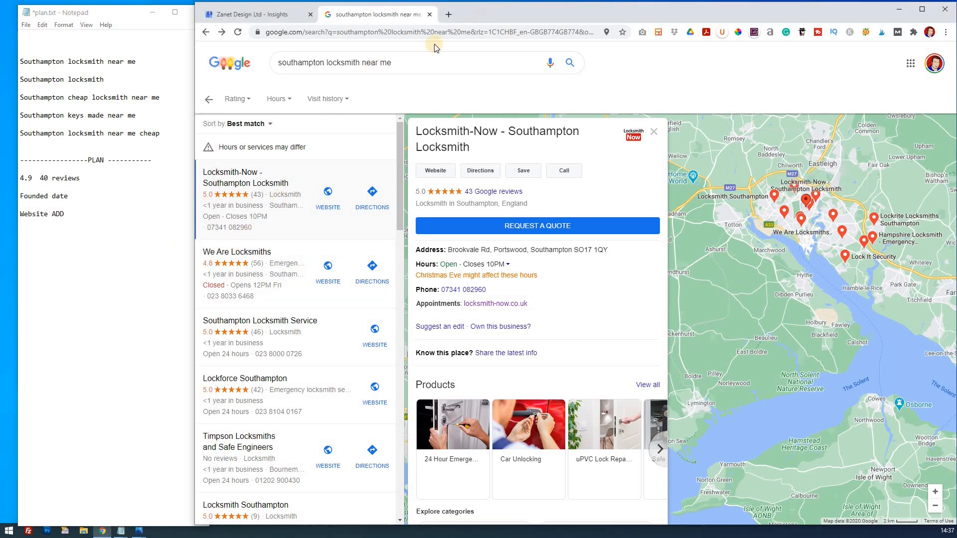
click(127, 12)
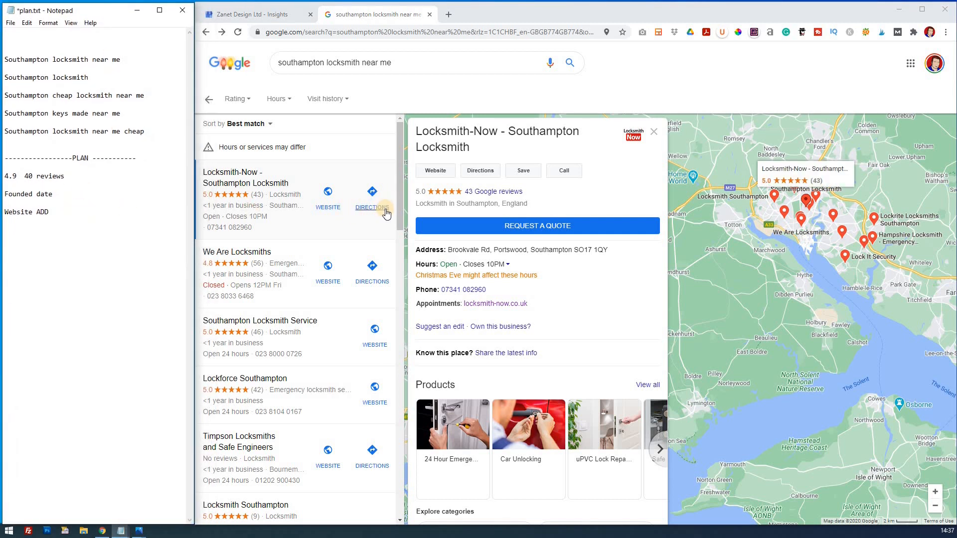
mouse_move(372, 192)
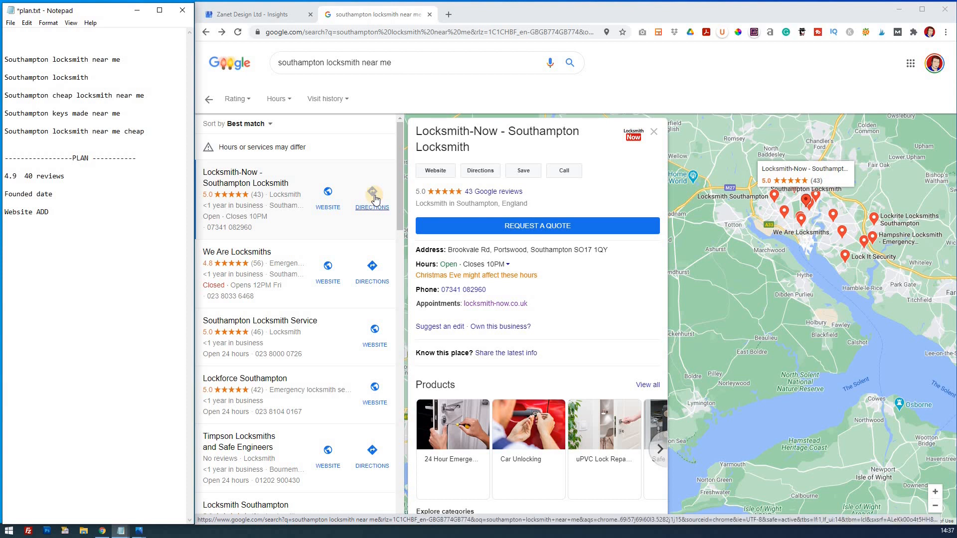
mouse_move(371, 281)
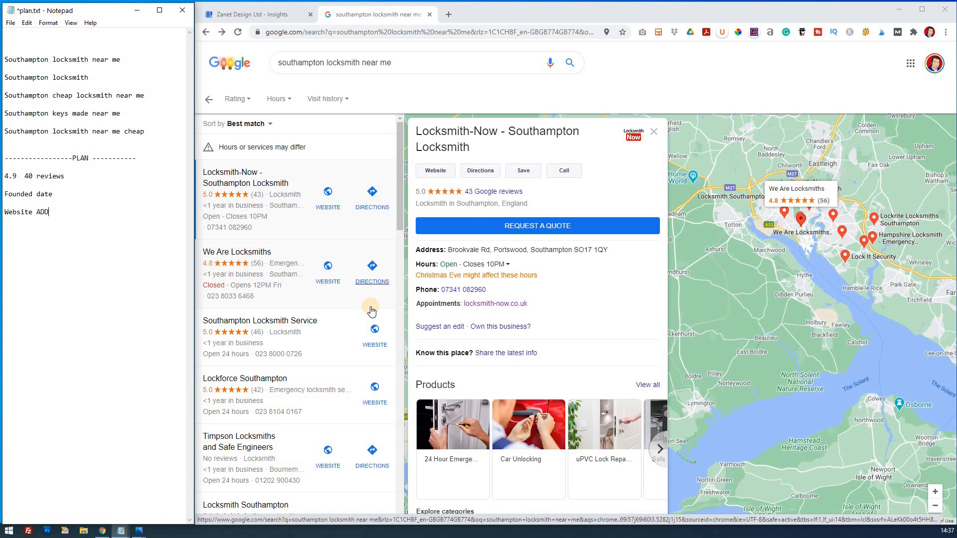
mouse_move(287, 227)
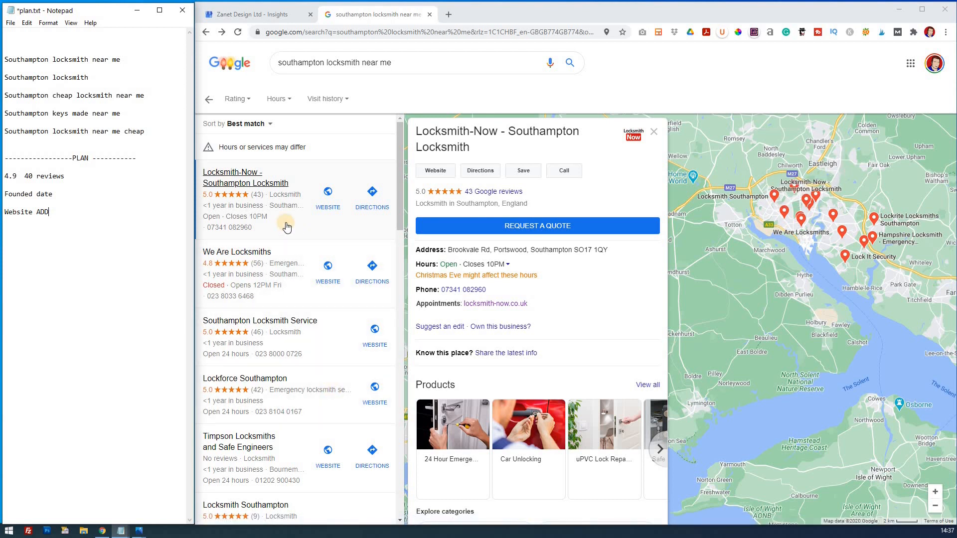
mouse_move(572, 231)
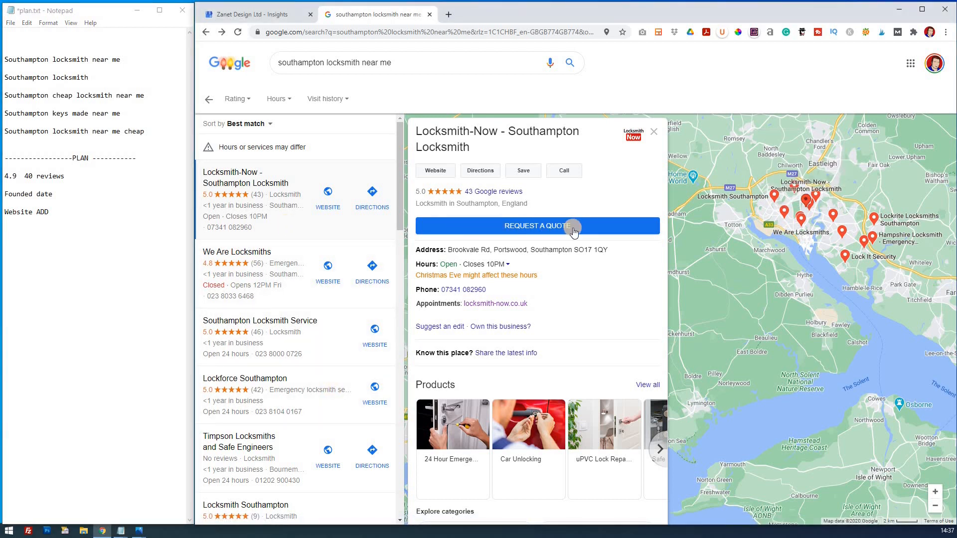
mouse_move(133, 244)
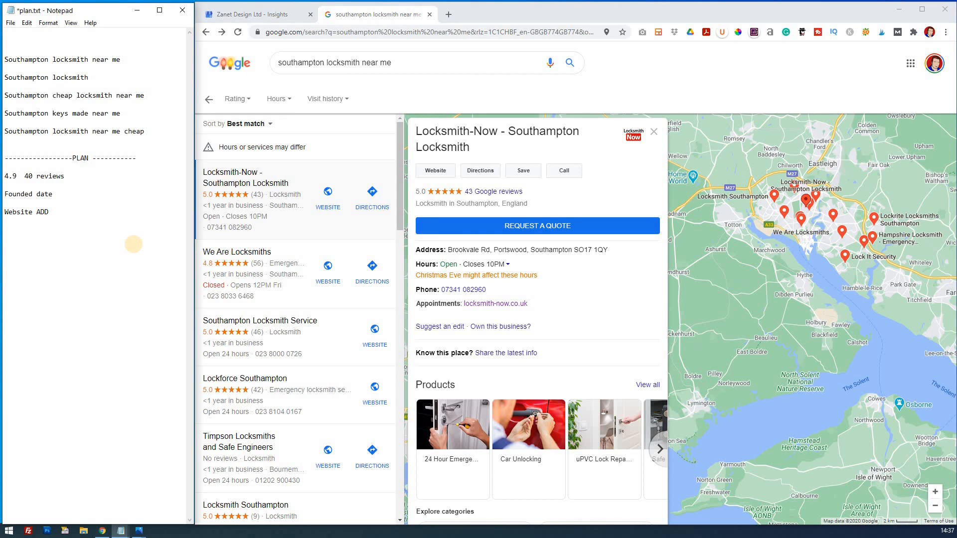
- Add 'Request quote / app' as a PLAN item and start the next line
text(Req)
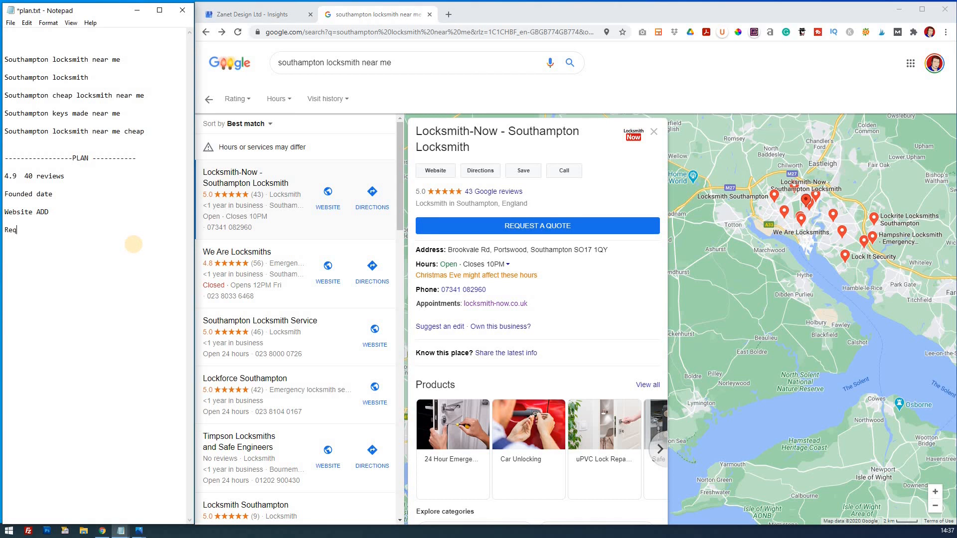
text(uest qu)
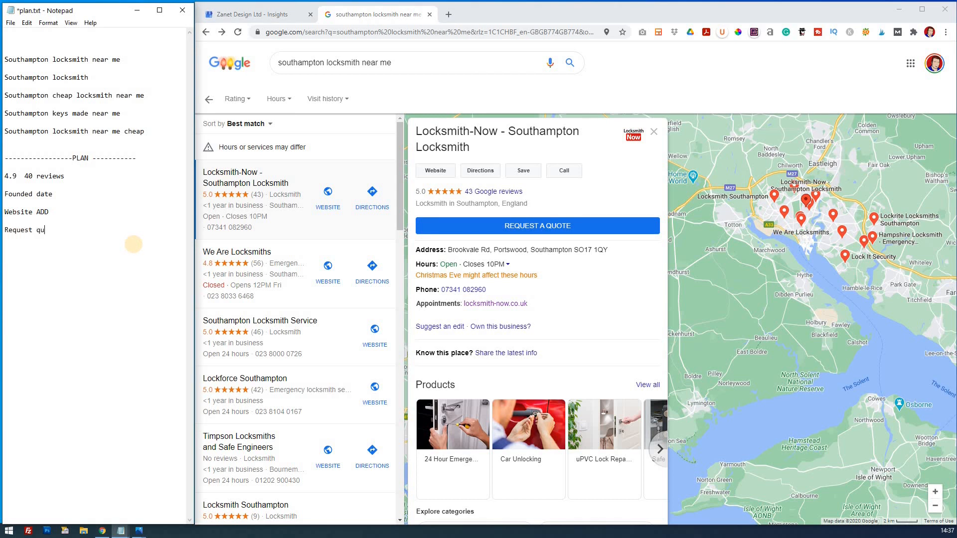
text(ote)
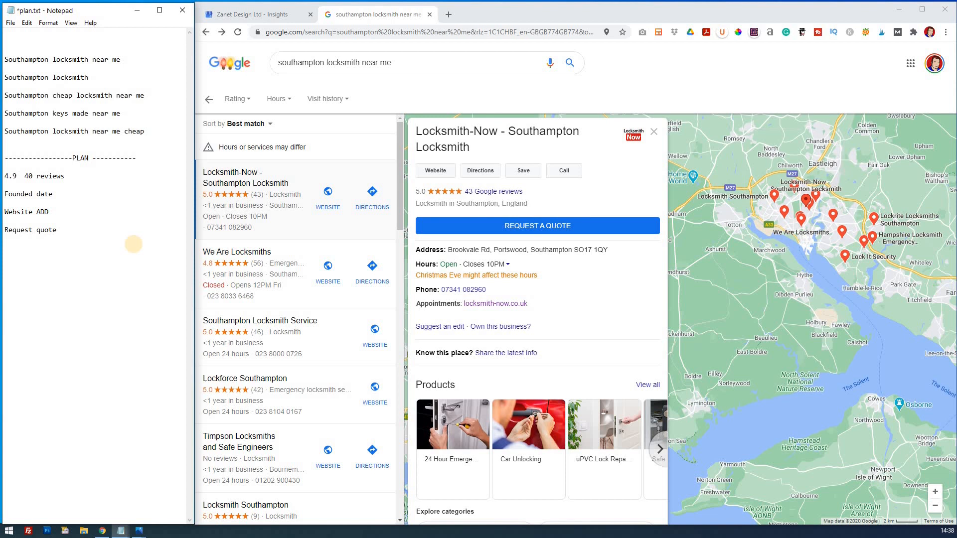
click(61, 229)
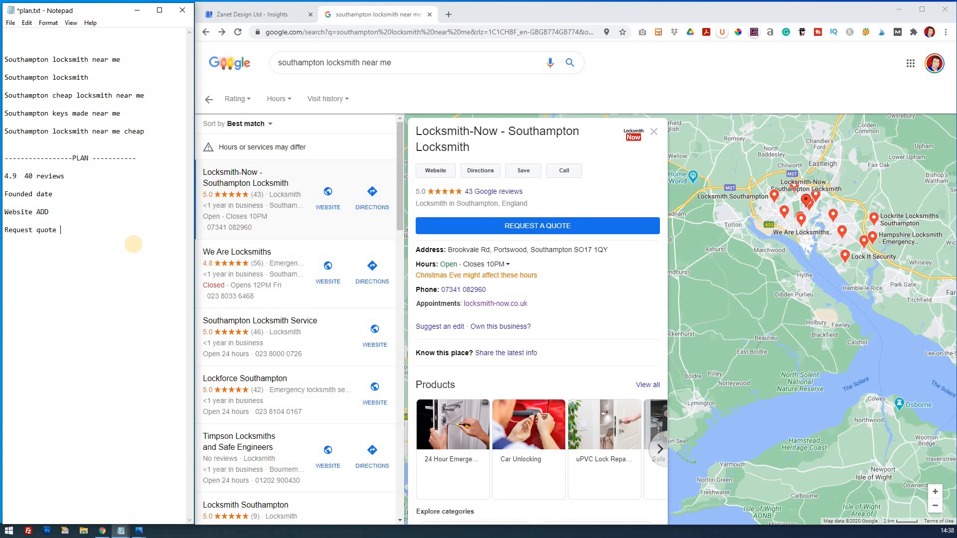
text(/ app)
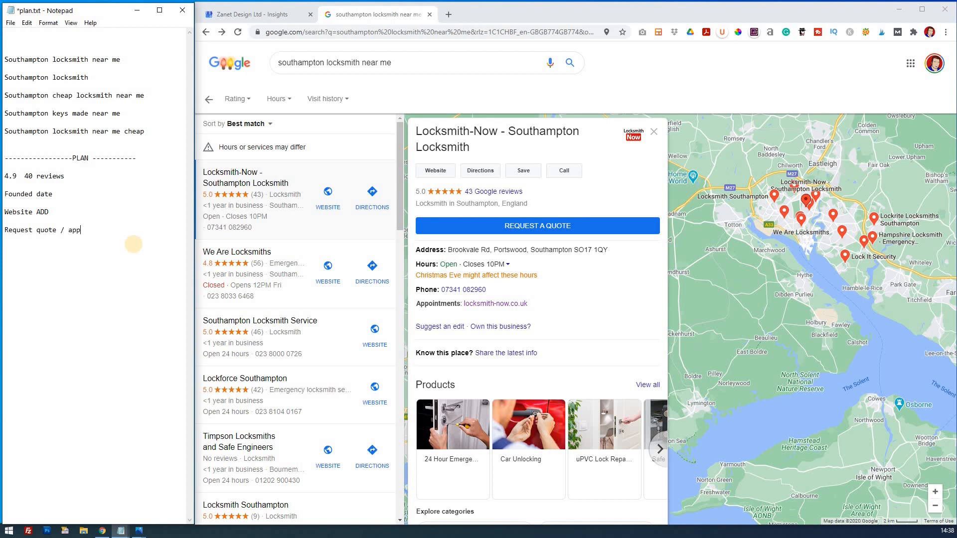
key(enter)
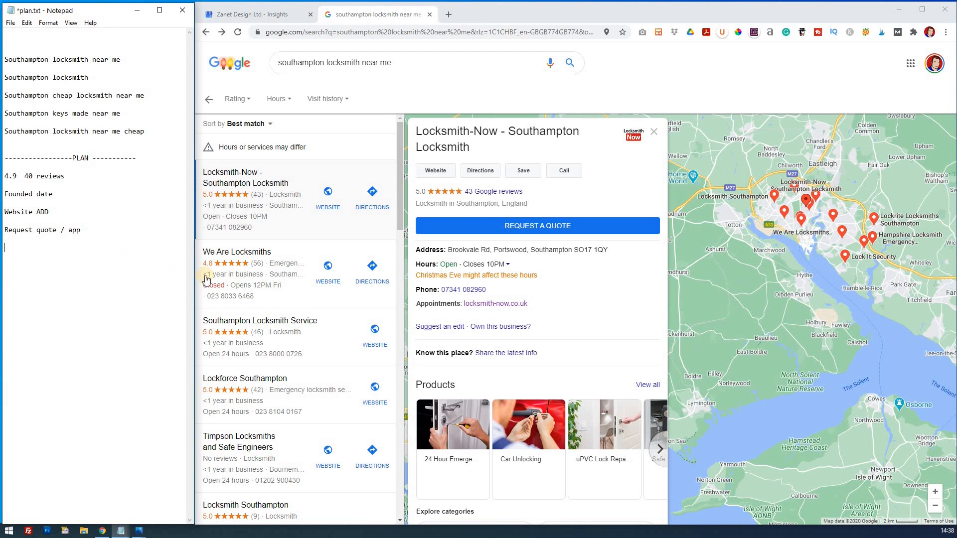
mouse_move(556, 275)
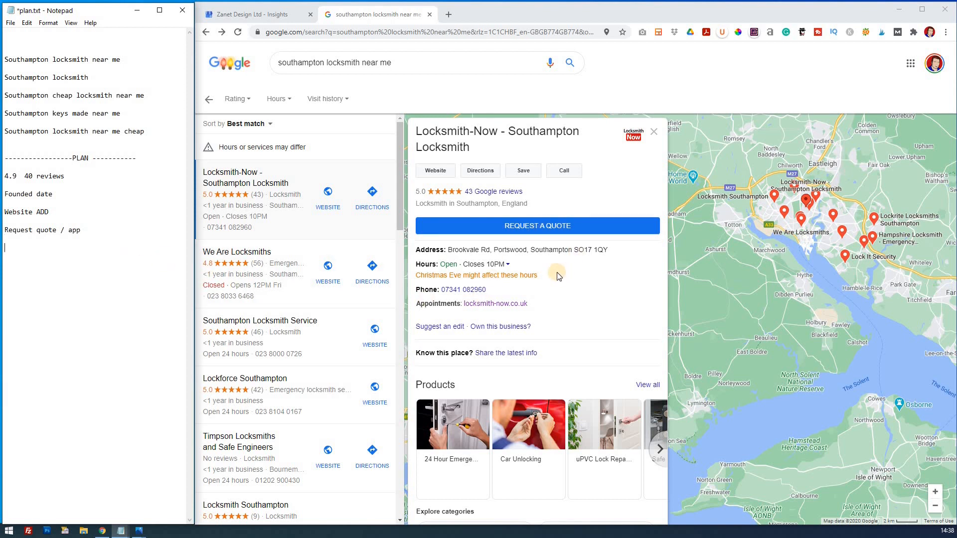
mouse_move(488, 276)
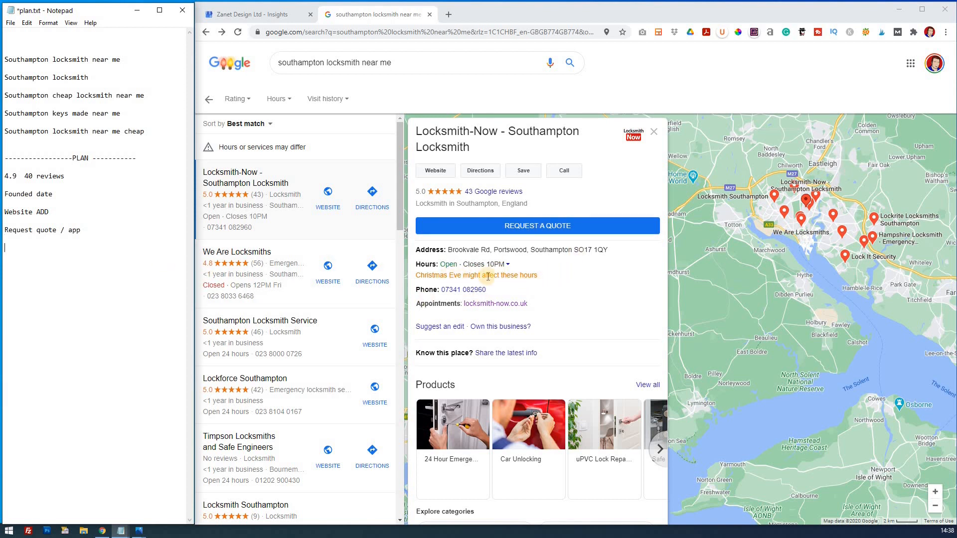
mouse_move(493, 284)
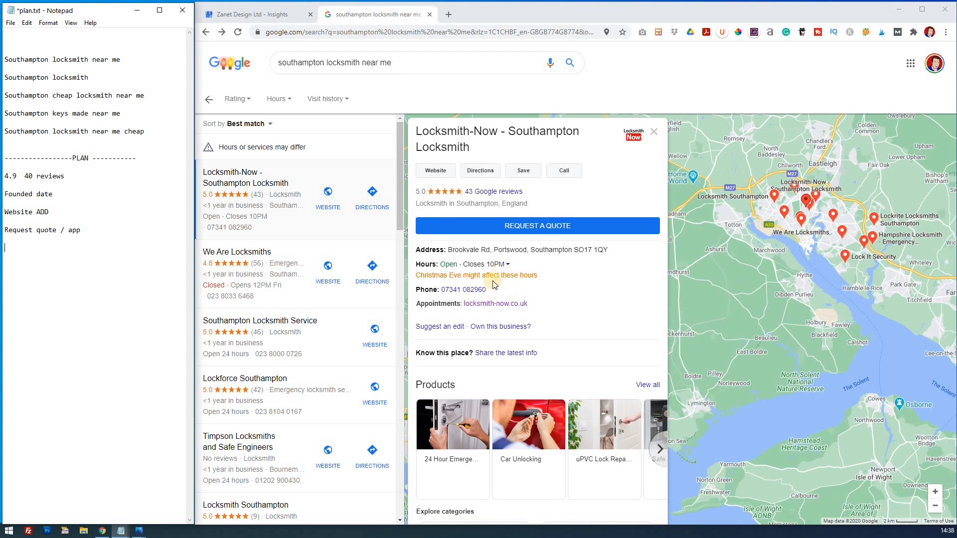
mouse_move(150, 219)
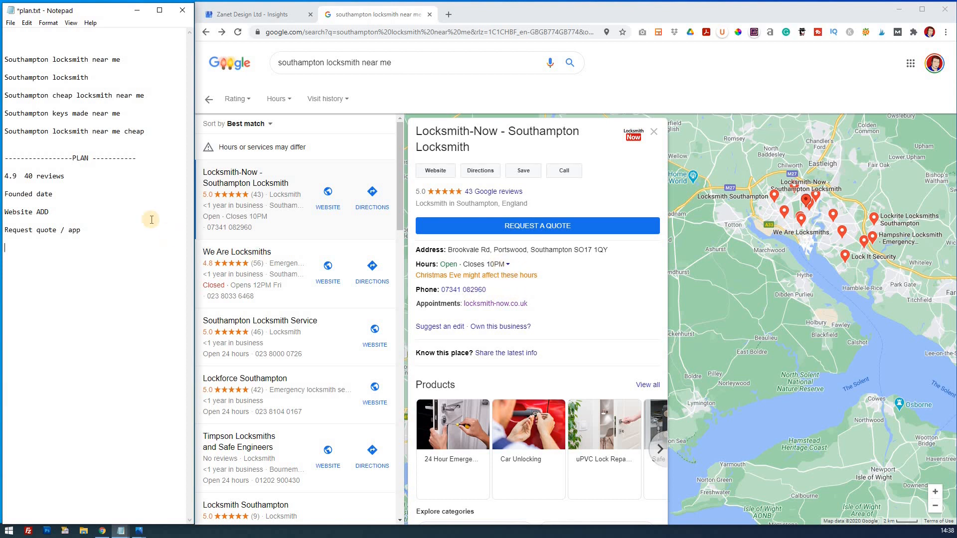
- Add 'keep hours updated' as the fifth PLAN item
text(k)
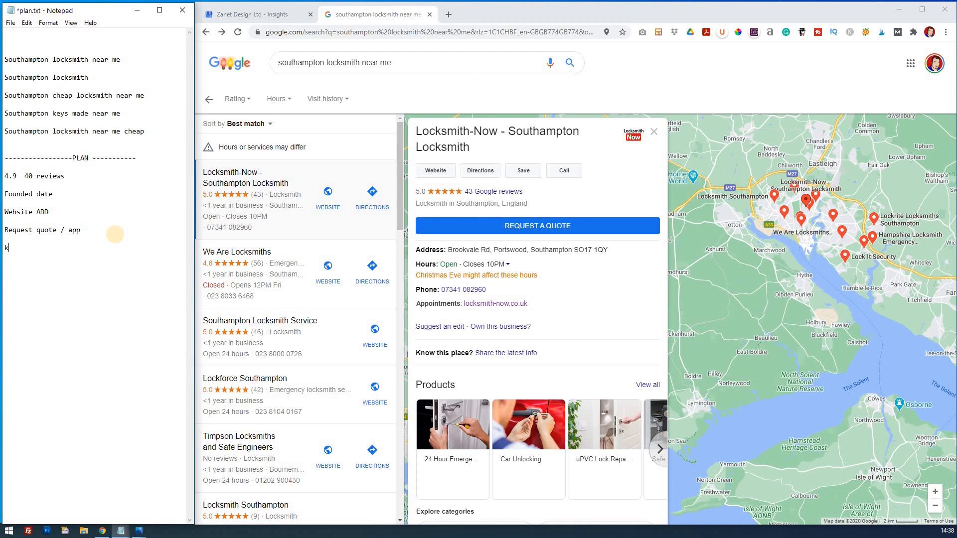
text(eep hours updat)
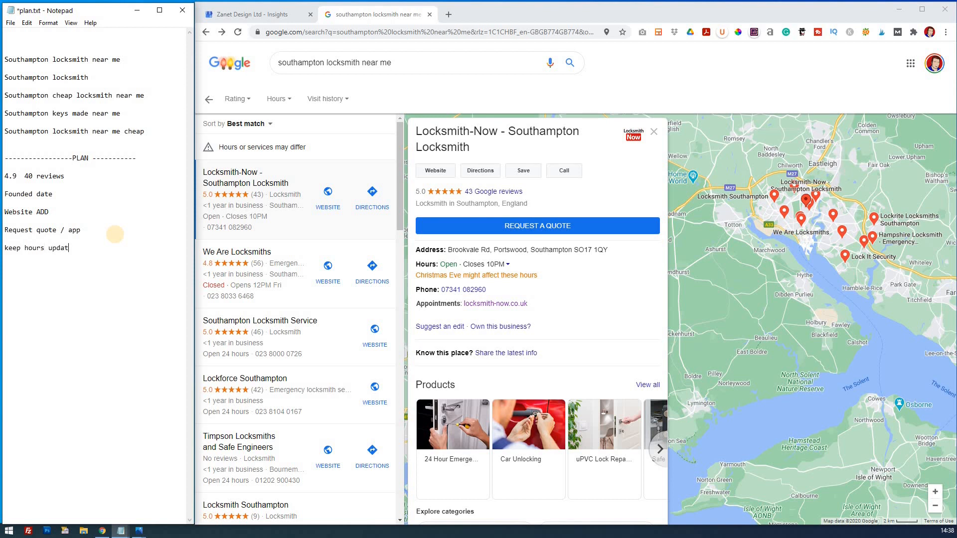
text(ed)
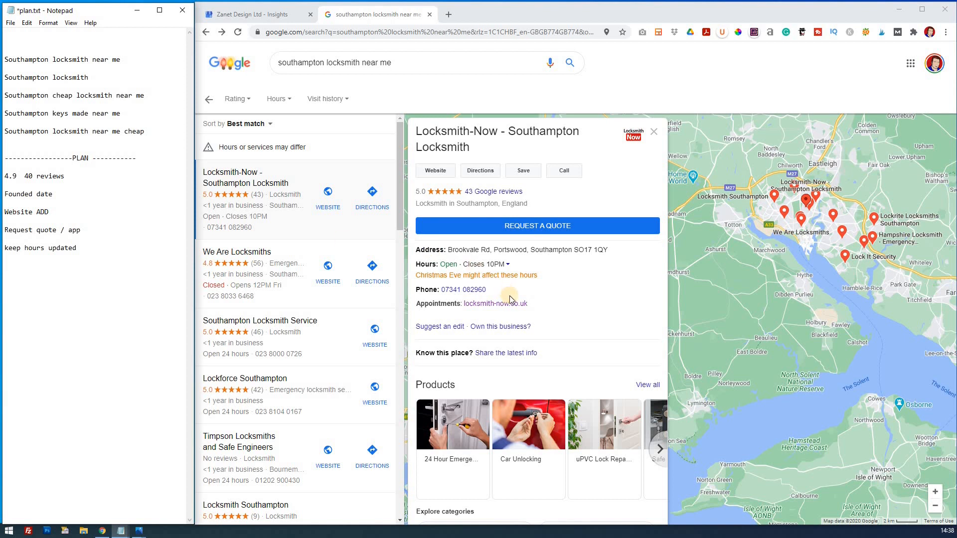
- Add 'Add products / plud categories for products' to the PLAN, browsing the competitor's products
scroll(down, 3)
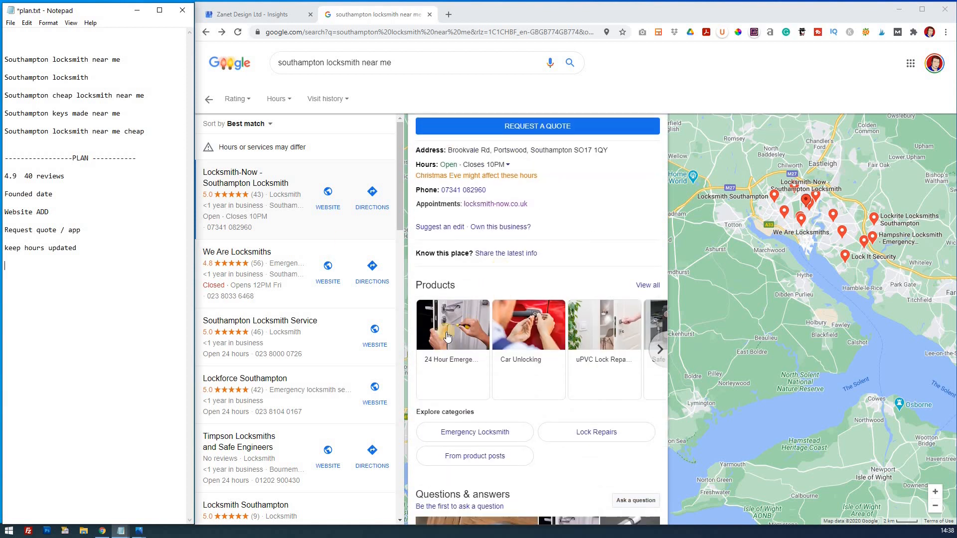
mouse_move(111, 251)
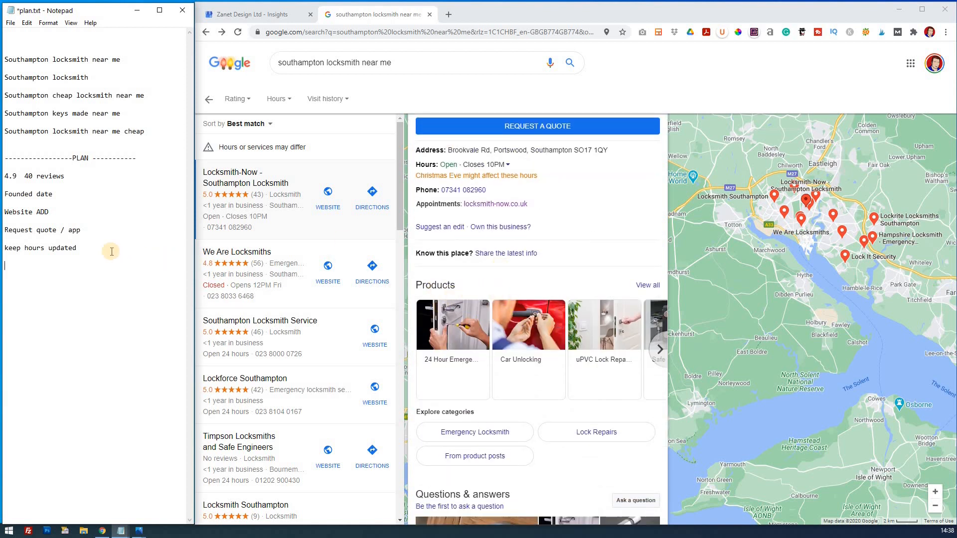
text(Add p)
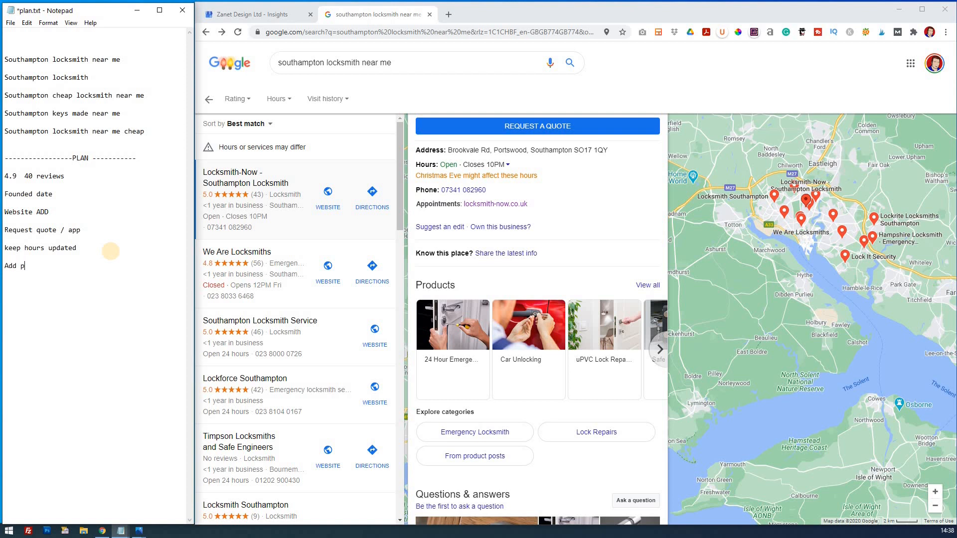
text(roducts)
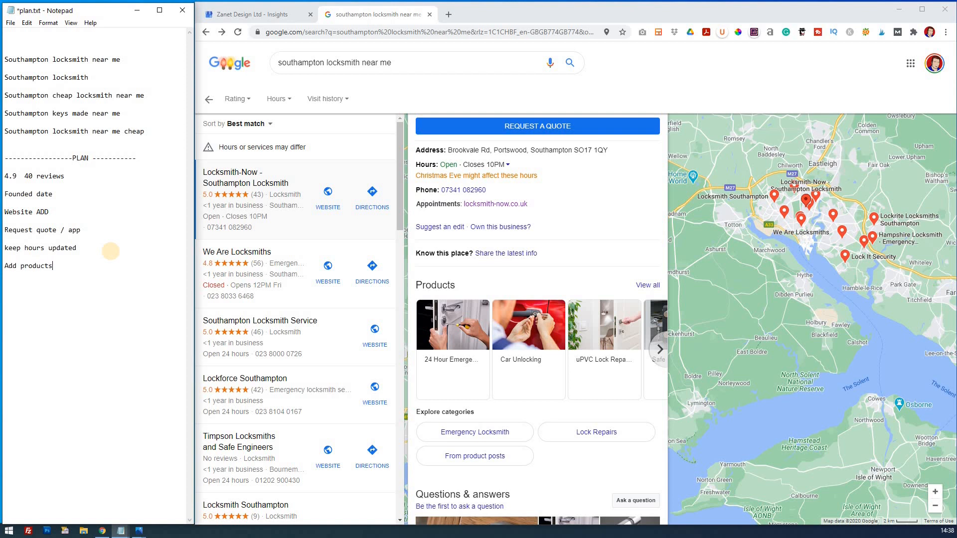
mouse_move(472, 363)
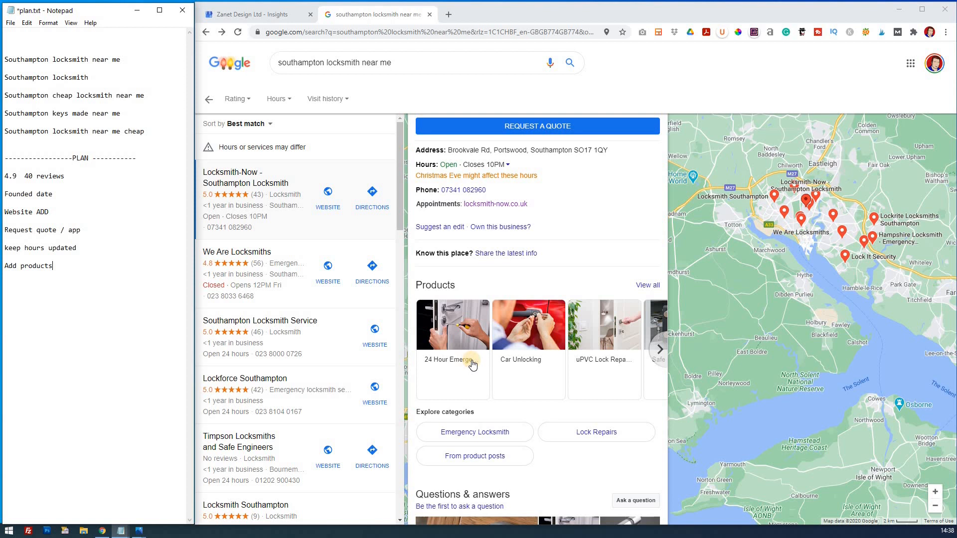
mouse_move(535, 355)
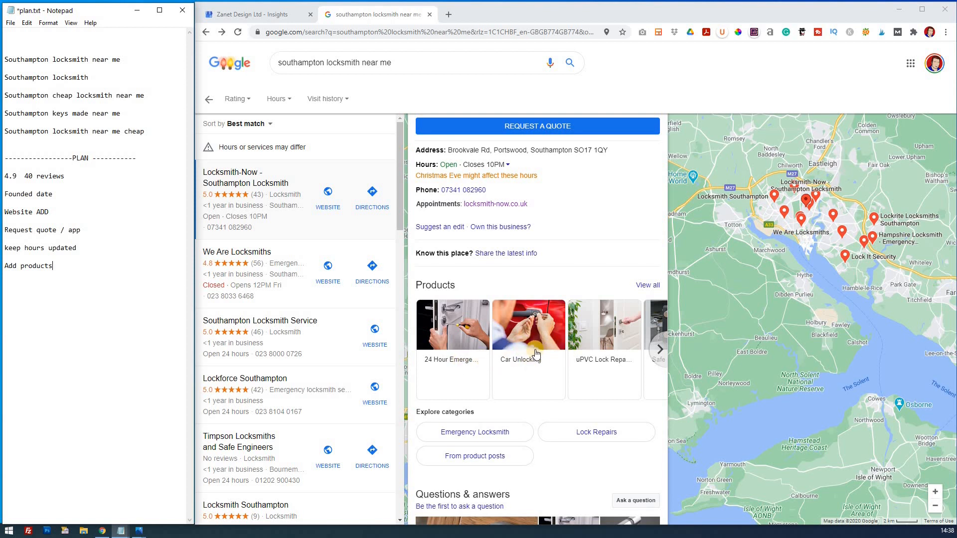
mouse_move(657, 349)
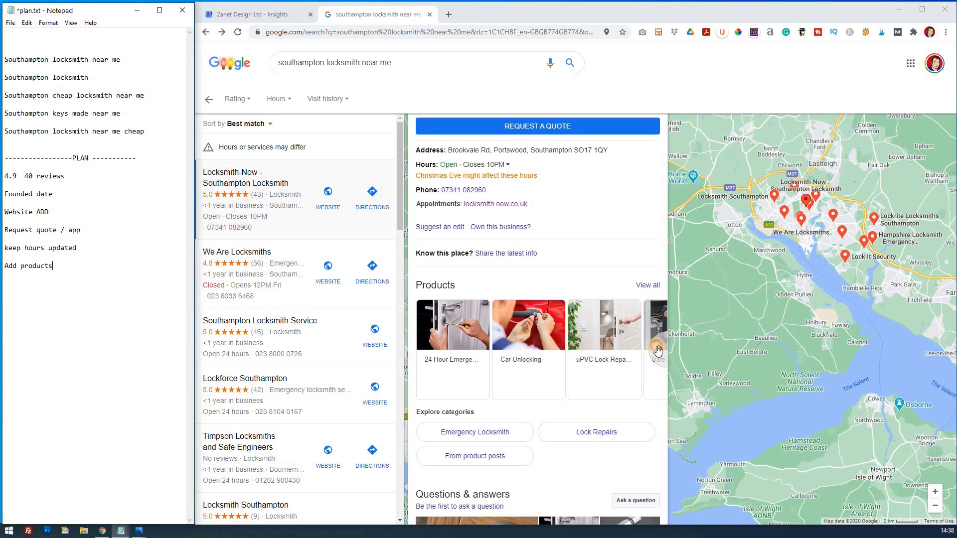
click(658, 350)
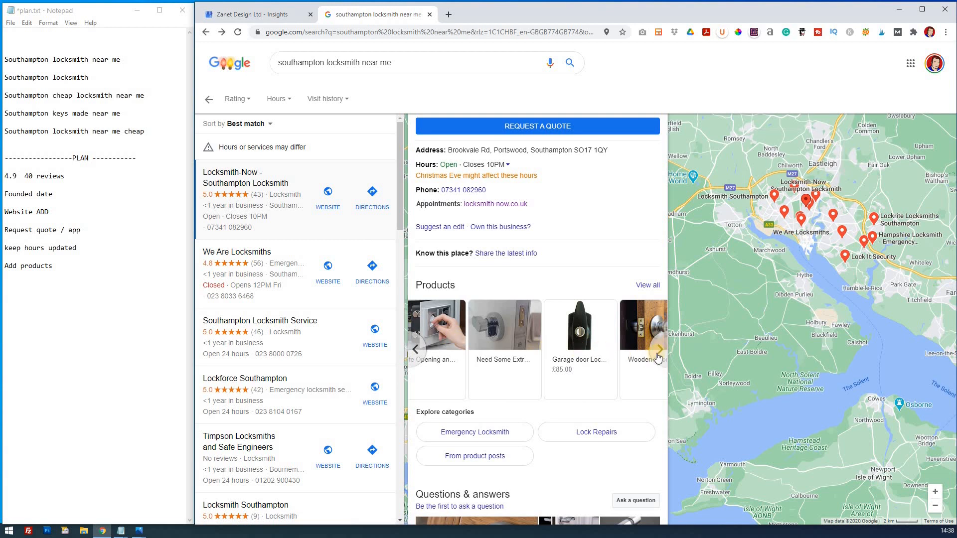
click(658, 357)
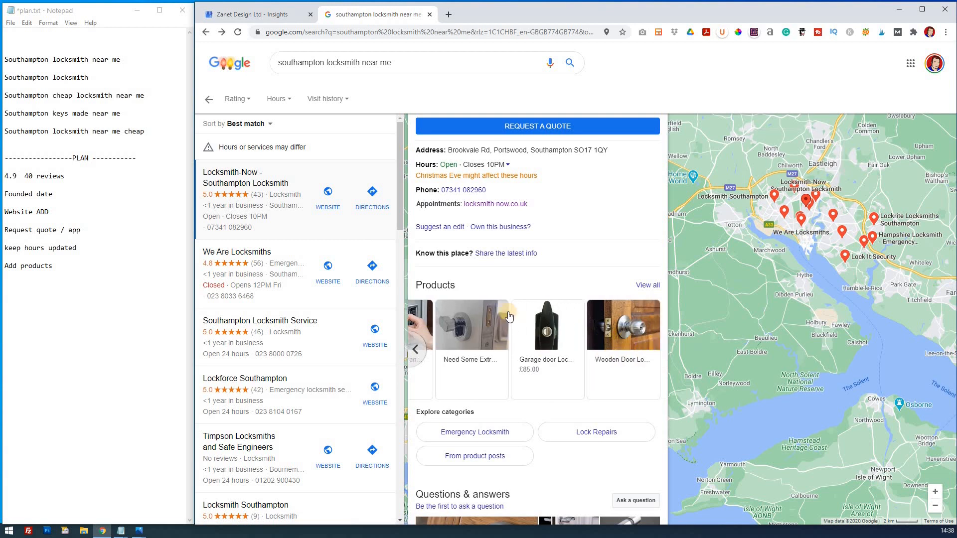
scroll(down, 3)
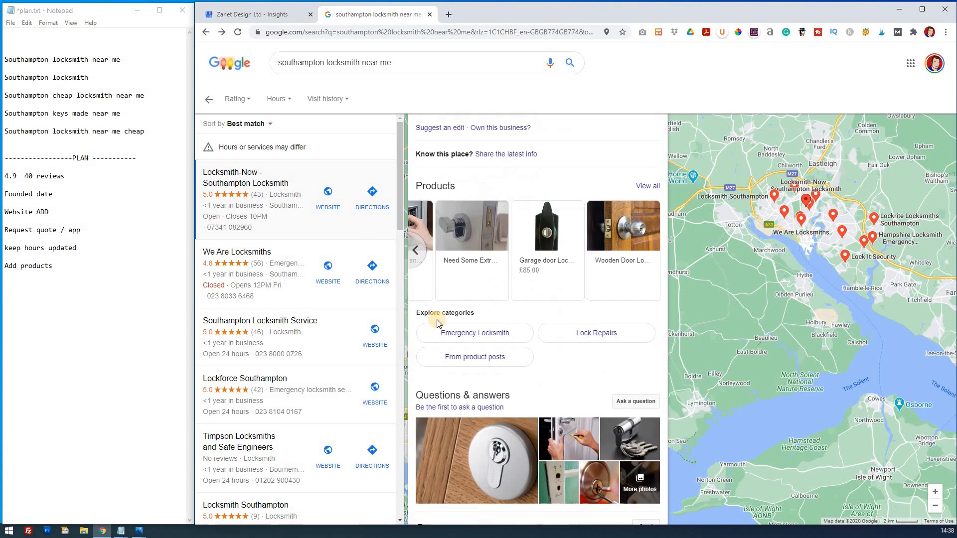
mouse_move(505, 337)
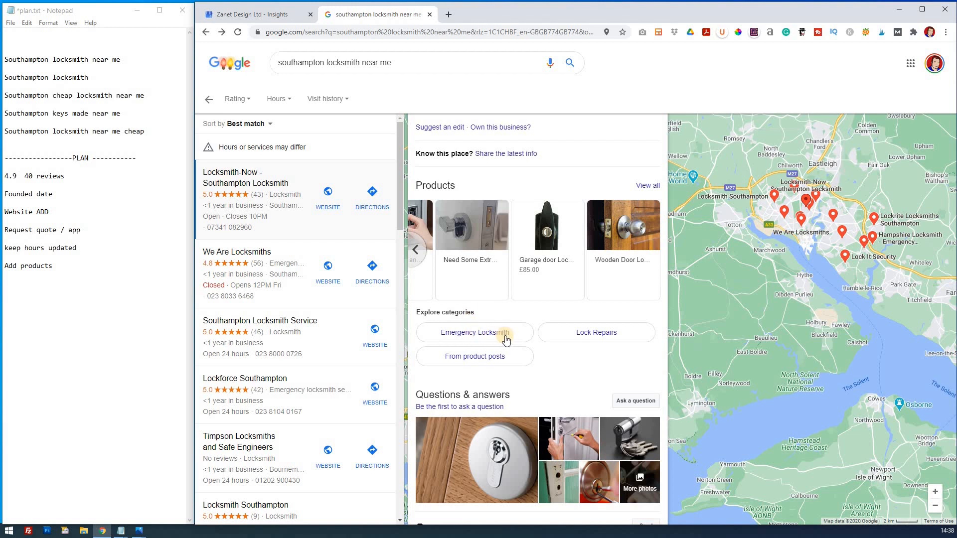
mouse_move(496, 333)
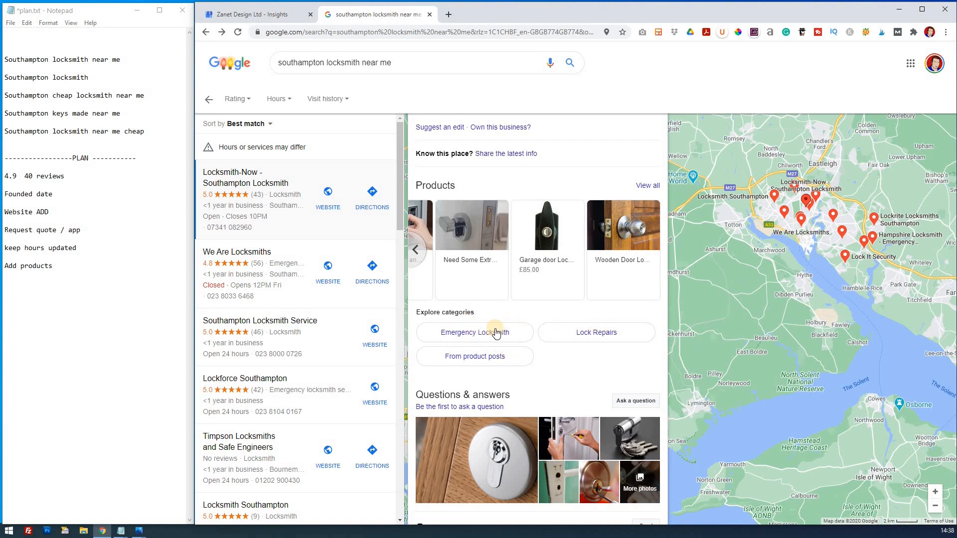
mouse_move(71, 266)
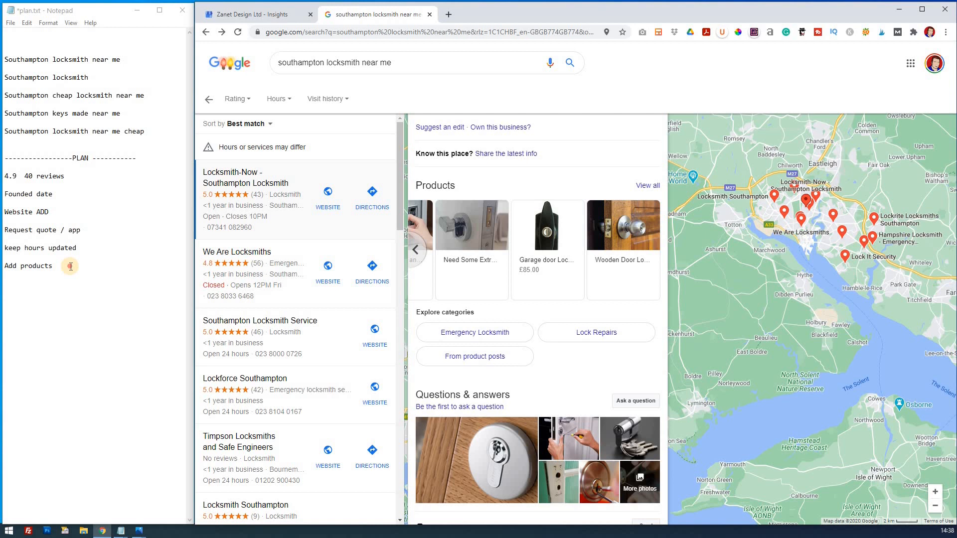
text(/)
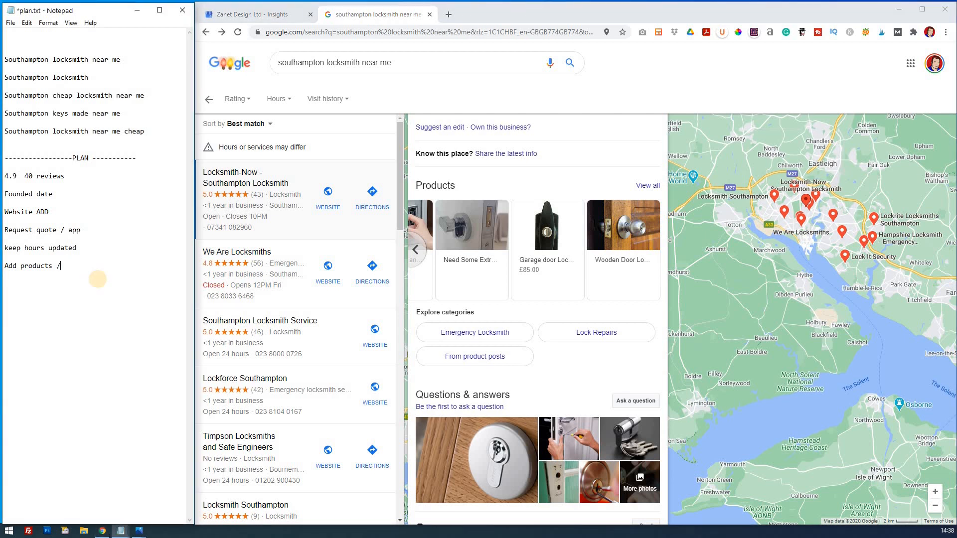
text(plud ca)
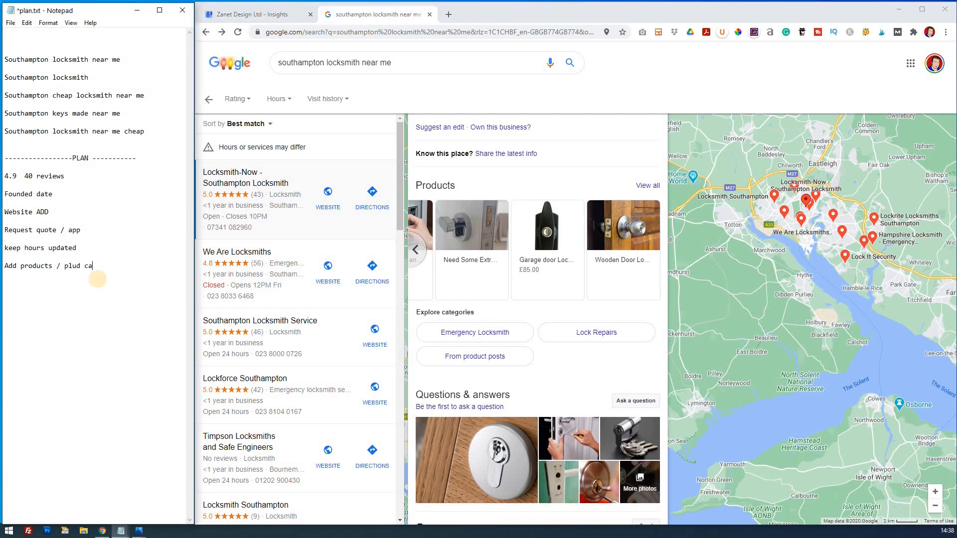
text(tegories for prod)
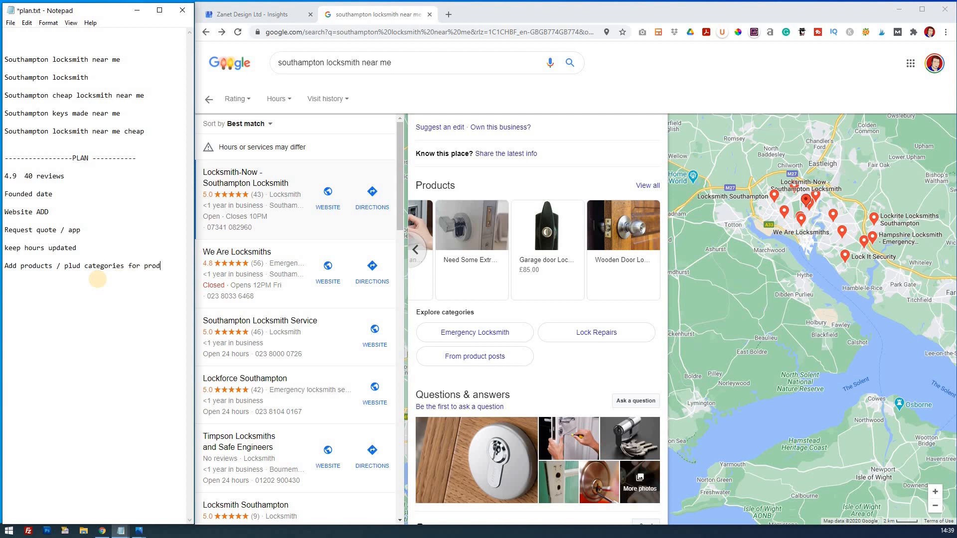
text(ucts)
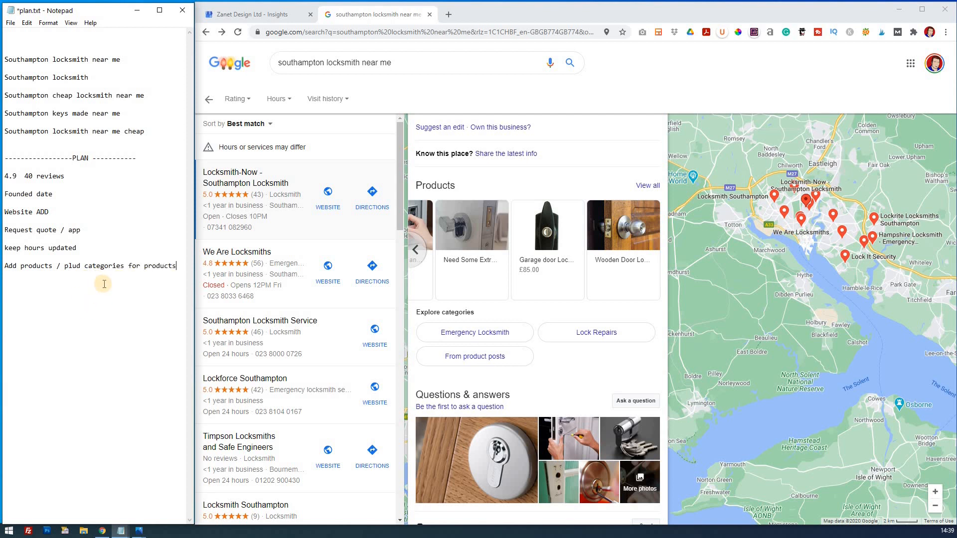
mouse_move(506, 270)
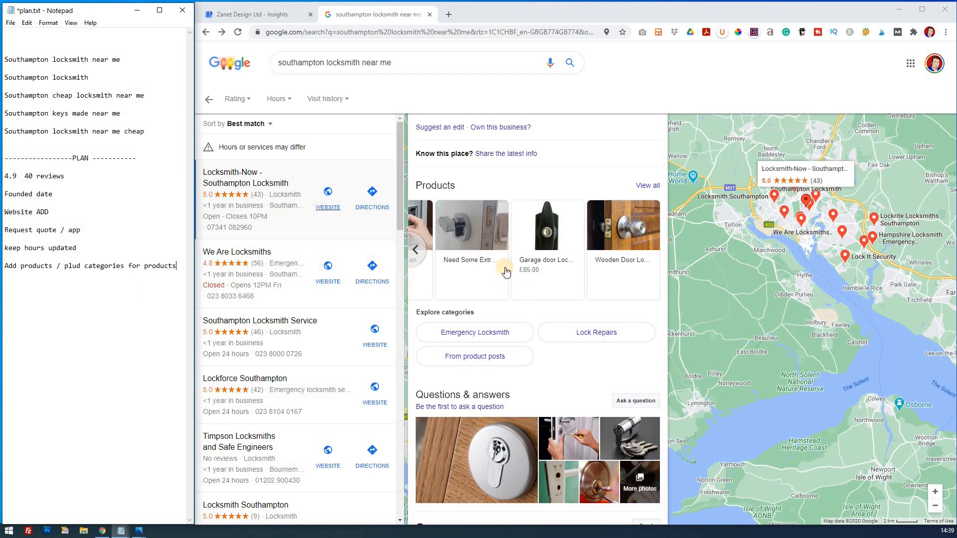
- Add the PLAN item 'Photos (locks /barrel locks, keys handles)' after viewing the listing's photos
scroll(down, 3)
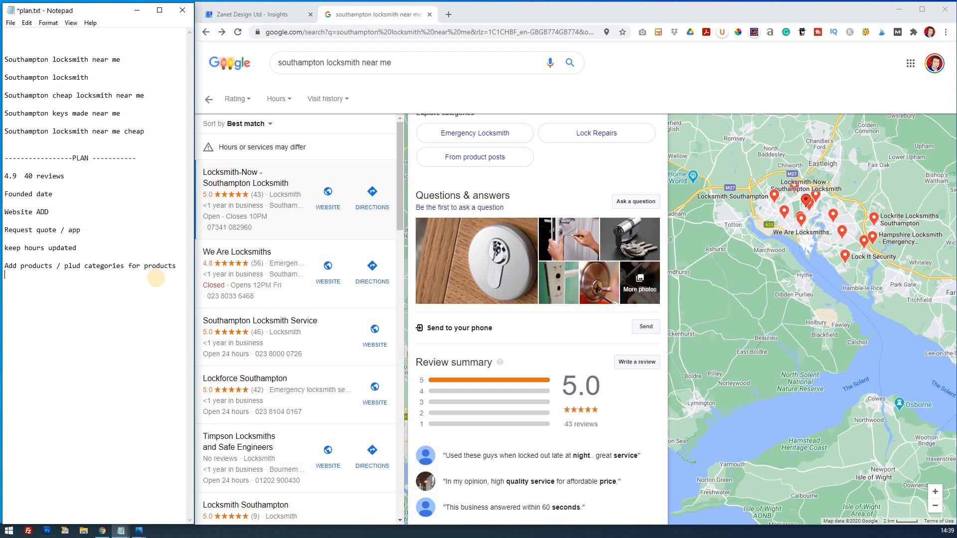
text(Ph)
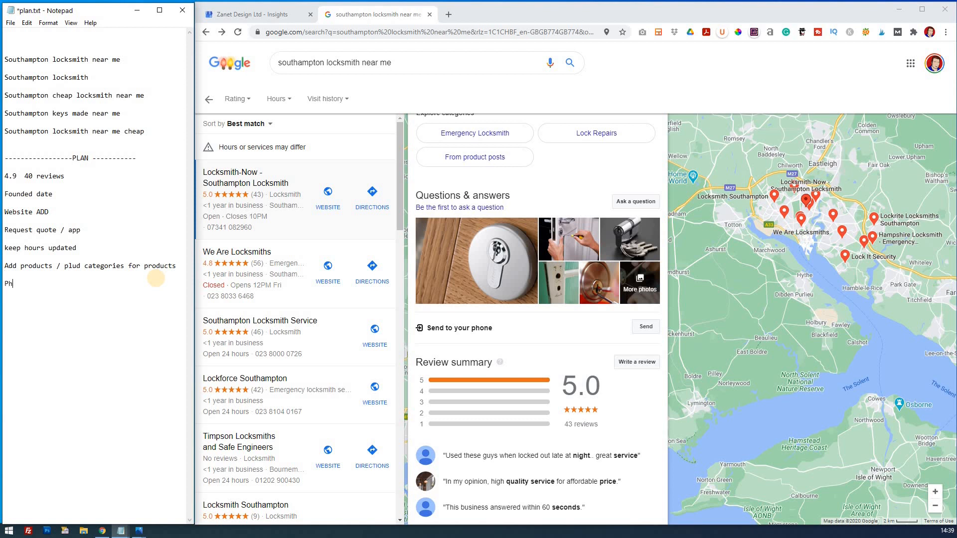
text(otos)
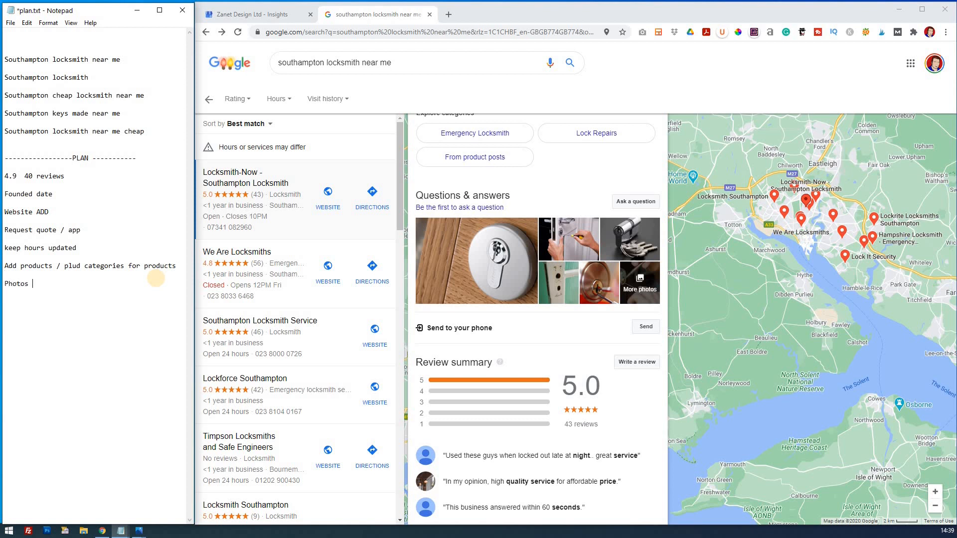
text((locks /)
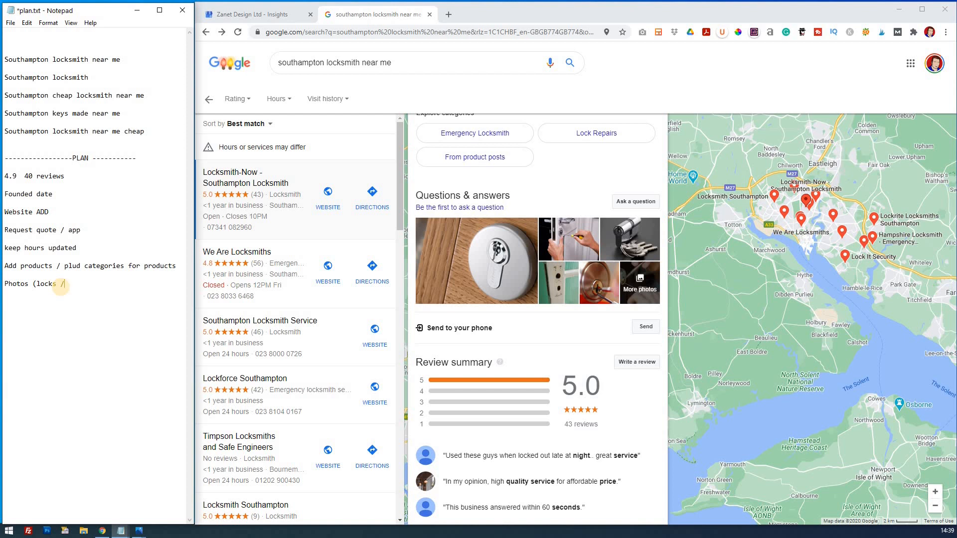
text(ba)
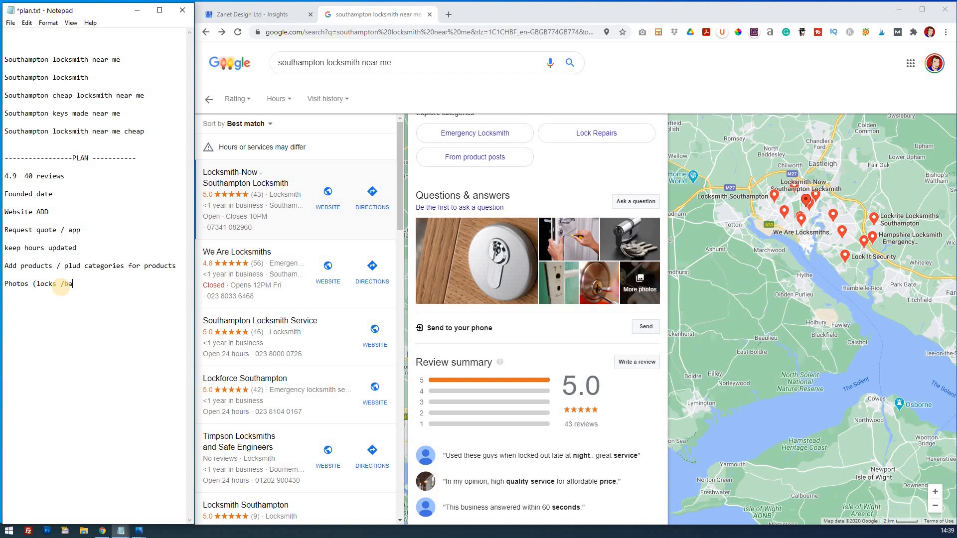
text(rrel locks, ke)
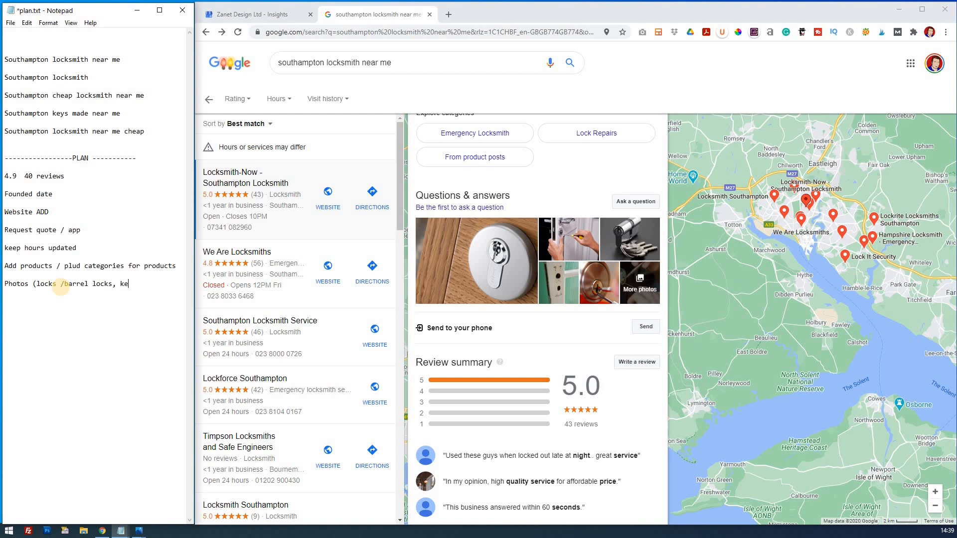
text(ys)
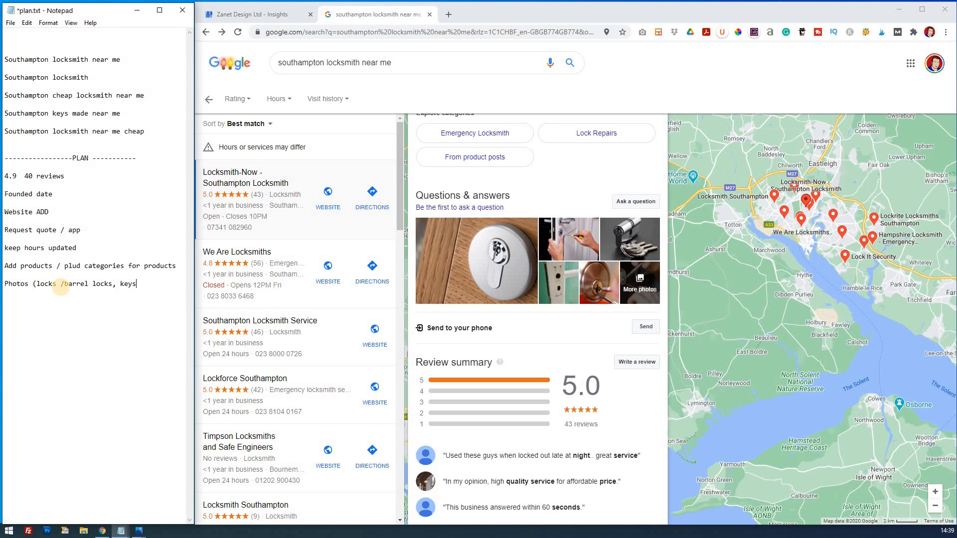
text(handles)
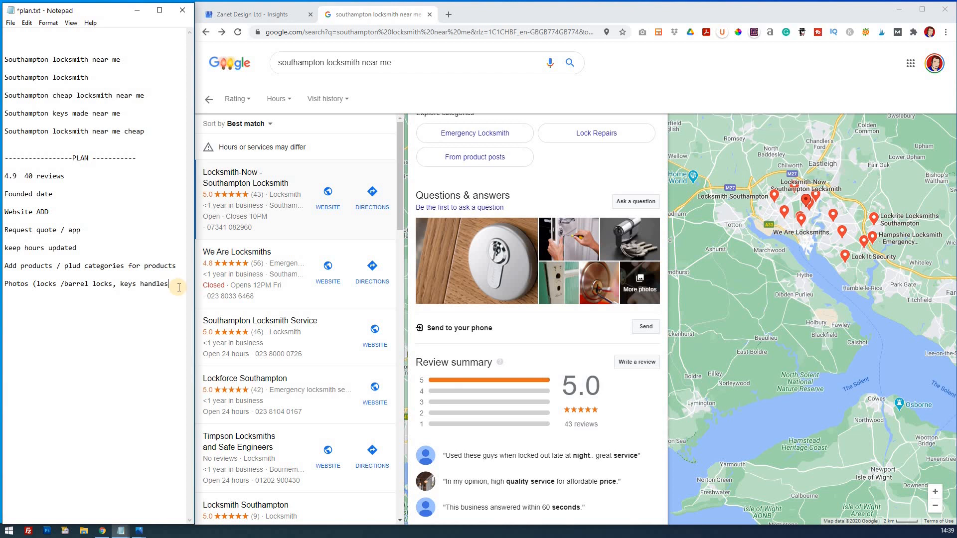
text())
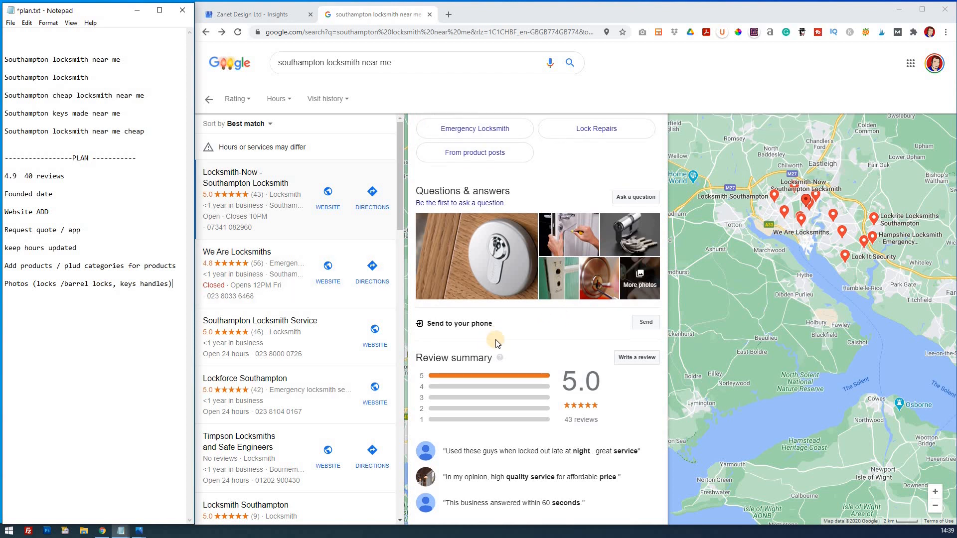
- Check the owner's replies in Google reviews and add 'always reply to reviews' to the PLAN
scroll(down, 3)
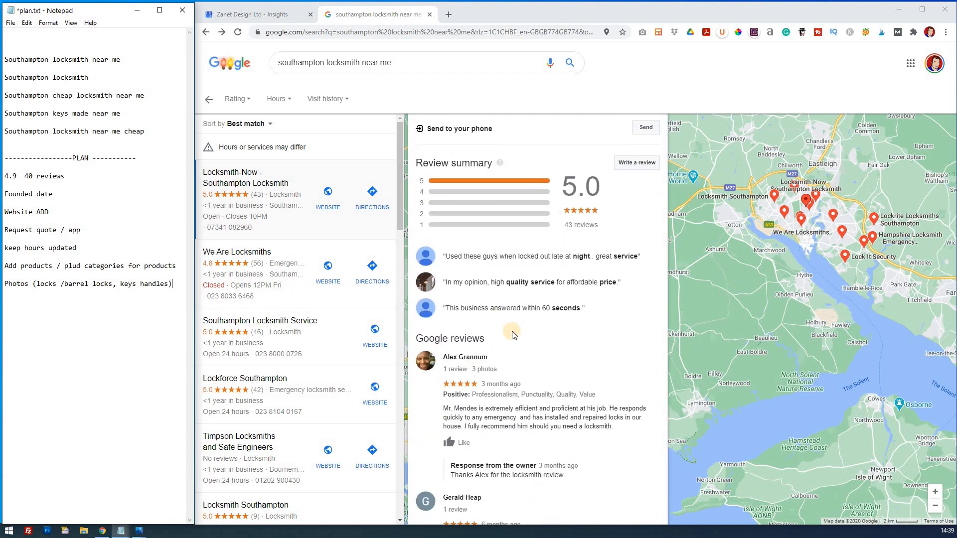
mouse_move(518, 286)
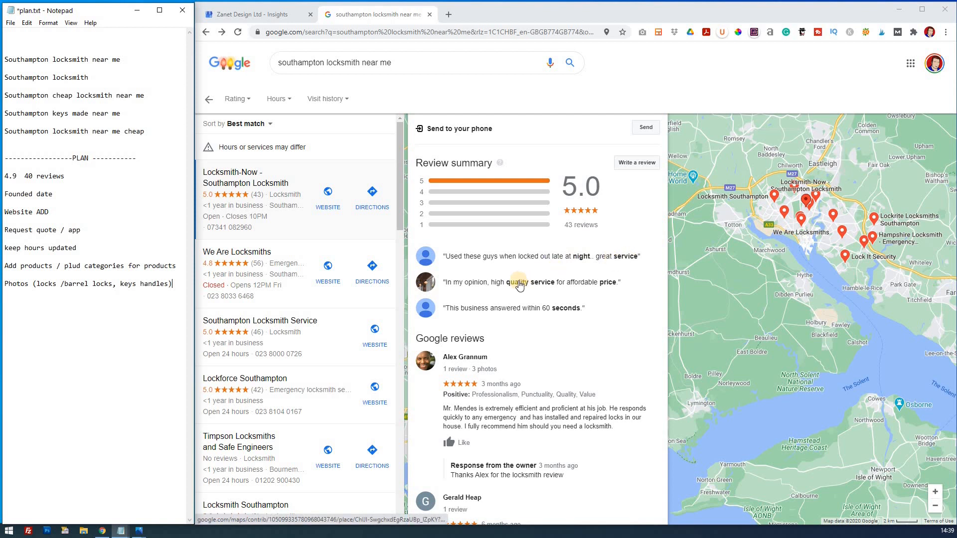
mouse_move(561, 311)
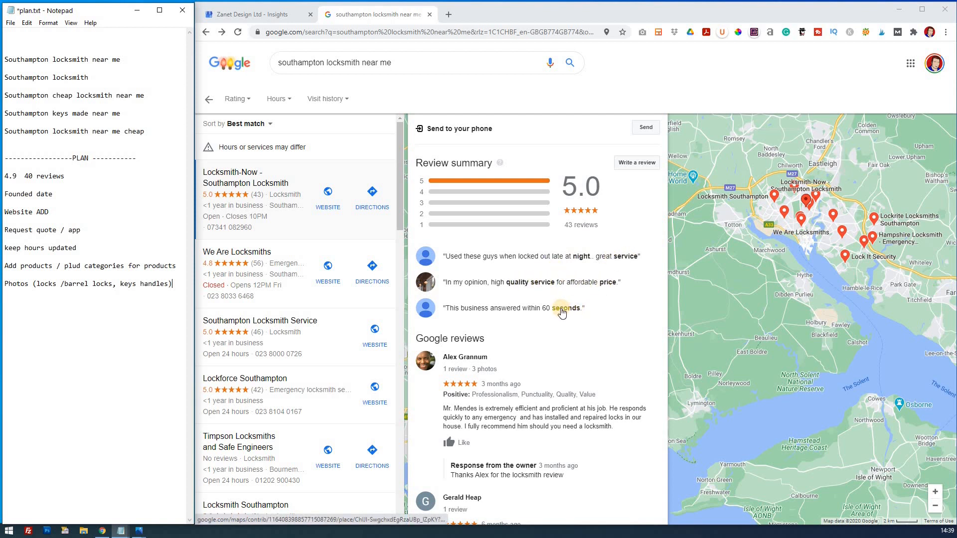
scroll(down, 3)
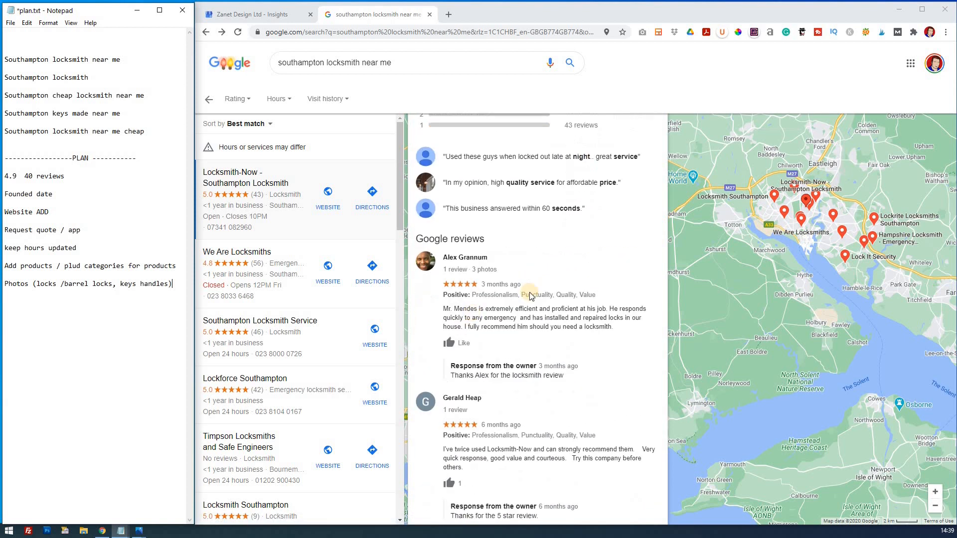
mouse_move(564, 308)
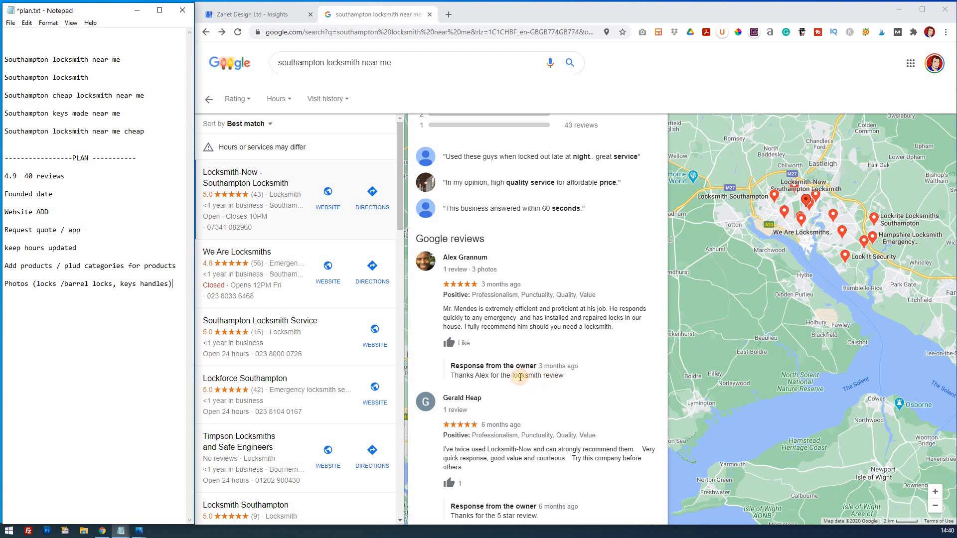
double_click(526, 374)
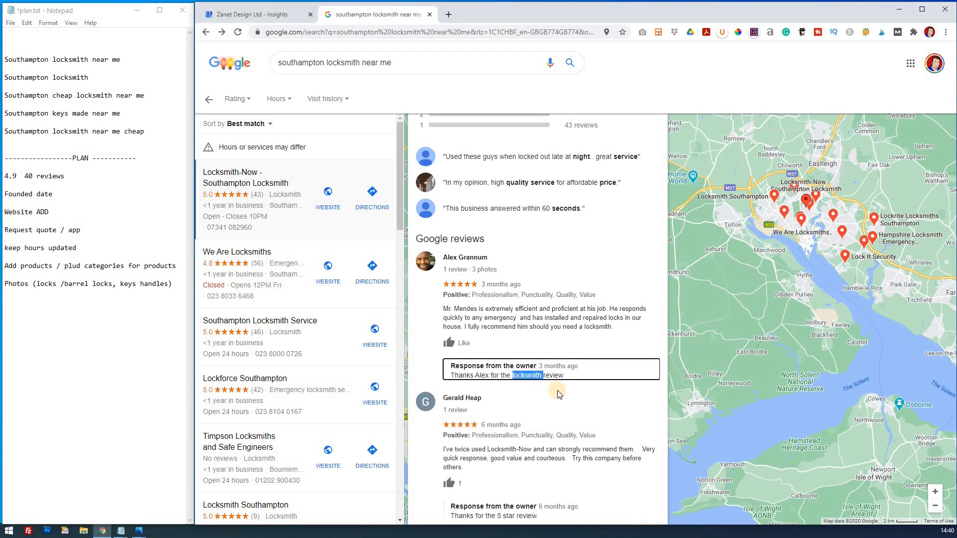
scroll(down, 3)
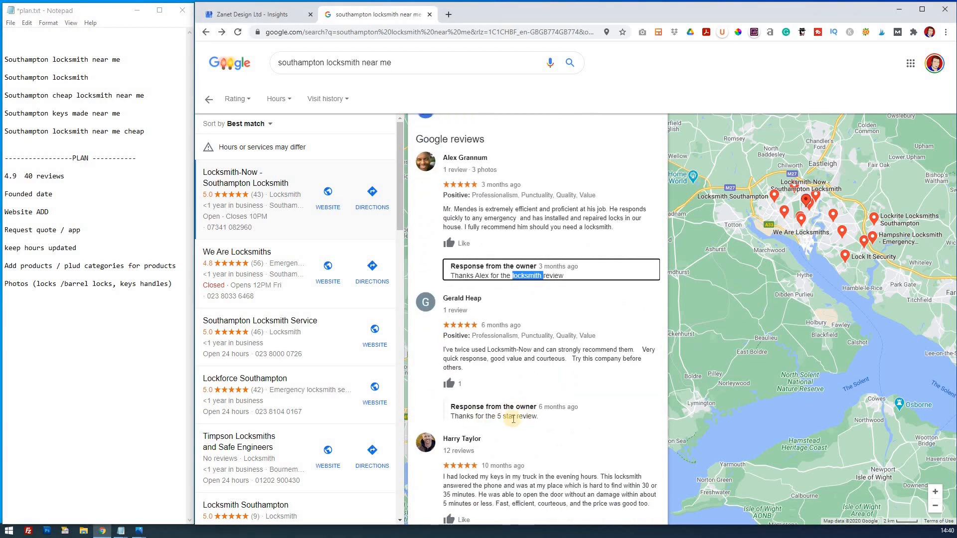
mouse_move(505, 363)
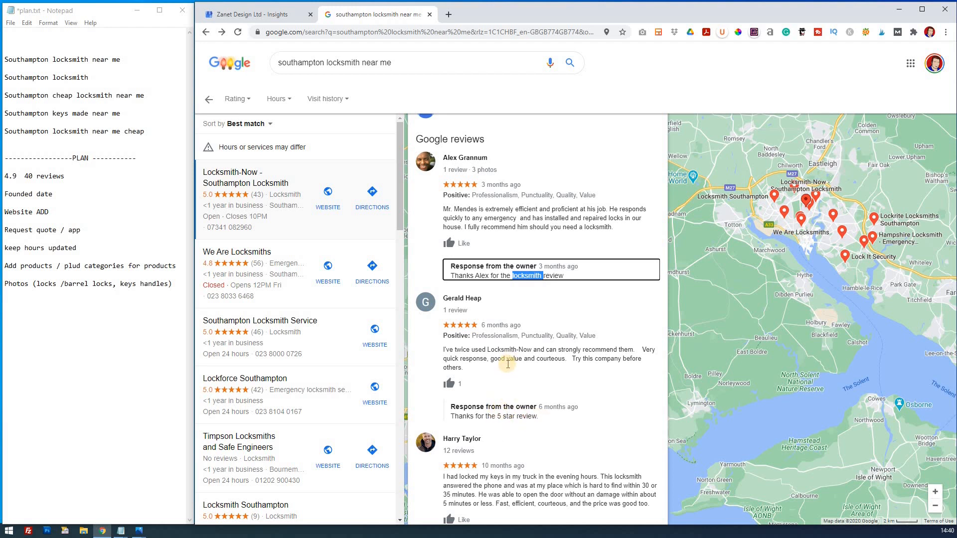
click(183, 293)
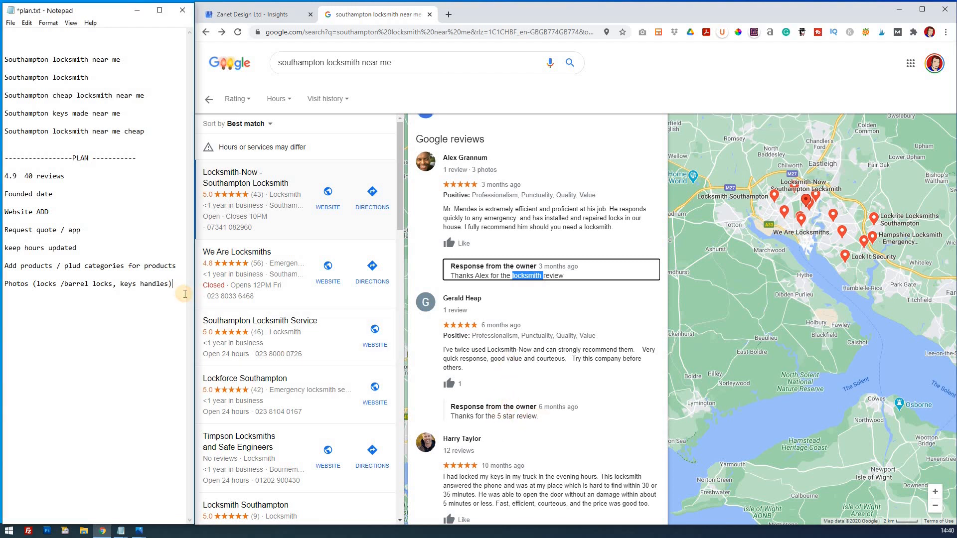
text(a1)
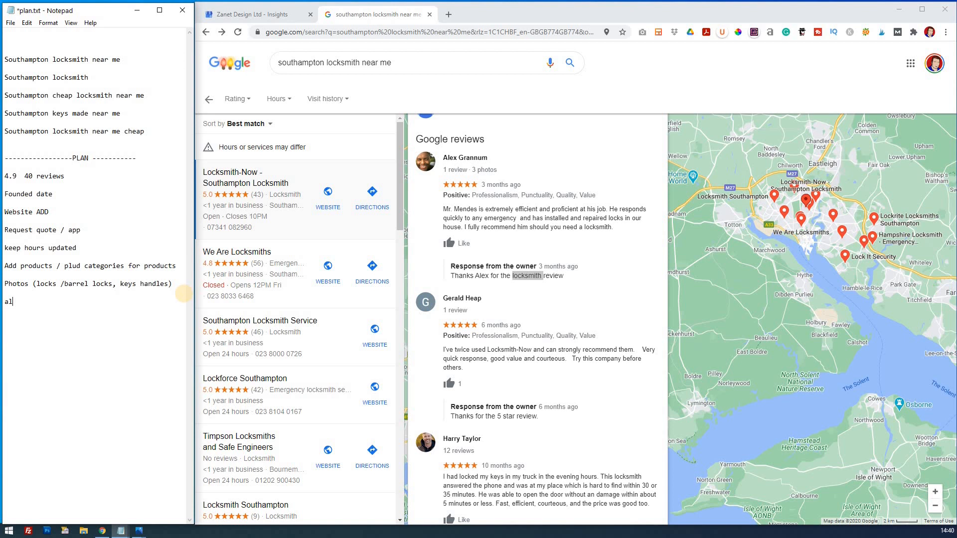
text(lways repl)
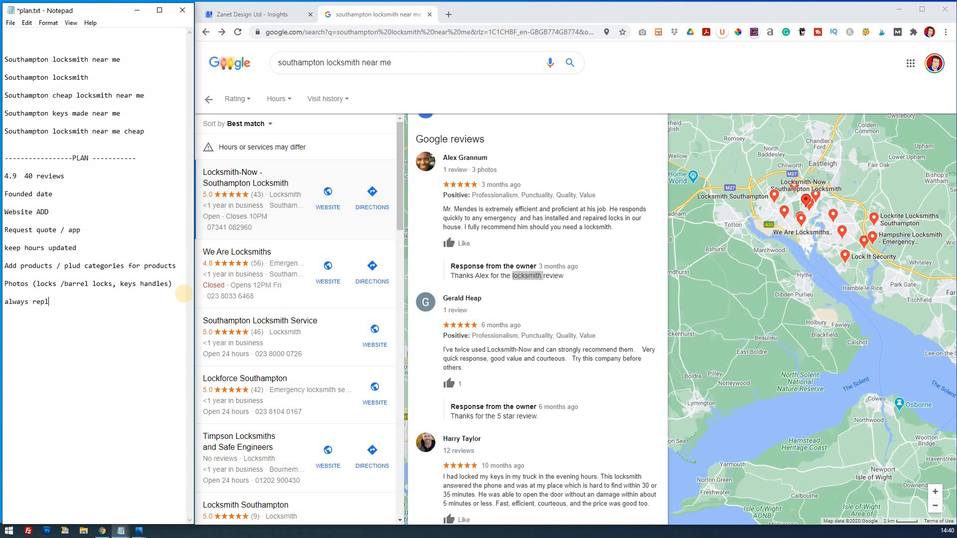
text(y to reviews)
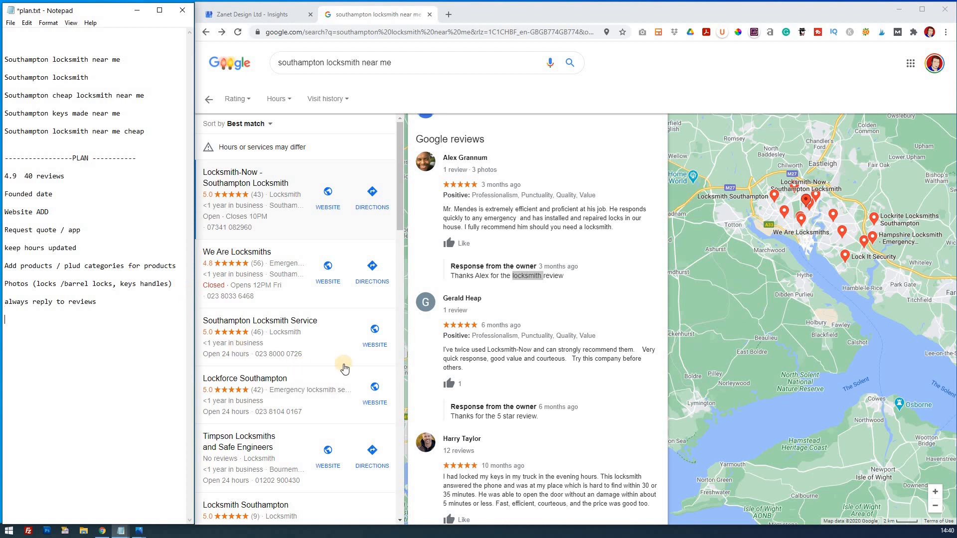
- Add a 'description' item to the PLAN while reading Locksmith-Now's expanded business description and reviews
scroll(down, 3)
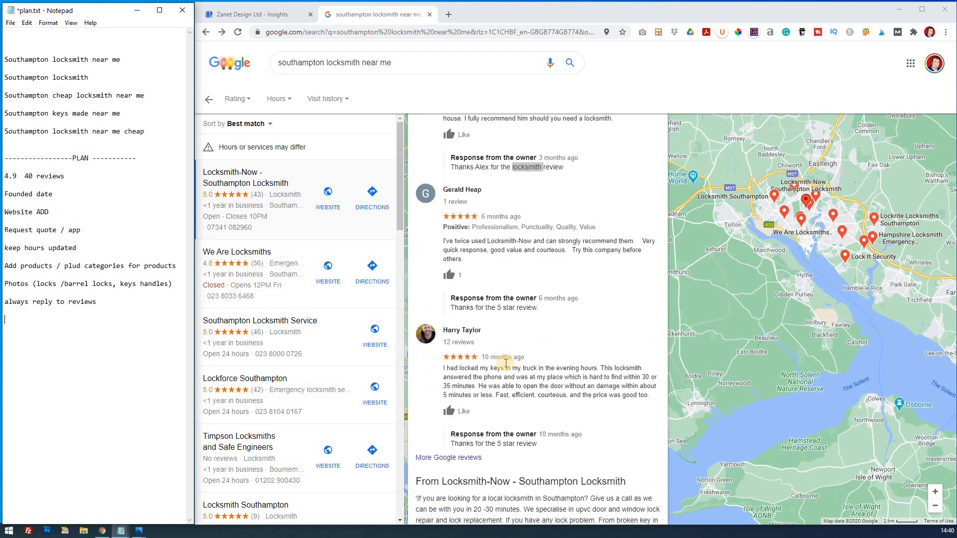
scroll(down, 3)
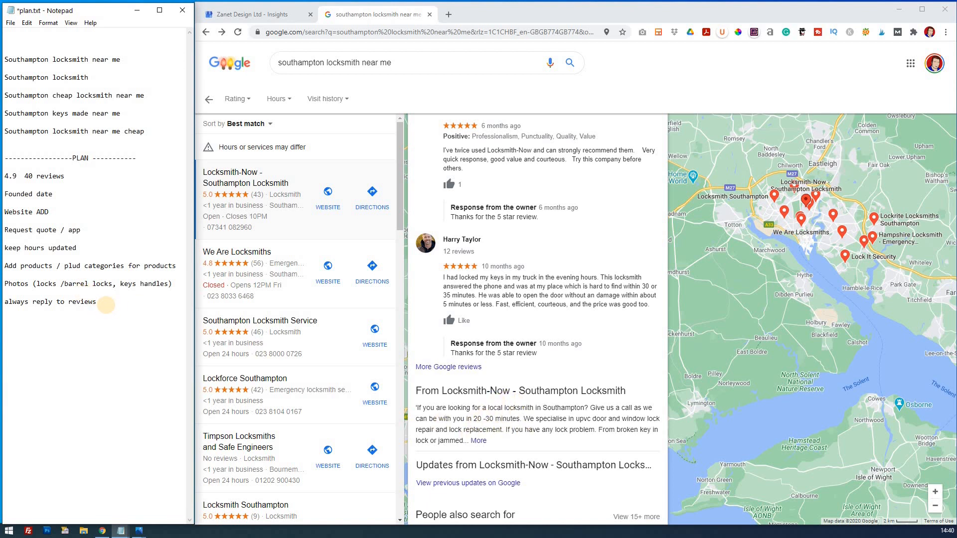
text(des)
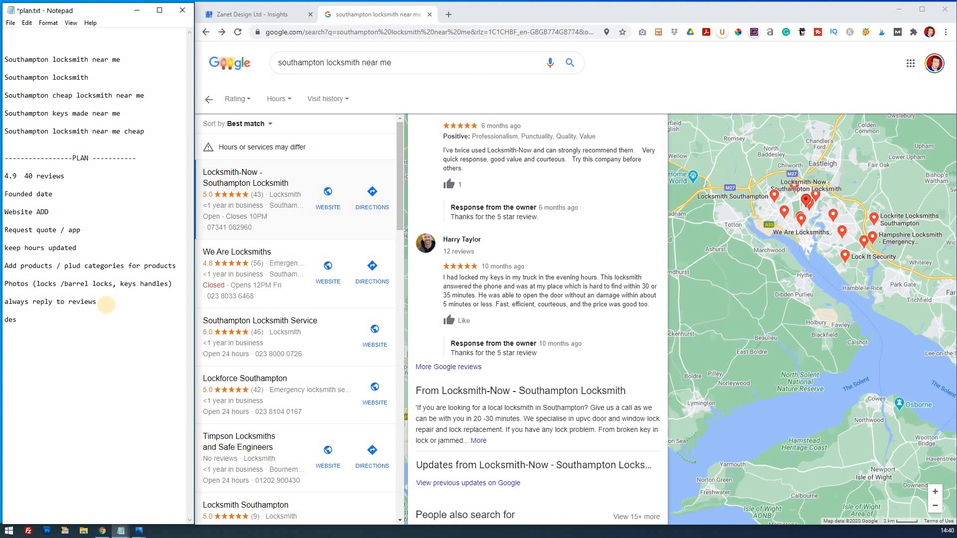
text(cription)
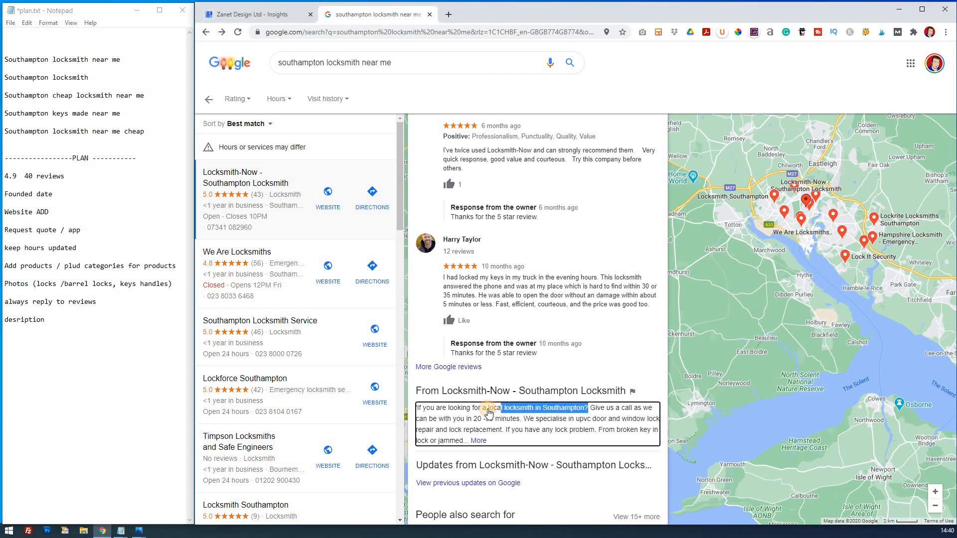
click(478, 442)
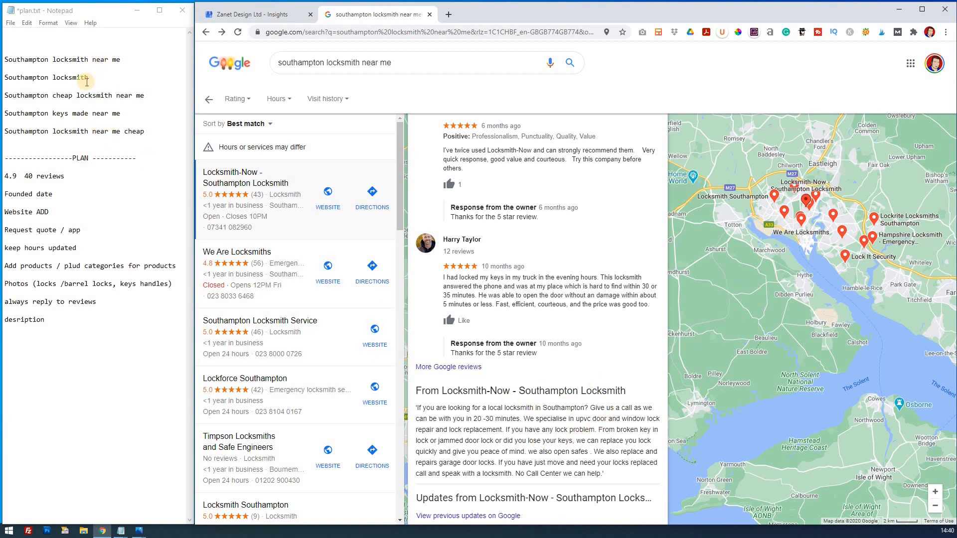
mouse_move(115, 72)
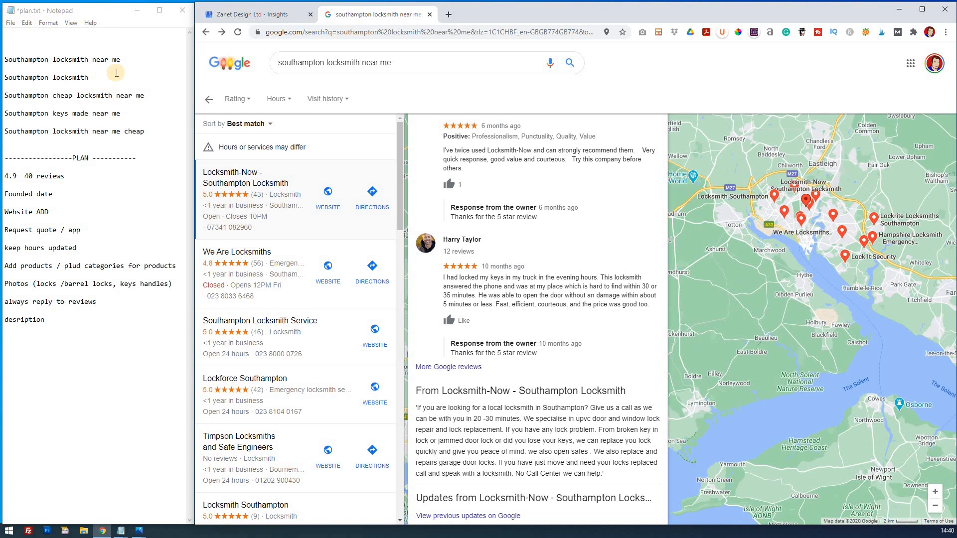
mouse_move(175, 188)
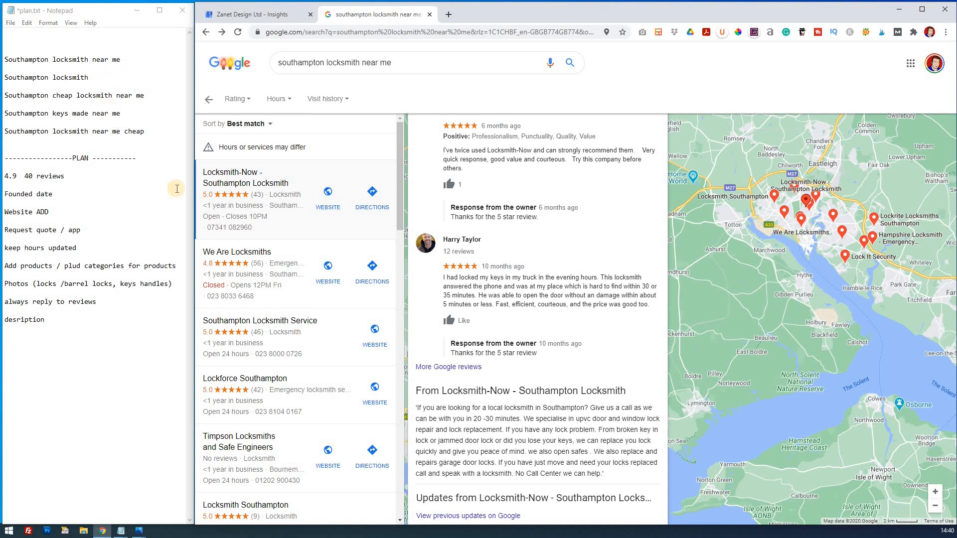
mouse_move(263, 279)
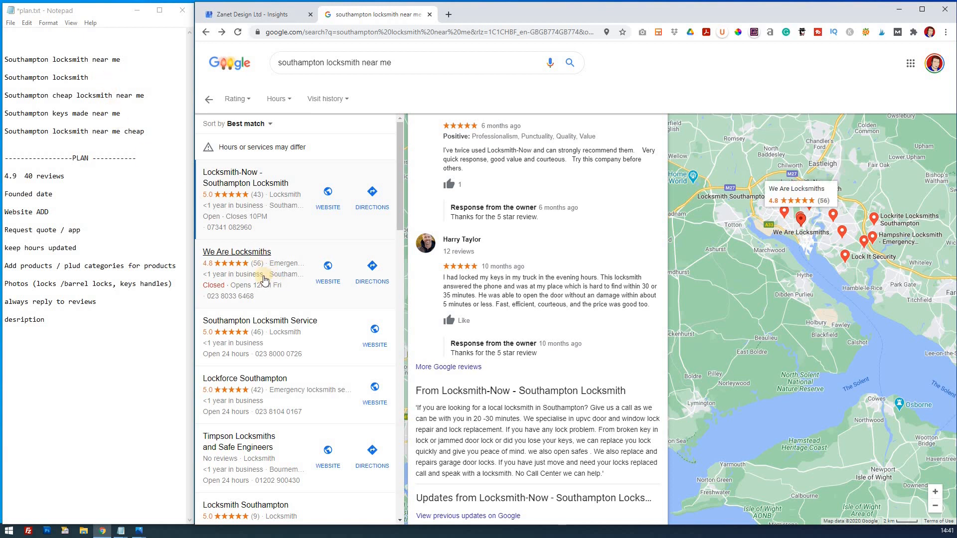
scroll(down, 3)
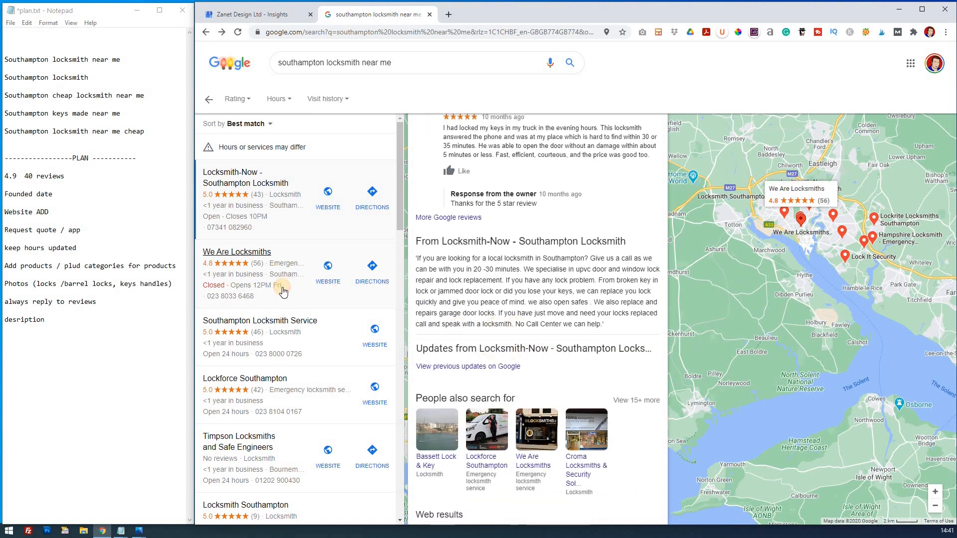
- Browse We Are Locksmiths' photo gallery and extend the Photos line with 'action photos , branding'
click(237, 251)
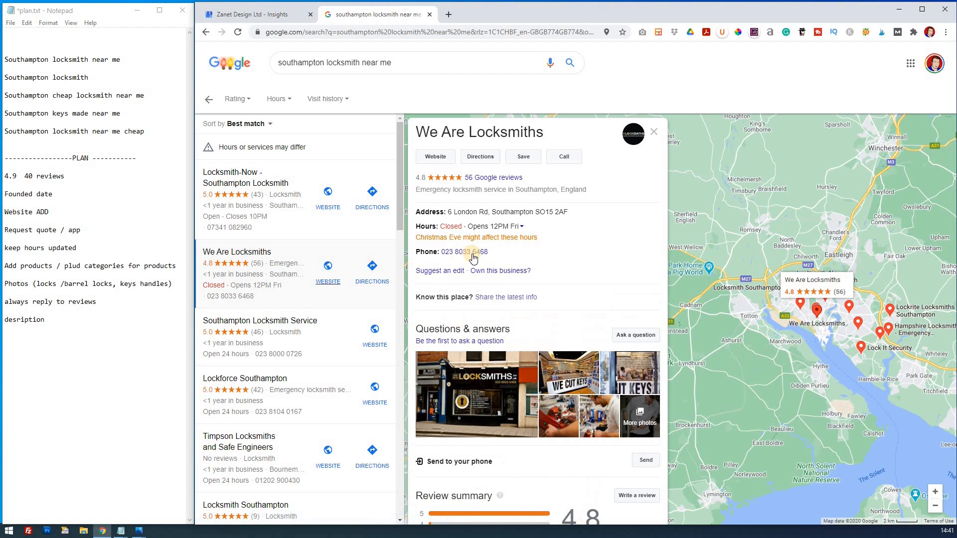
mouse_move(551, 392)
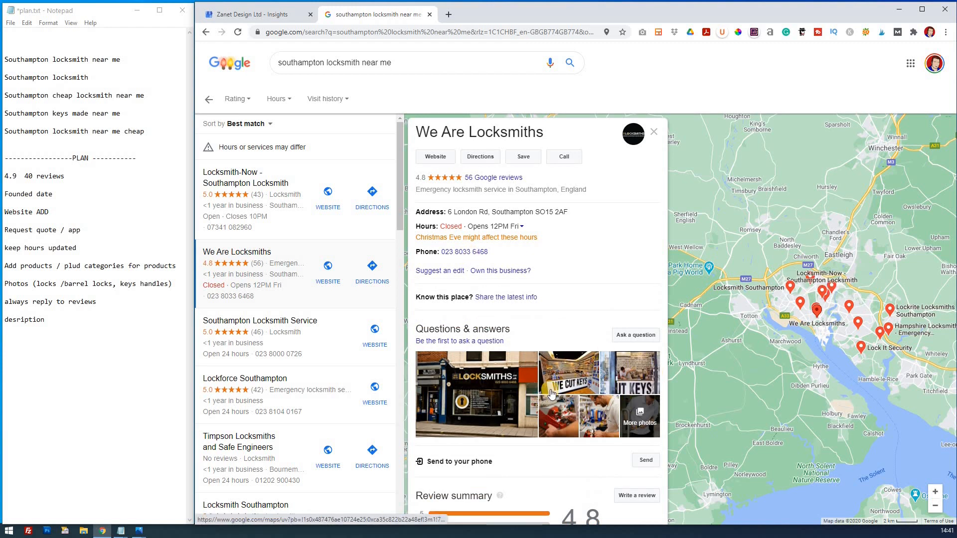
mouse_move(583, 380)
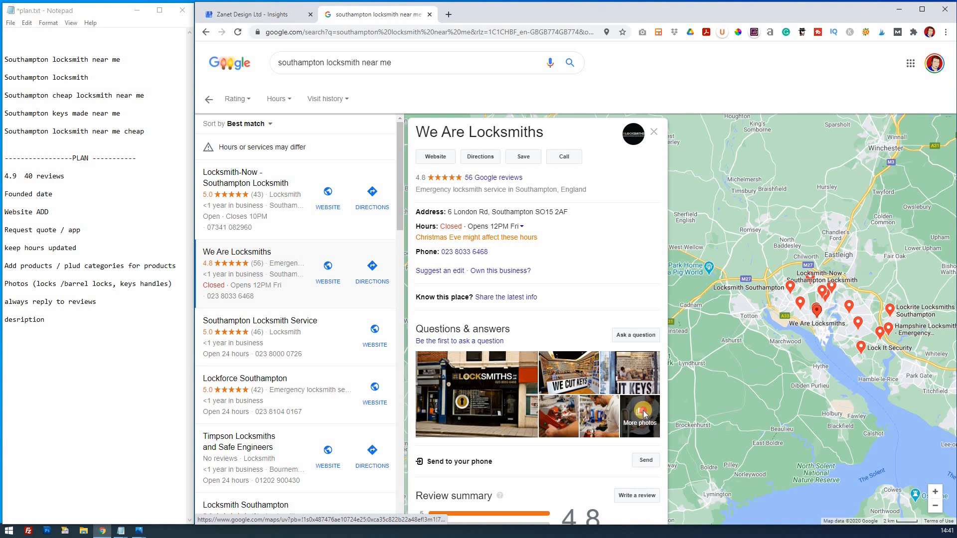
click(640, 416)
text(,)
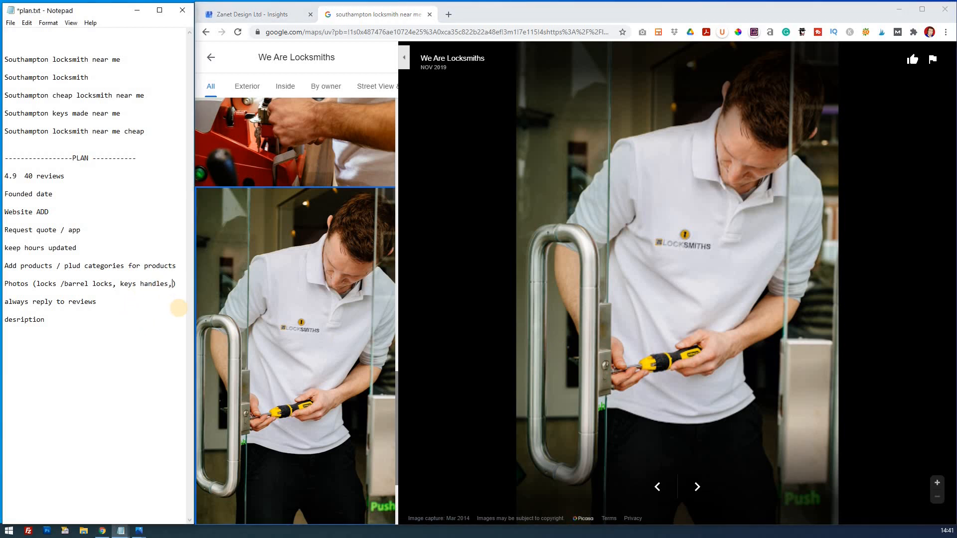
text(action photo)
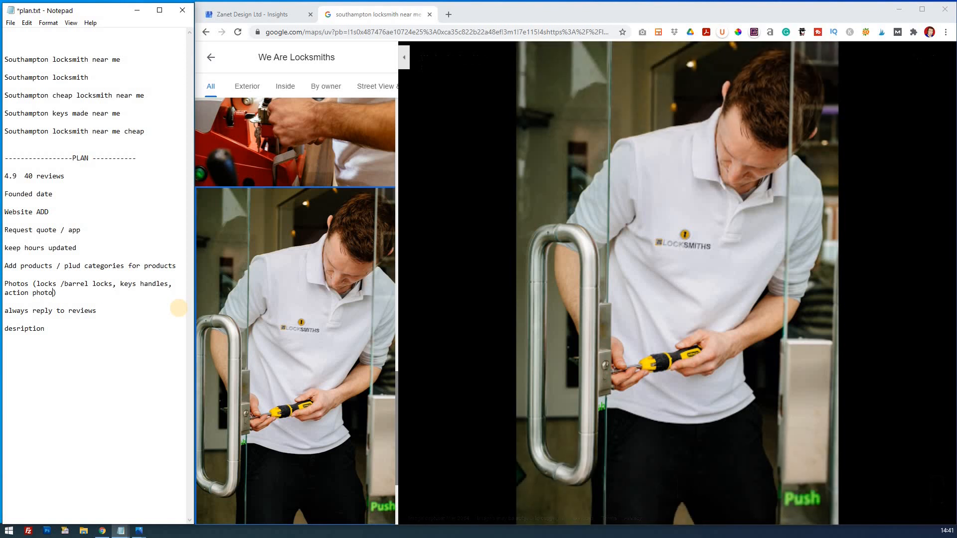
text(s , branding)
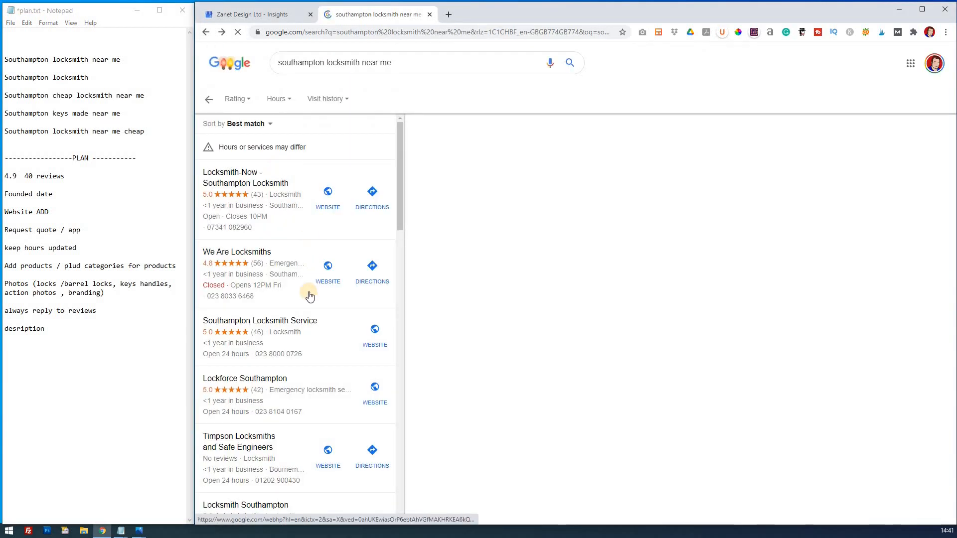
- Note 'categories : Emergency locksmith service' from the We Are Locksmiths listing
click(236, 251)
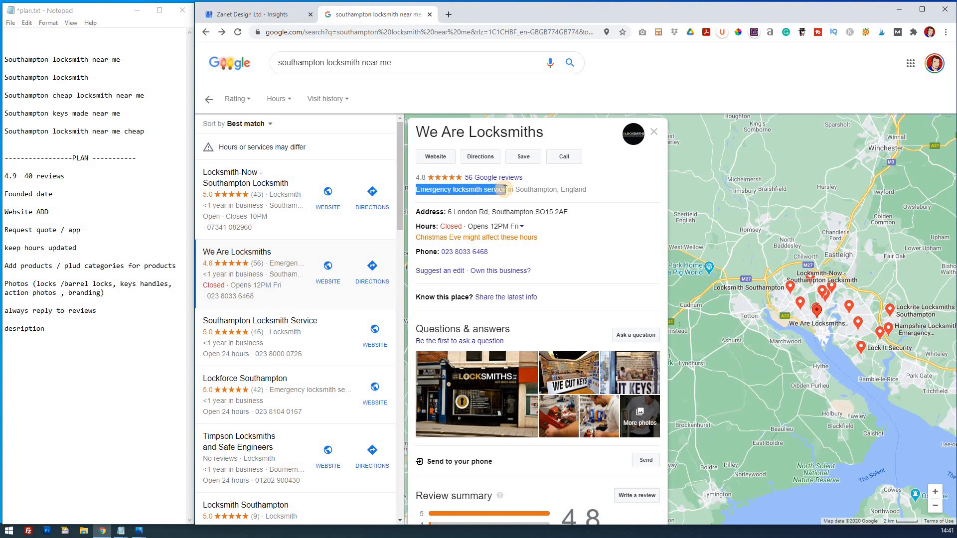
mouse_move(66, 329)
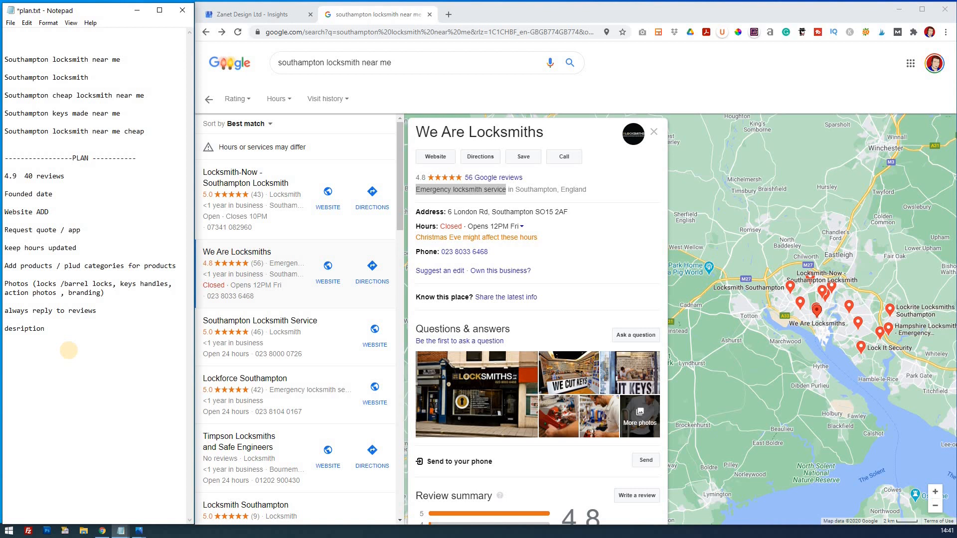
text(categor)
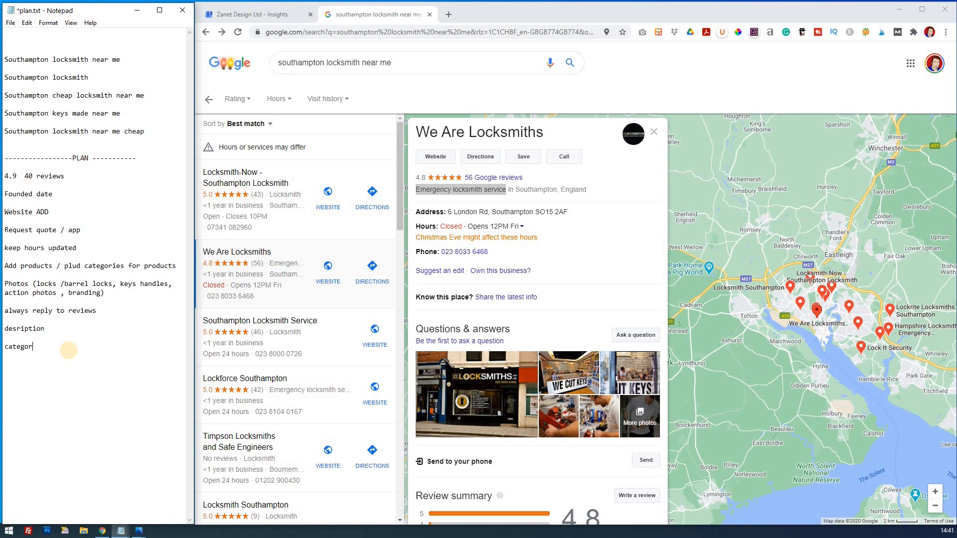
text(ies :)
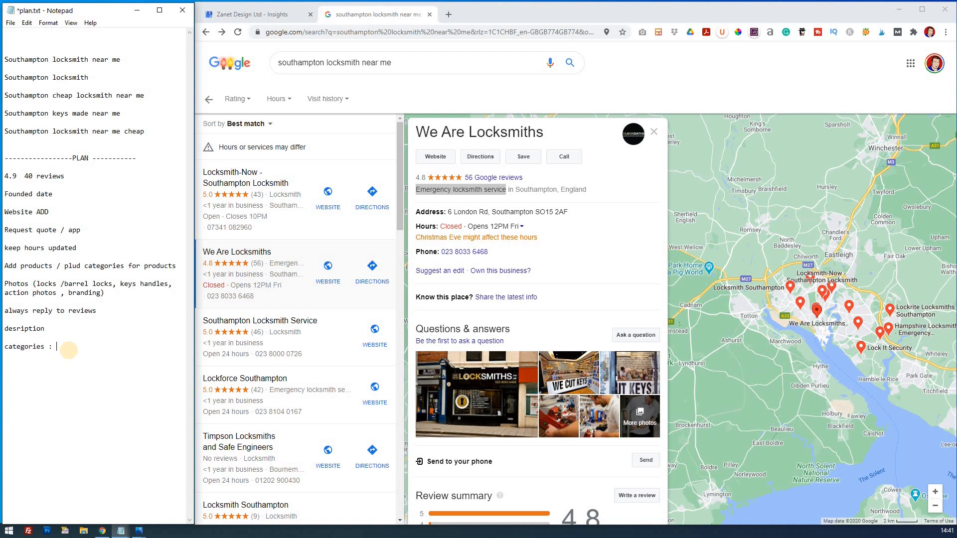
text(Emergency locksmith service)
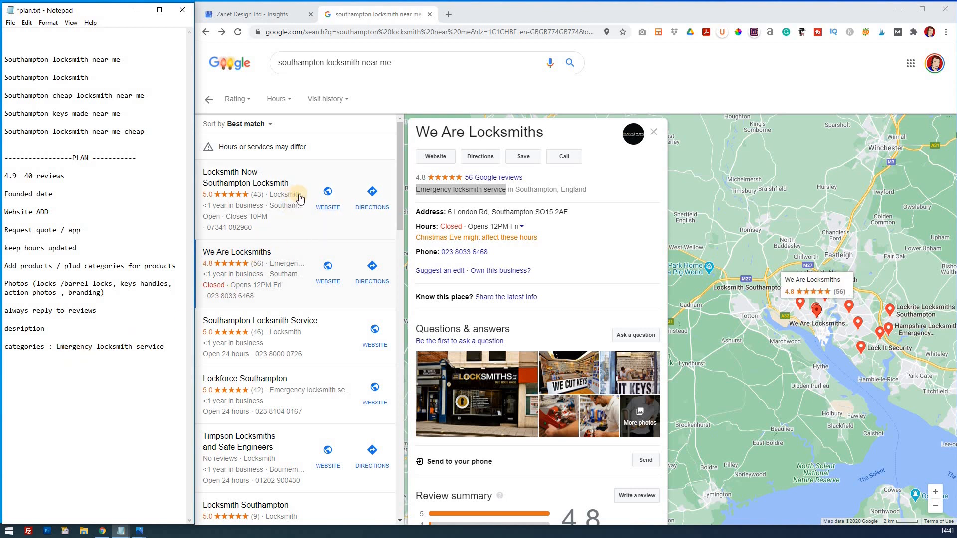
- Check Locksmith-Now's category and append '/ Locksmith' to the categories line
click(245, 177)
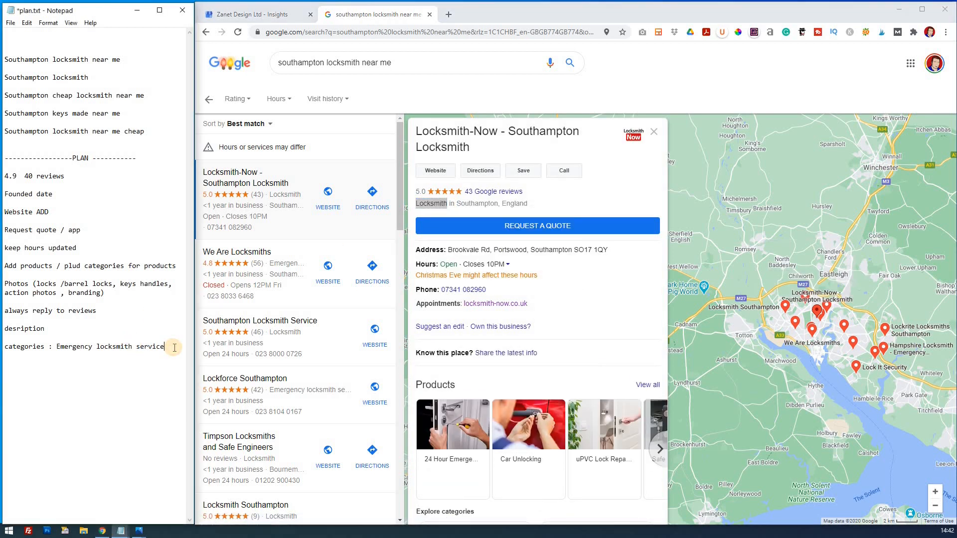
text(/)
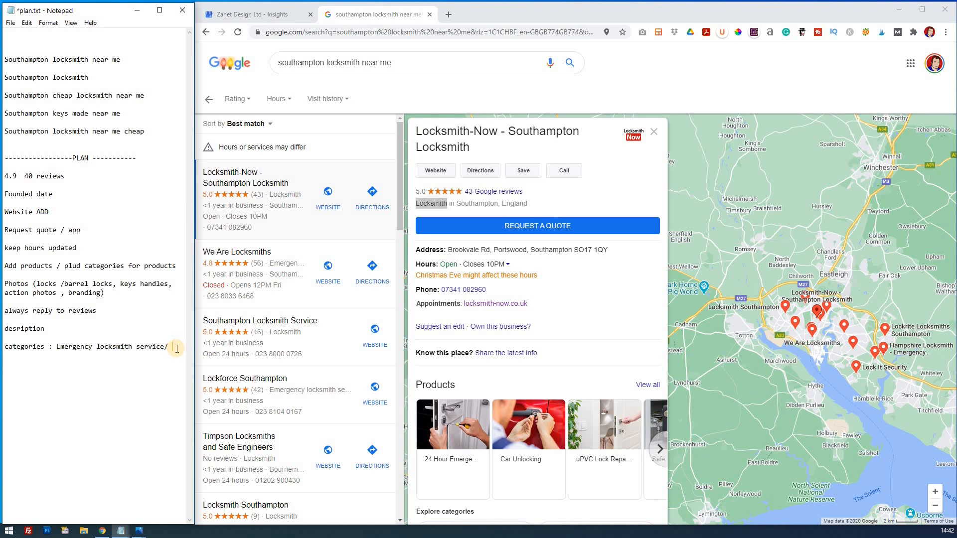
text(Locksmith)
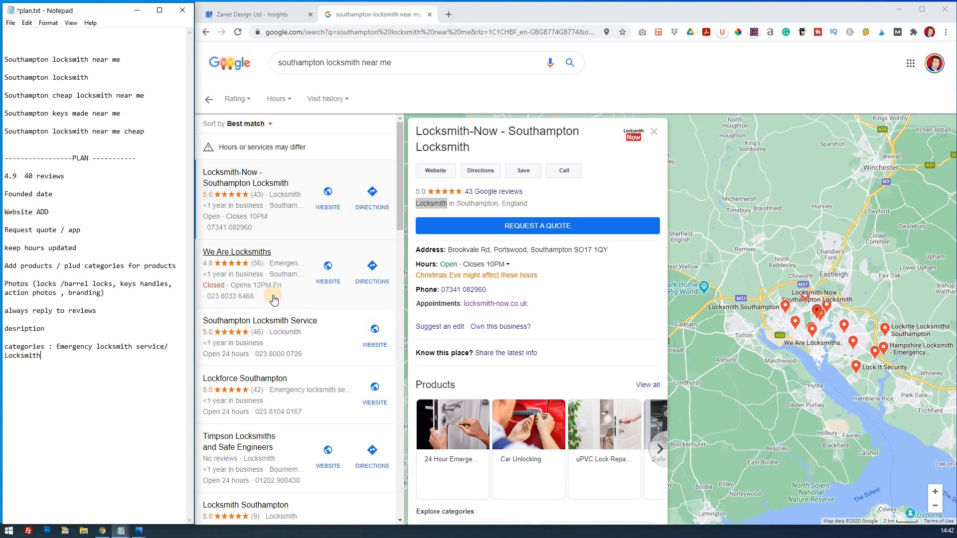
click(236, 251)
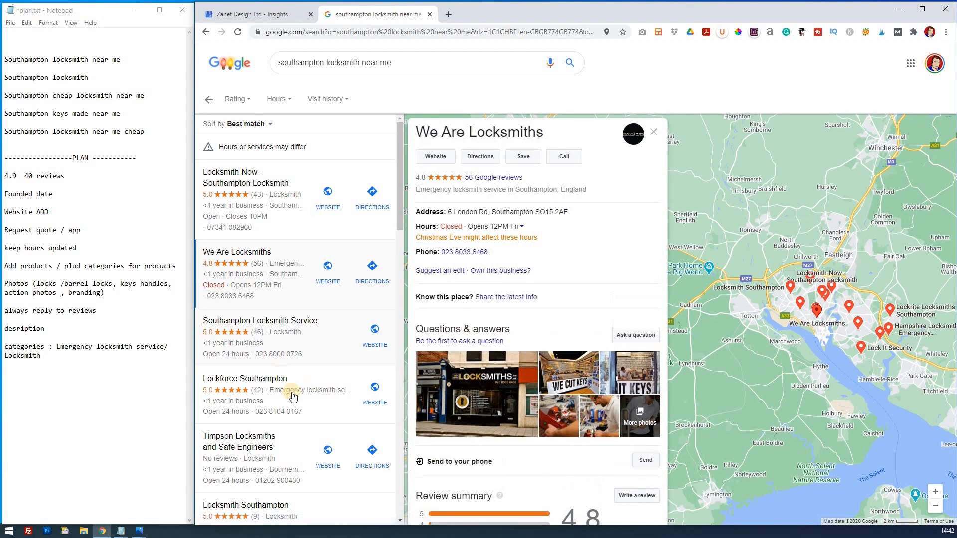
mouse_move(311, 345)
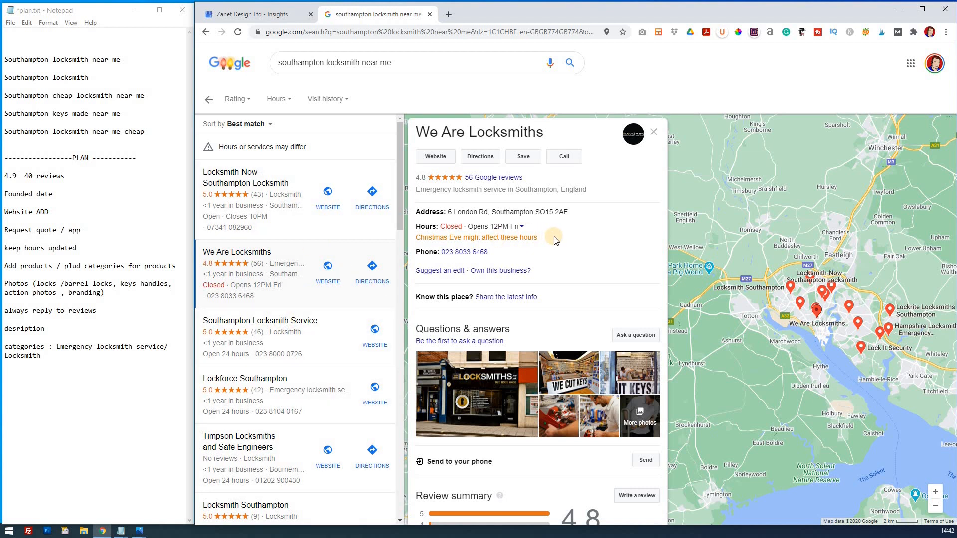
scroll(down, 3)
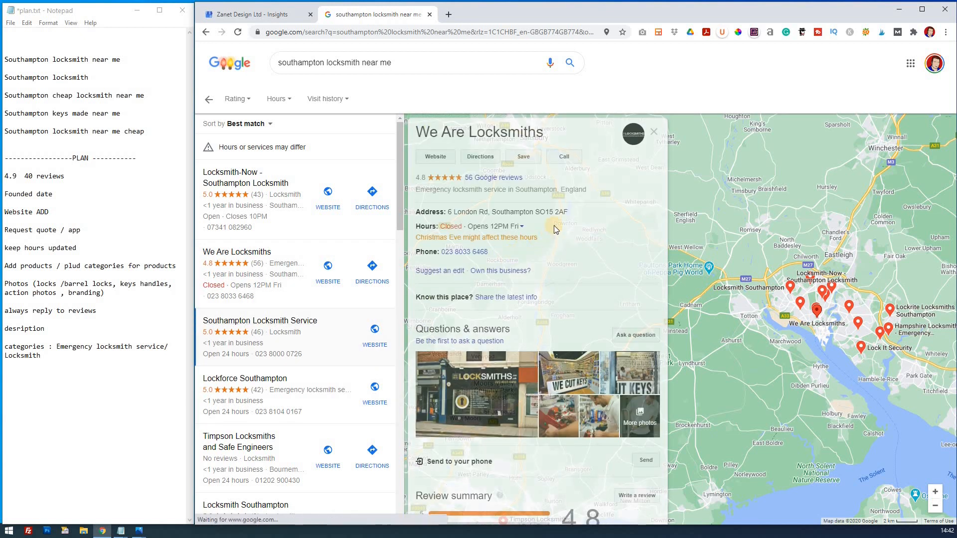
- Review the Southampton Locksmith Service listing's details and reviews
click(260, 320)
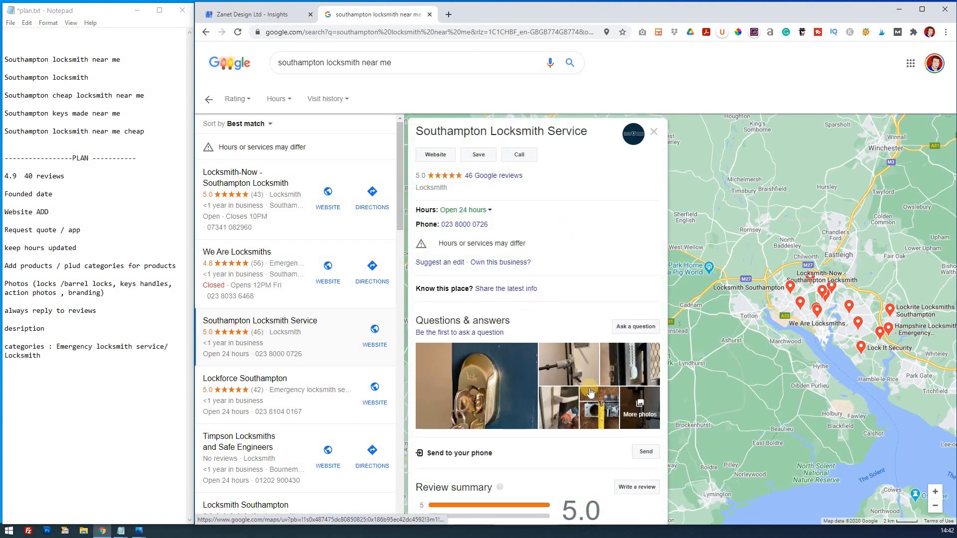
mouse_move(507, 198)
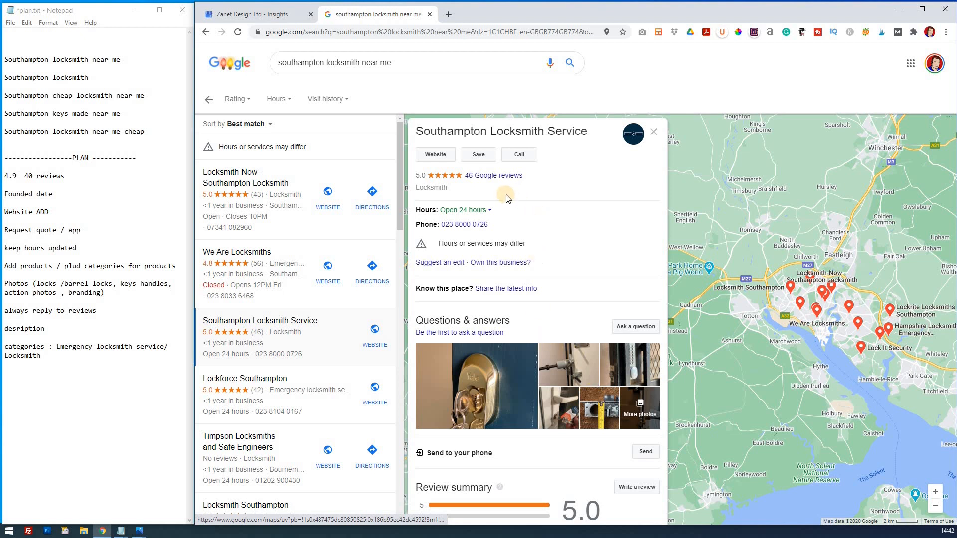
mouse_move(536, 287)
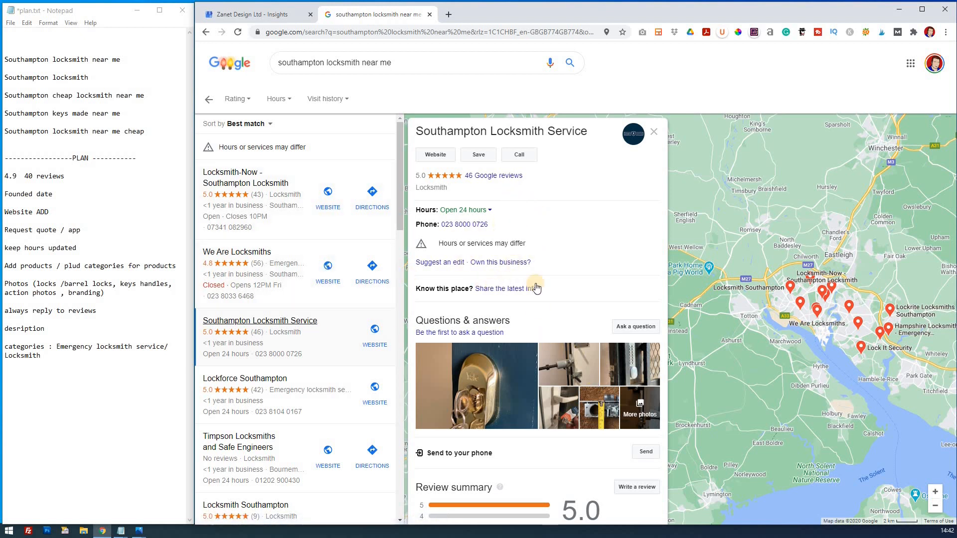
mouse_move(78, 218)
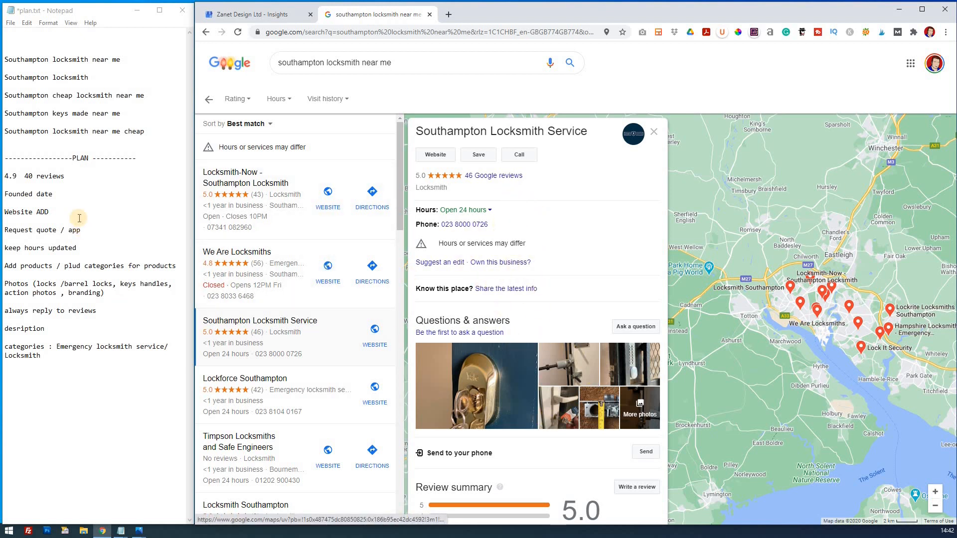
scroll(down, 3)
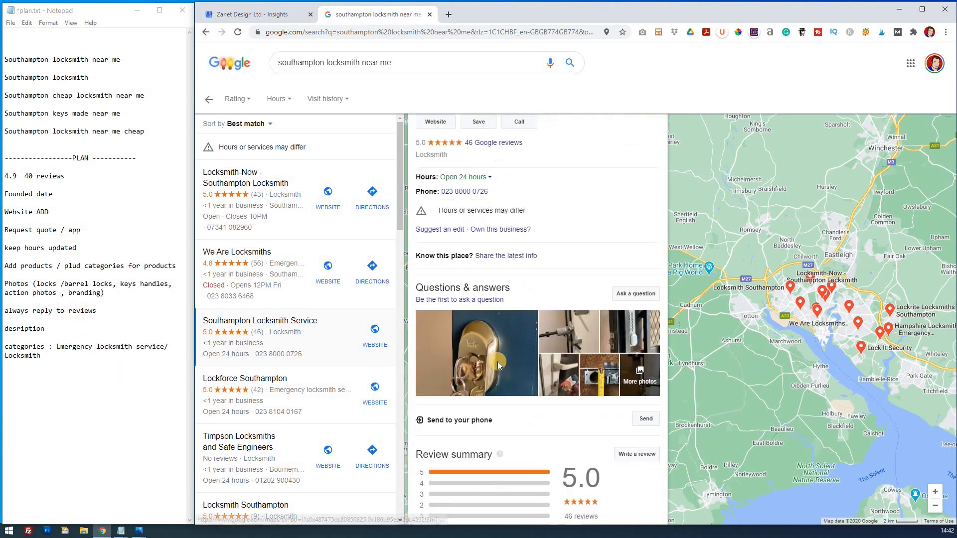
scroll(down, 3)
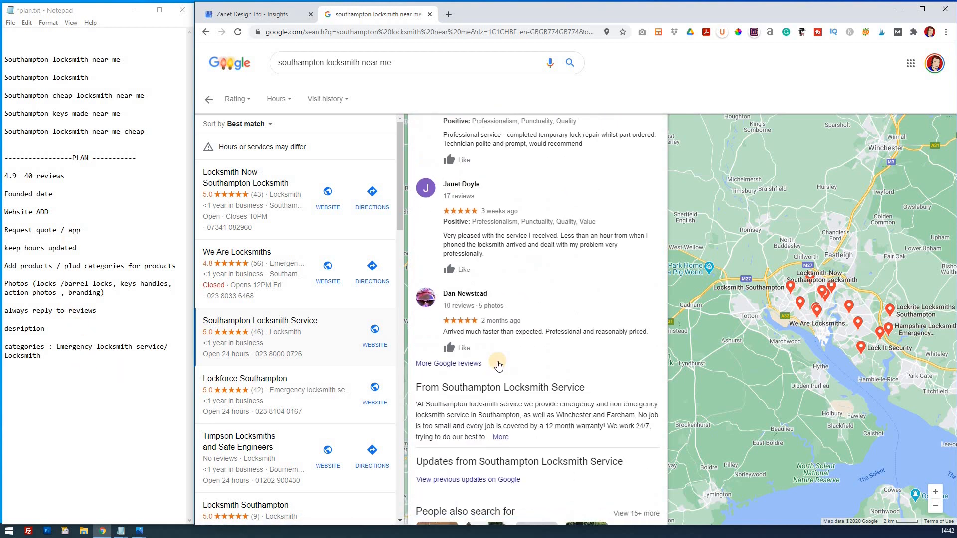
scroll(down, 3)
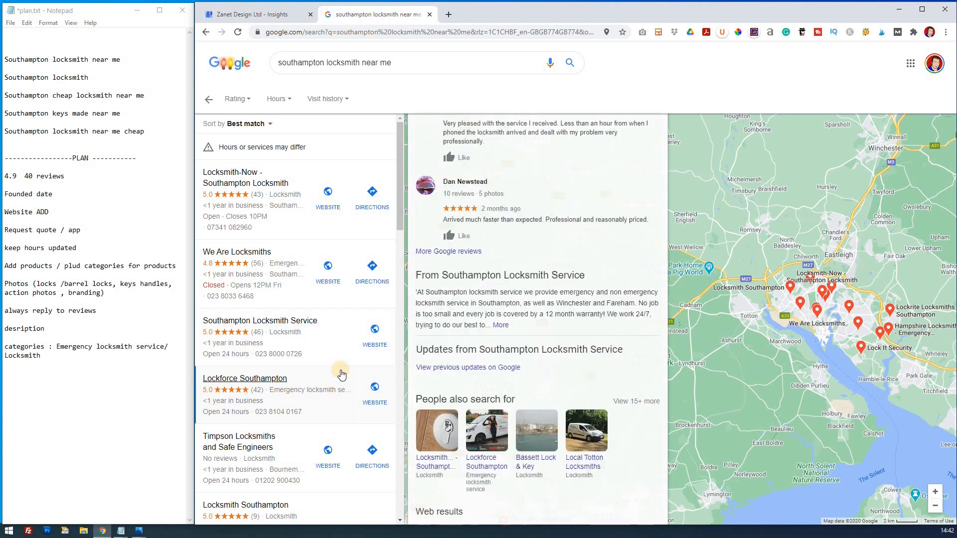
- Scroll the Lockforce Southampton listing down to its reviews, description and Google posts
click(245, 378)
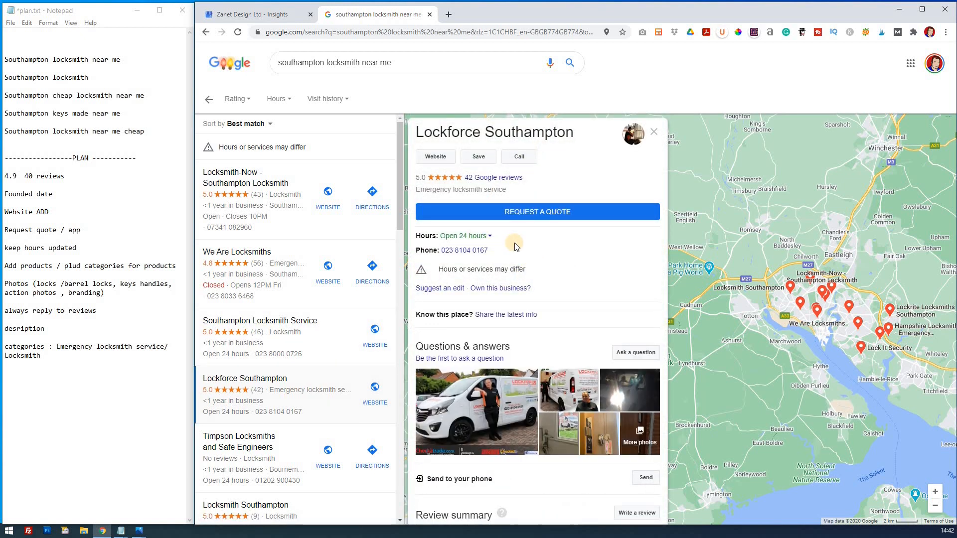
scroll(down, 3)
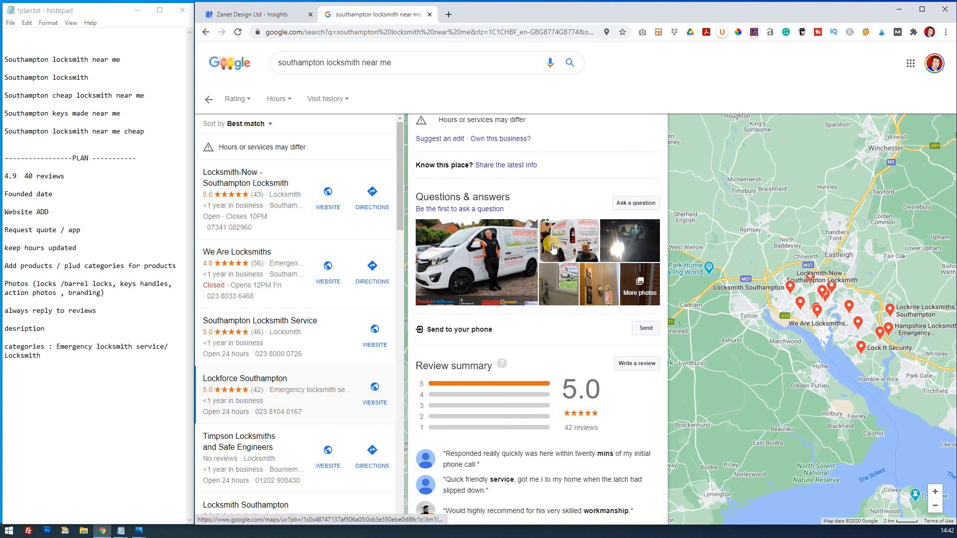
mouse_move(564, 271)
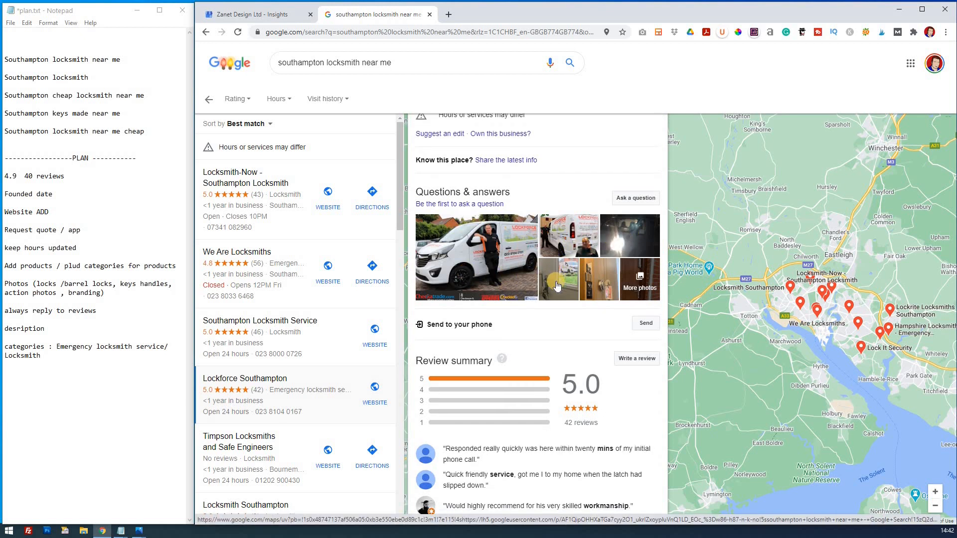
scroll(down, 3)
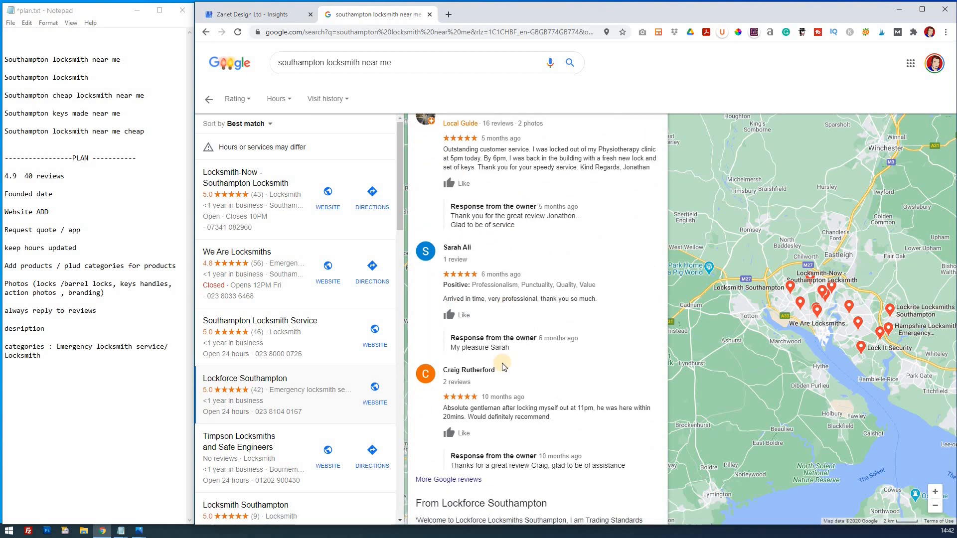
scroll(down, 3)
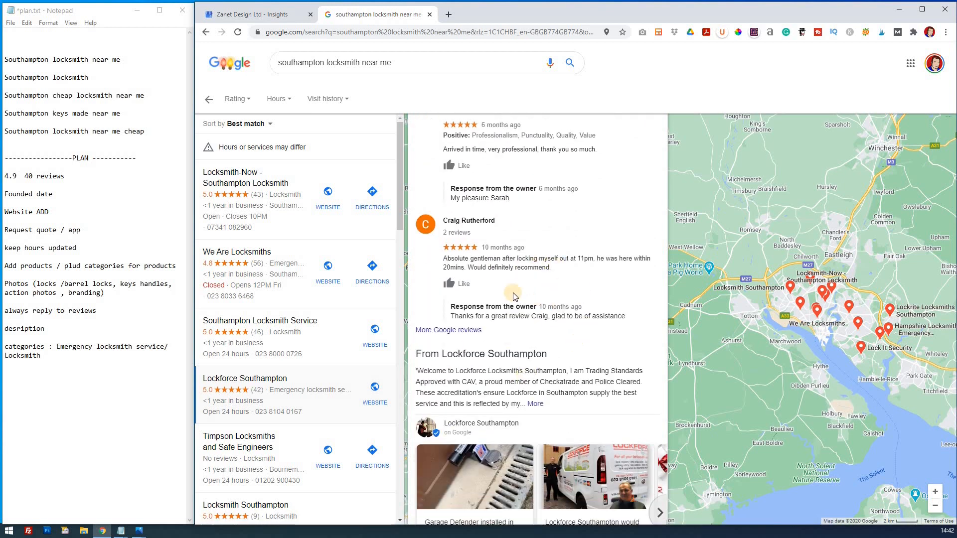
scroll(down, 3)
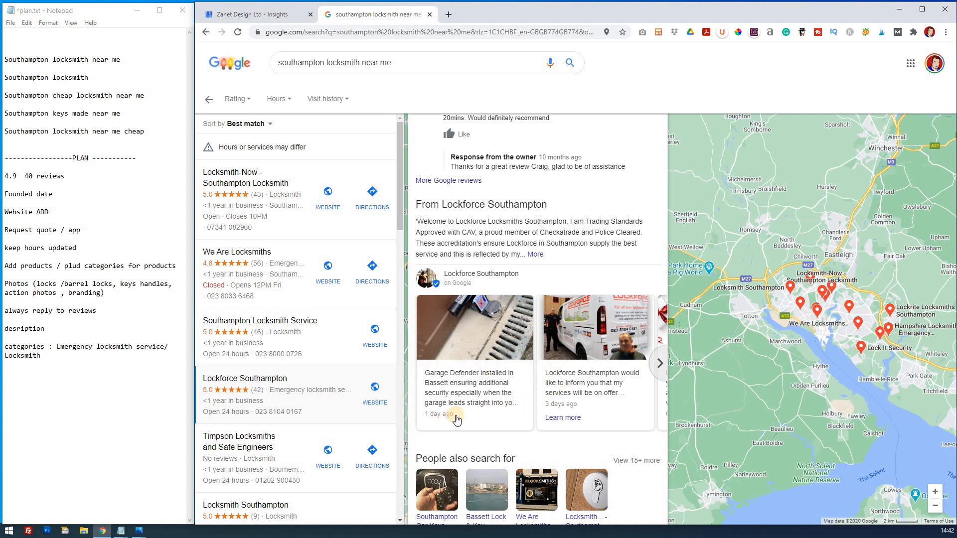
mouse_move(475, 419)
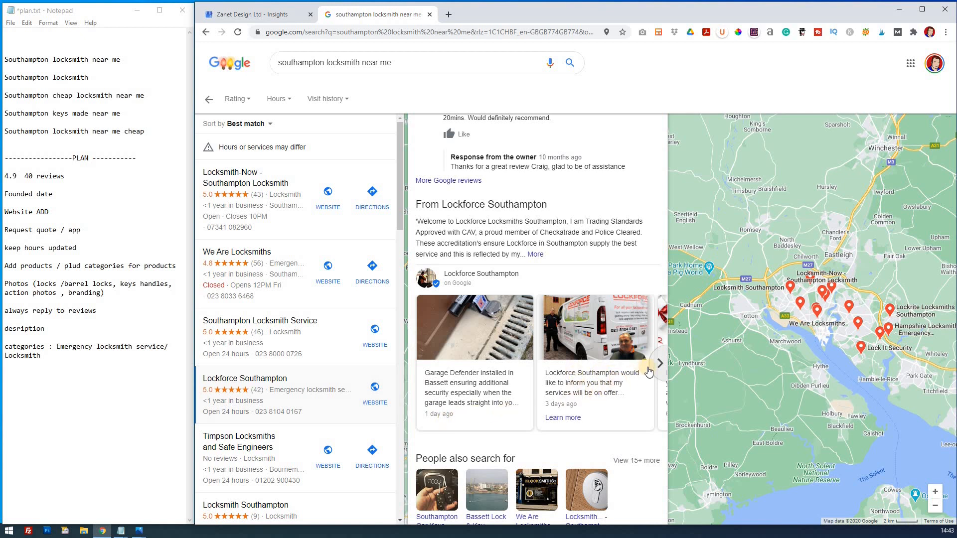
- Add 'rehgular updates of posts (7 days)' to the PLAN after viewing Lockforce's posts
click(660, 364)
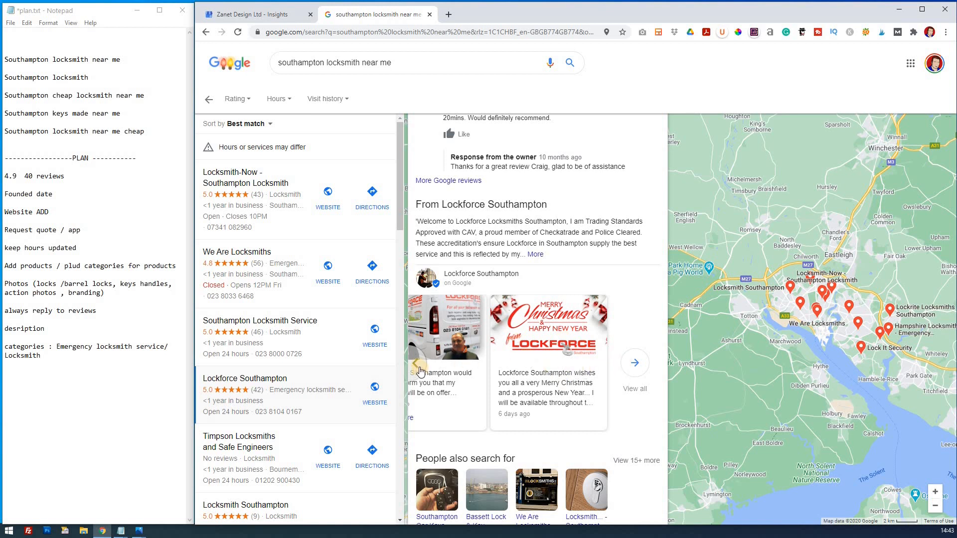
click(634, 363)
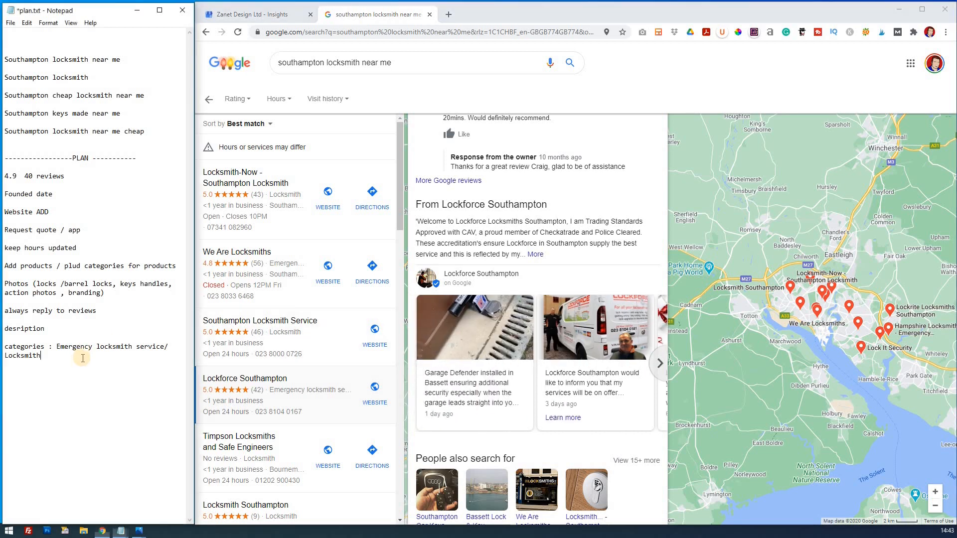
text(rehgular u)
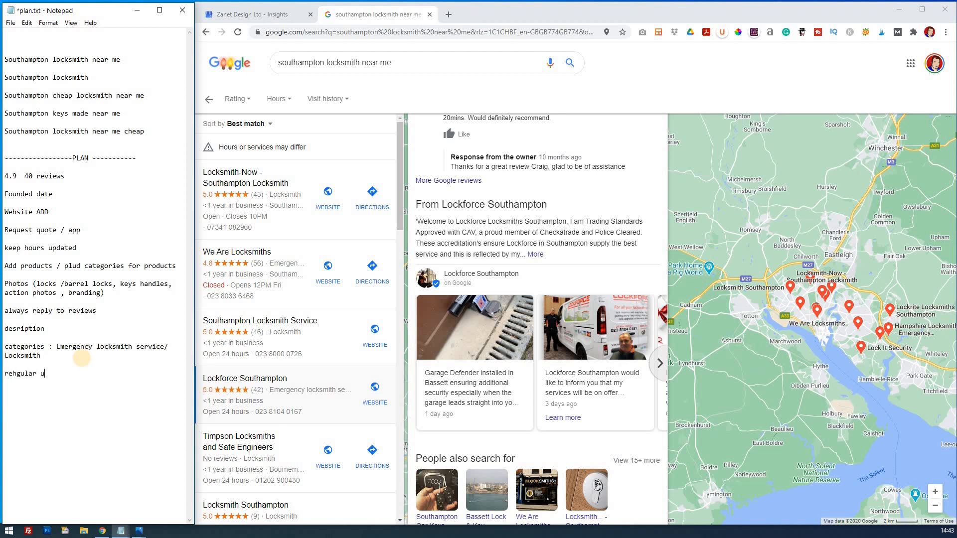
text(pdates of)
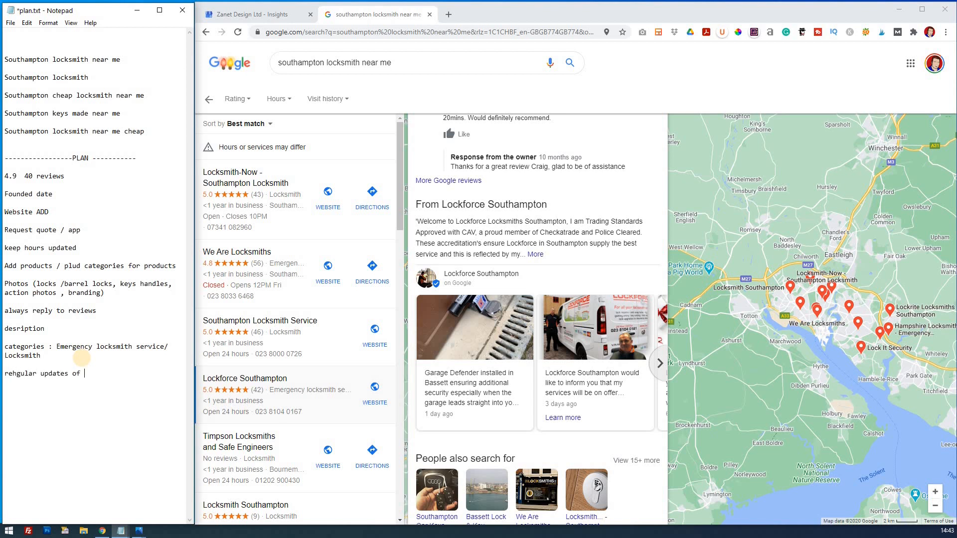
text(posts)
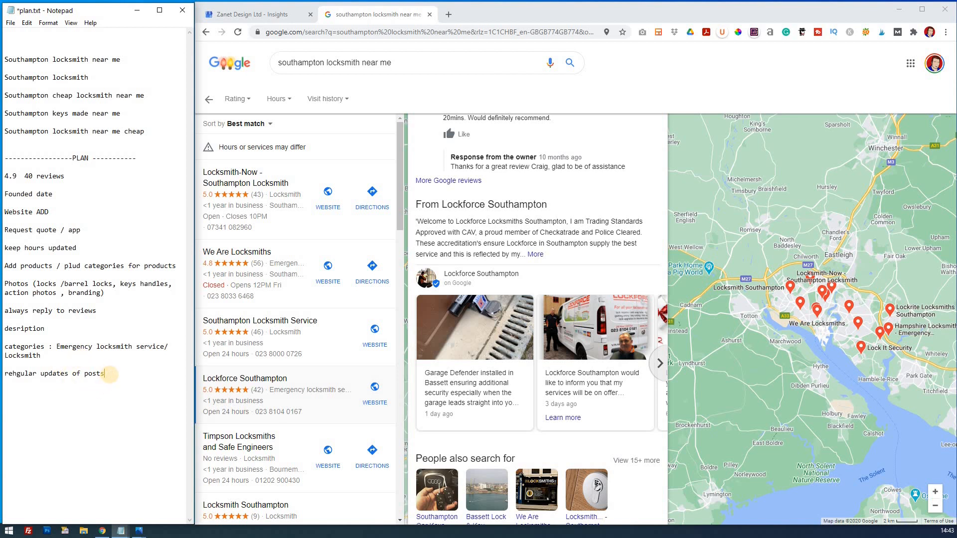
text((7)
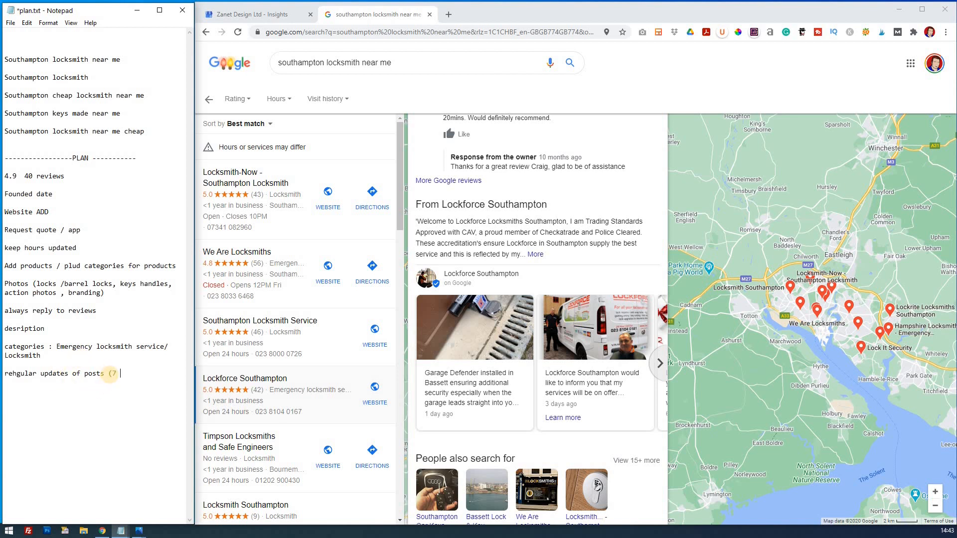
text(days))
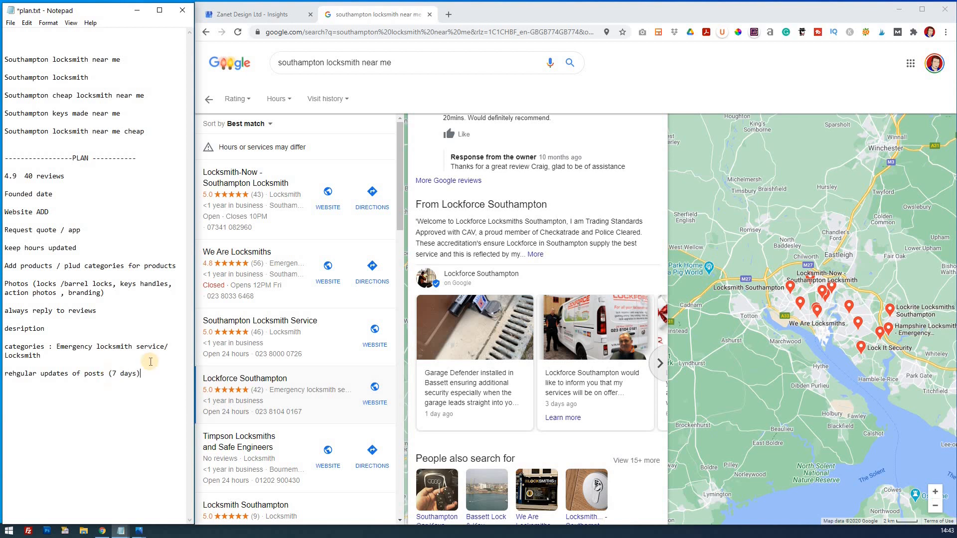
- Find the Locksmith Southampton listing and follow its Appointments link
scroll(down, 3)
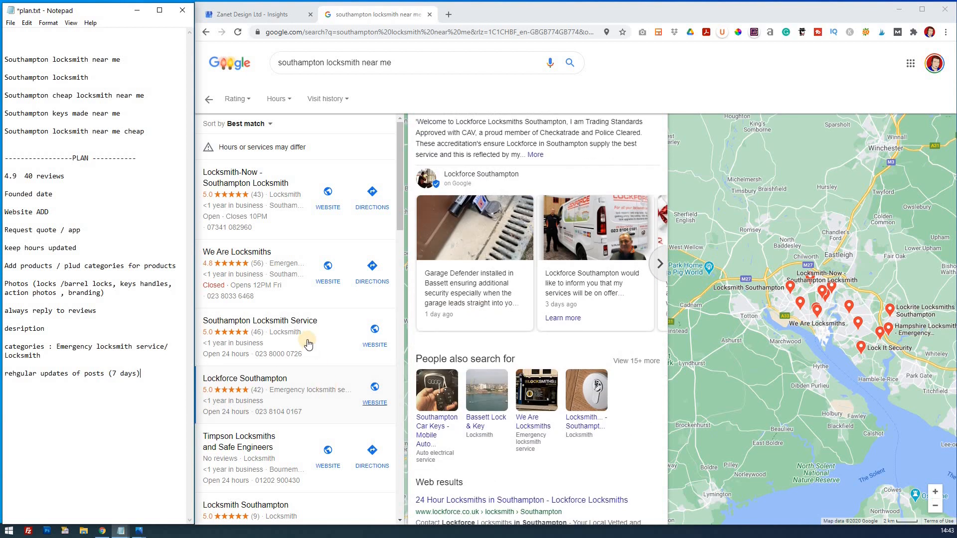
scroll(down, 3)
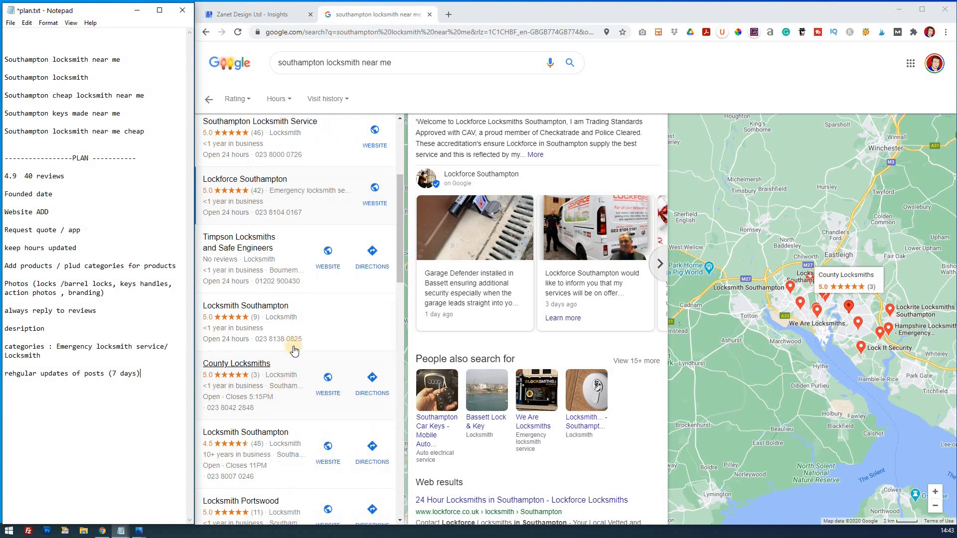
scroll(down, 3)
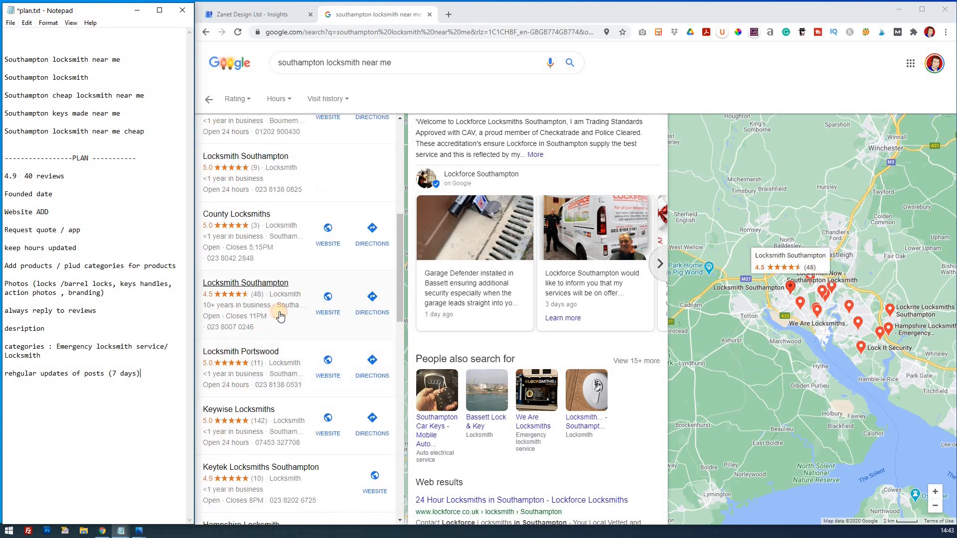
click(245, 282)
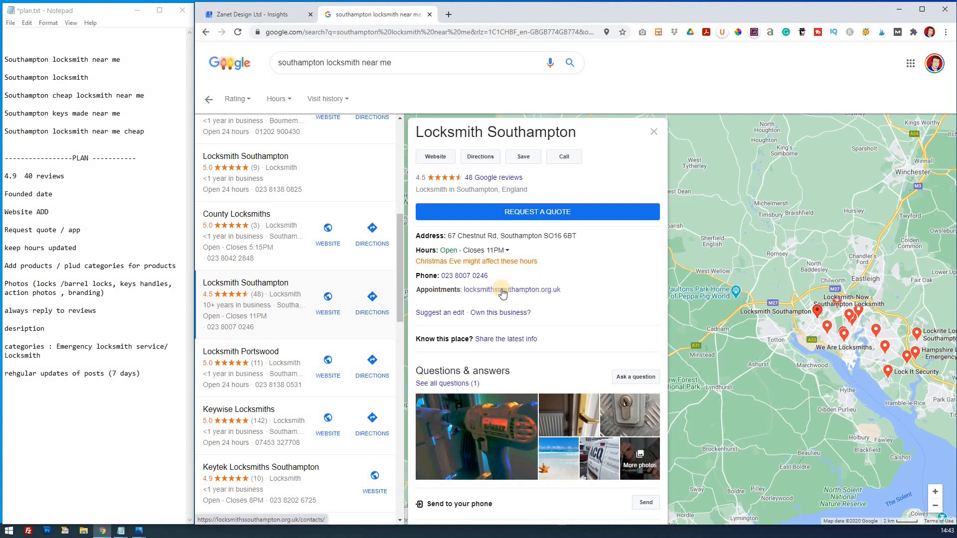
click(510, 289)
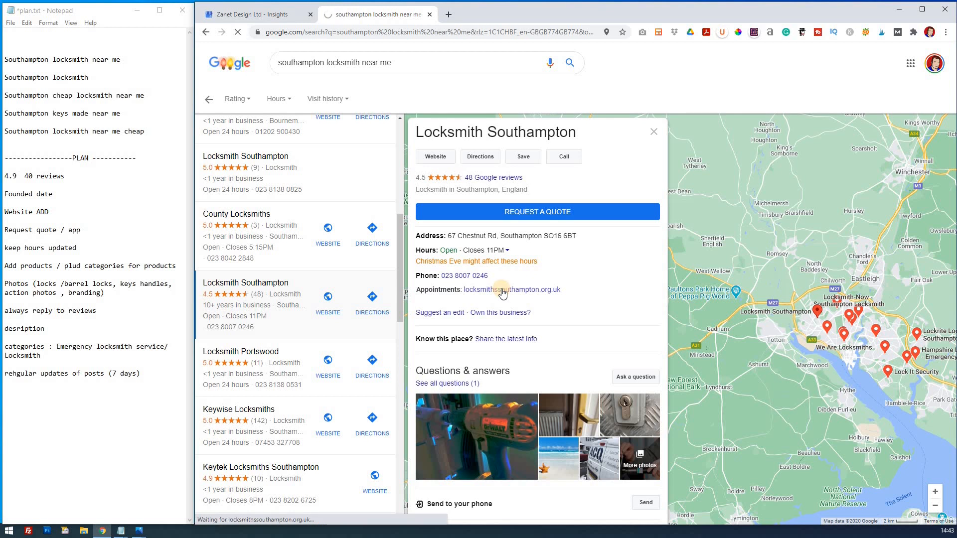
click(510, 289)
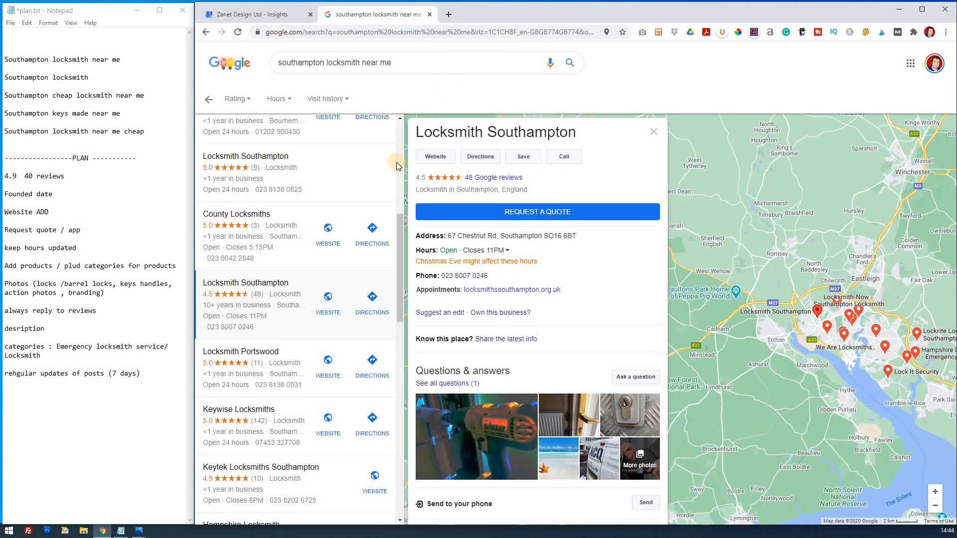
mouse_move(598, 303)
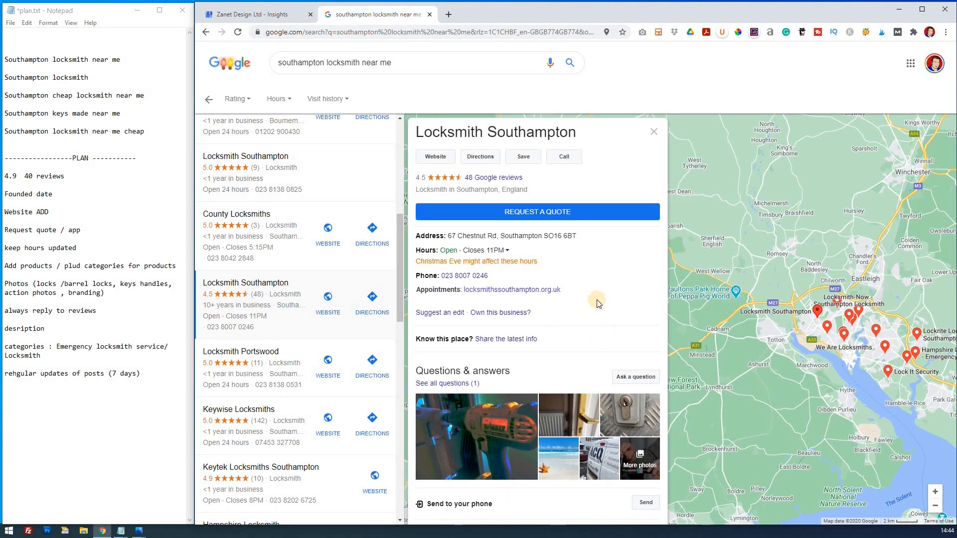
mouse_move(594, 295)
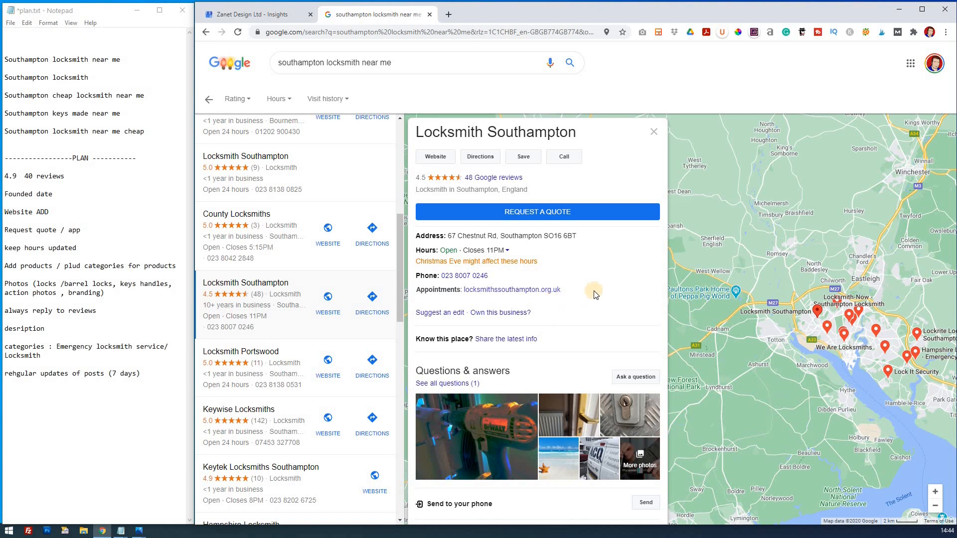
mouse_move(512, 289)
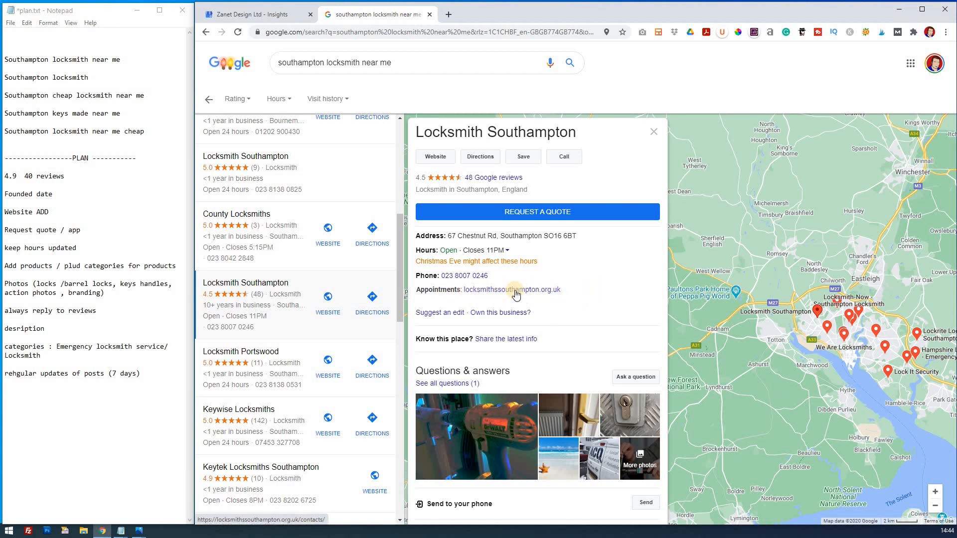
mouse_move(152, 376)
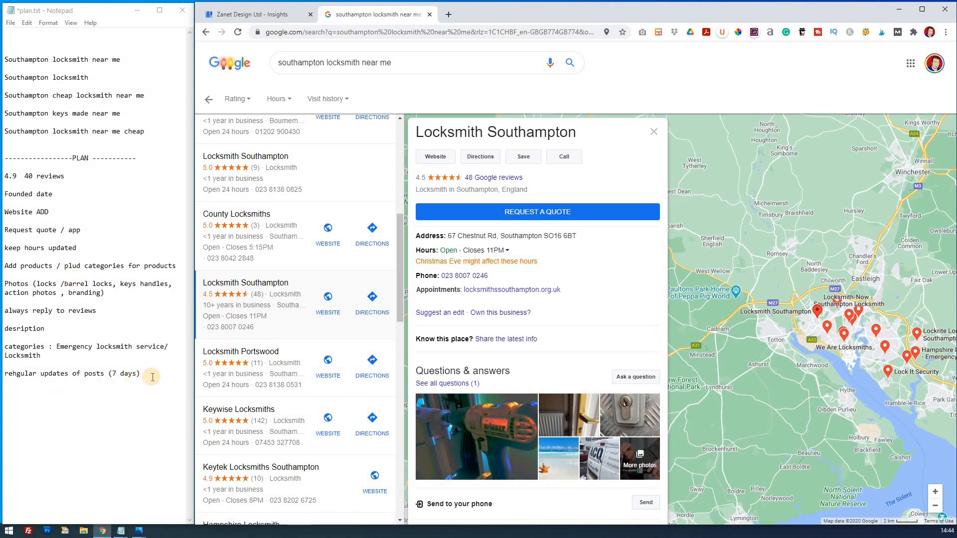
- Add 'appointments (contact page)' to the PLAN and scroll the listing to its Profiles
text(appointments)
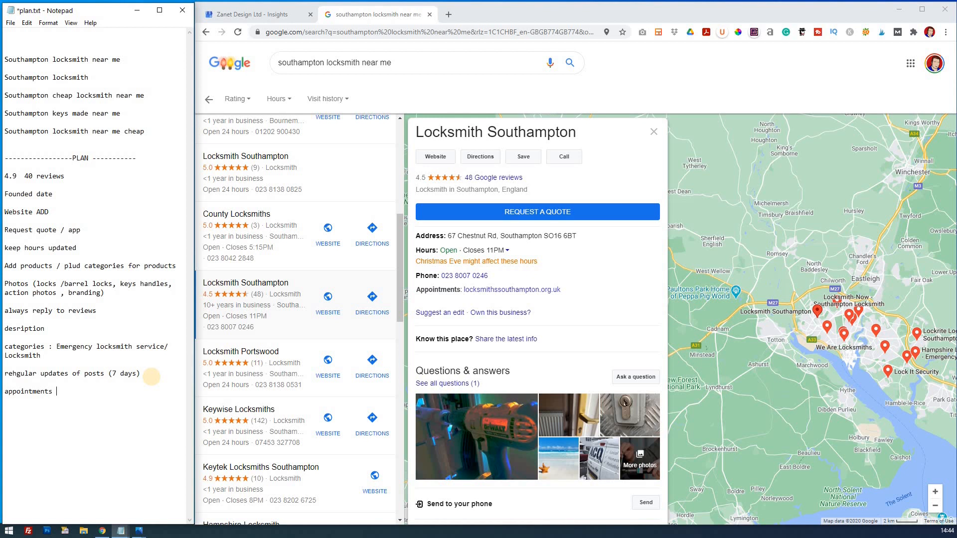
text((contact)
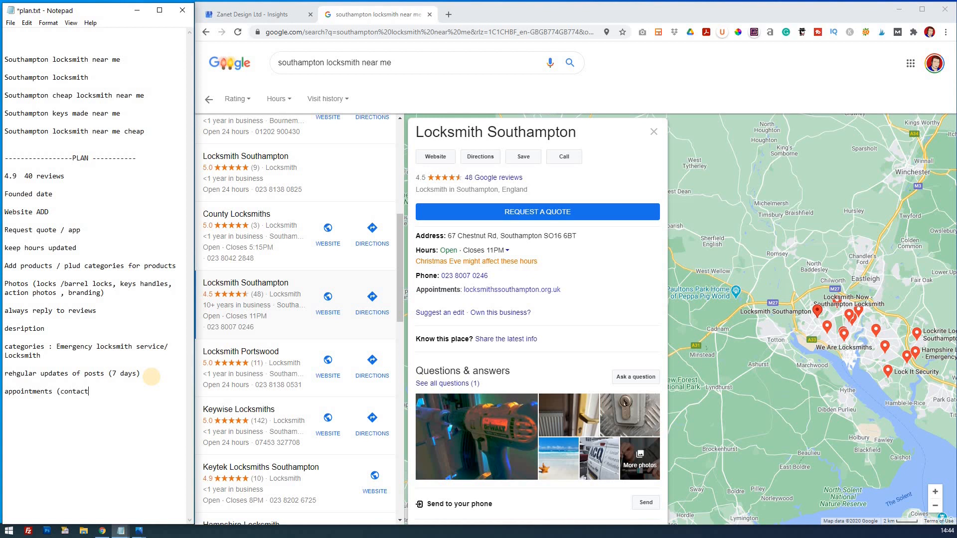
text(page))
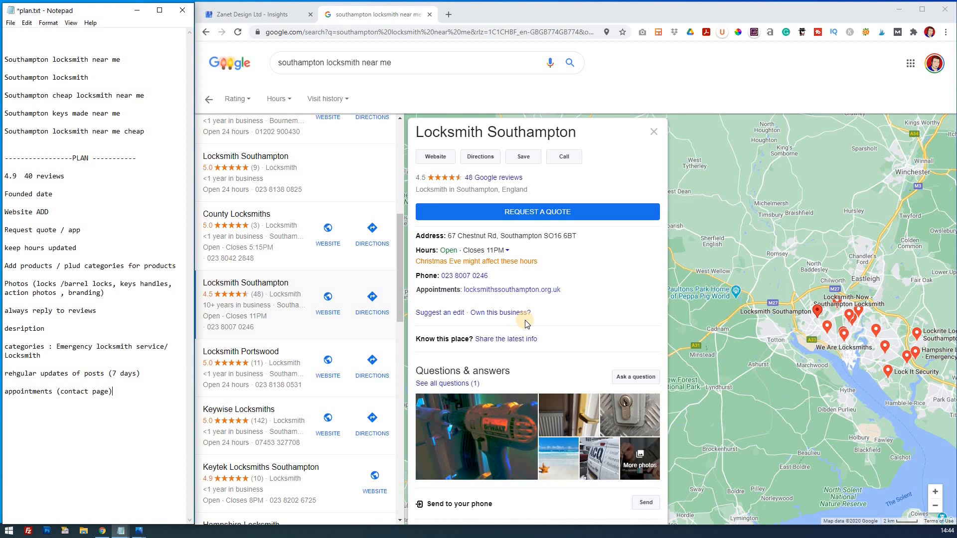
scroll(down, 3)
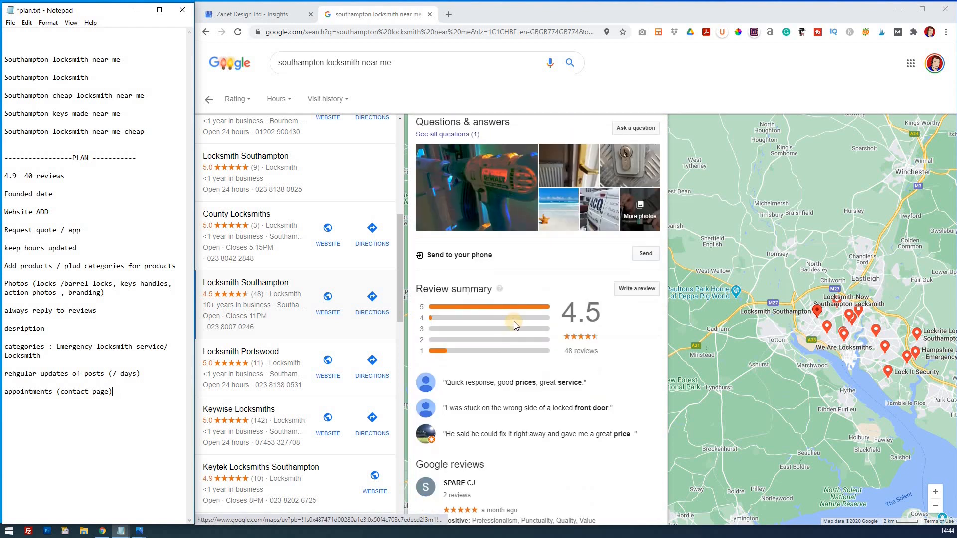
scroll(down, 3)
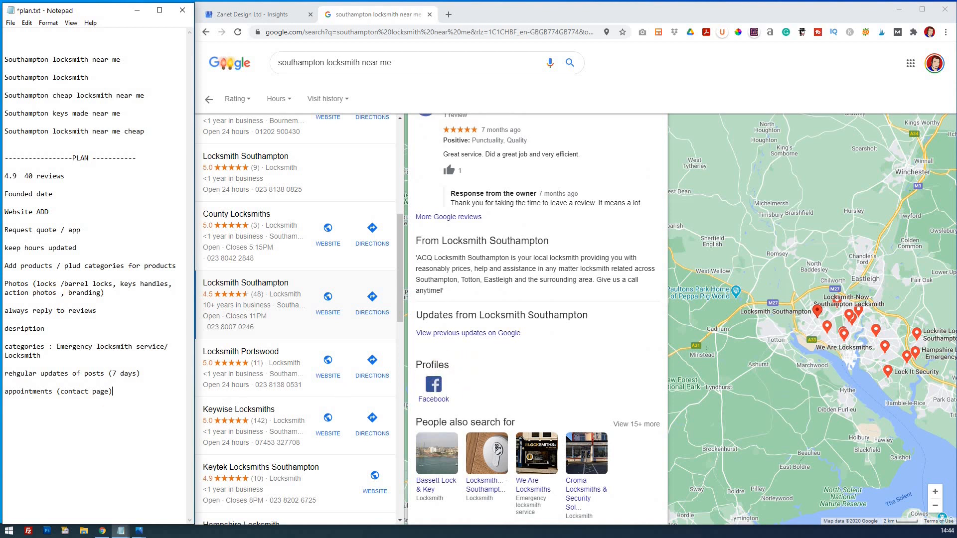
mouse_move(149, 388)
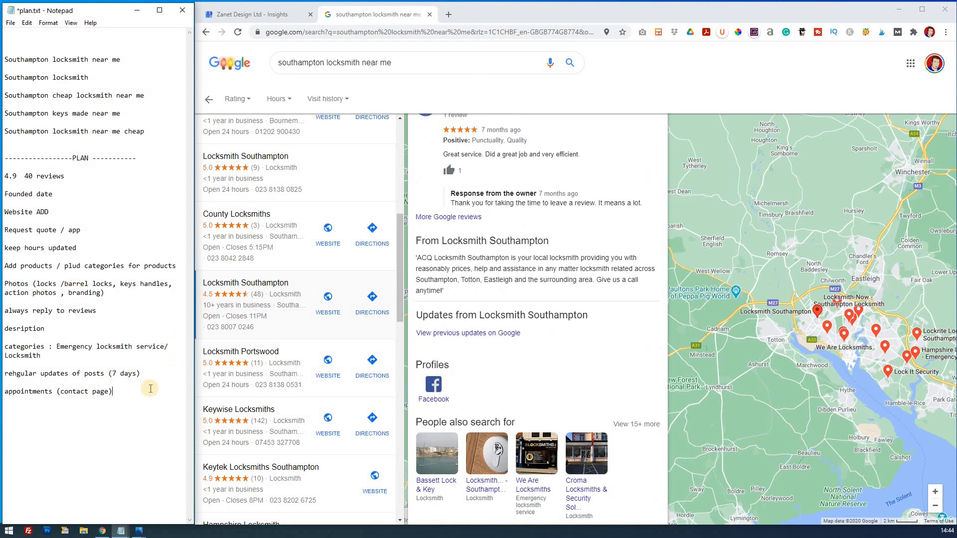
mouse_move(458, 359)
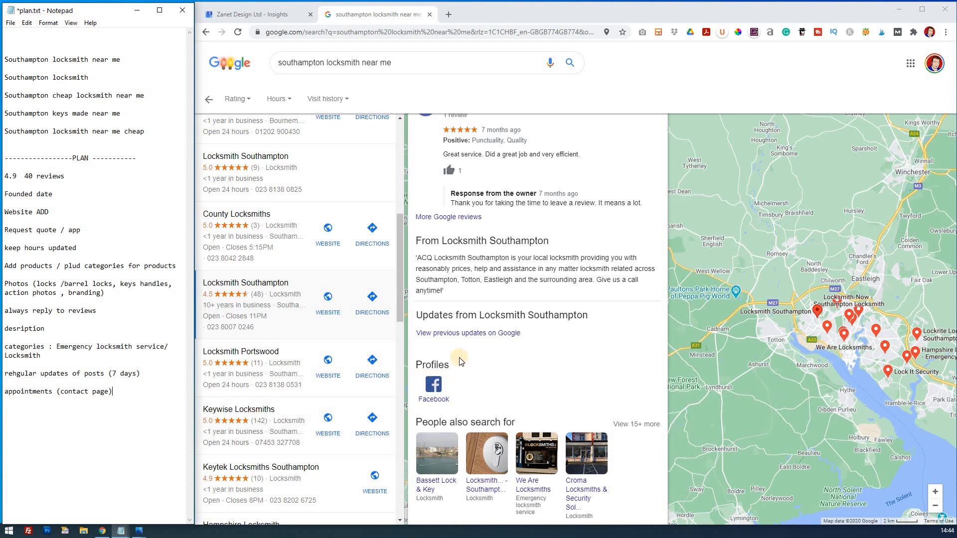
mouse_move(479, 386)
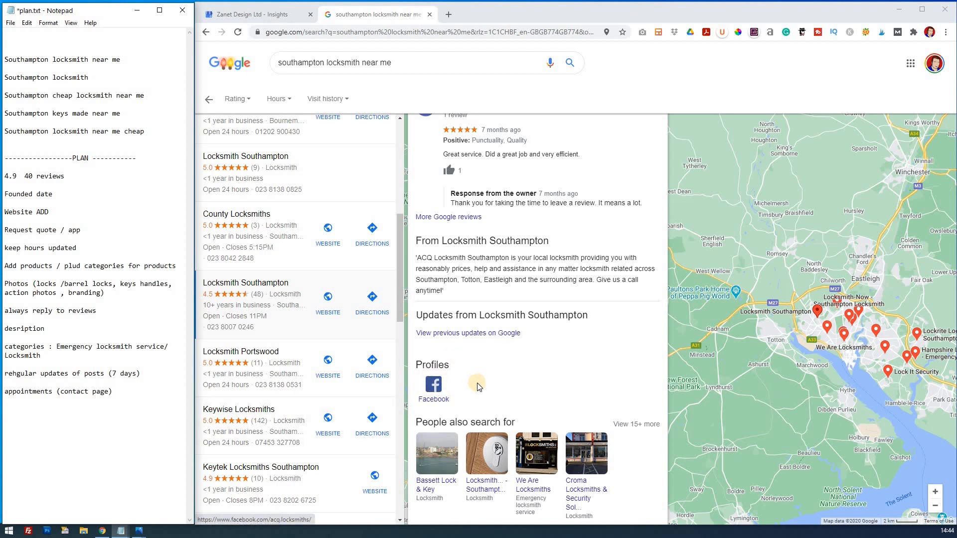
mouse_move(526, 388)
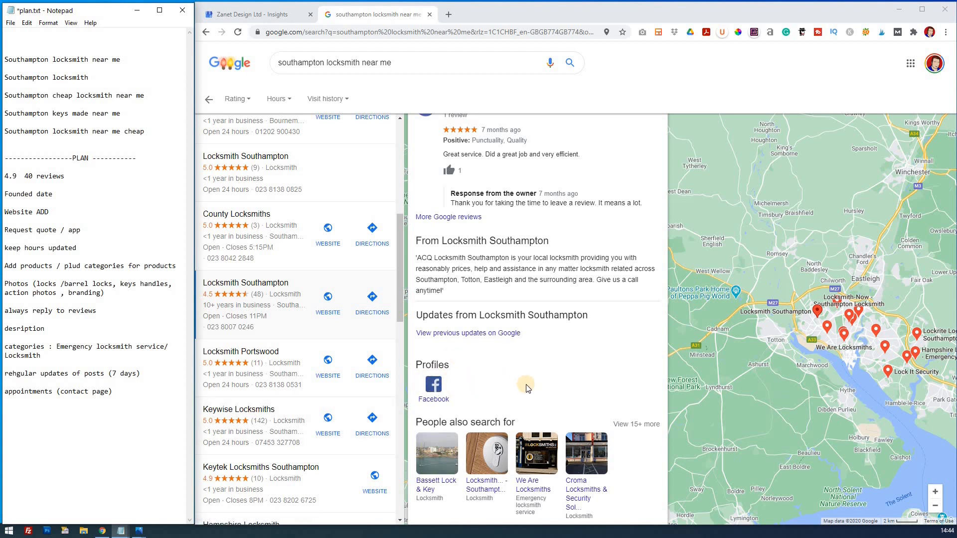
mouse_move(595, 390)
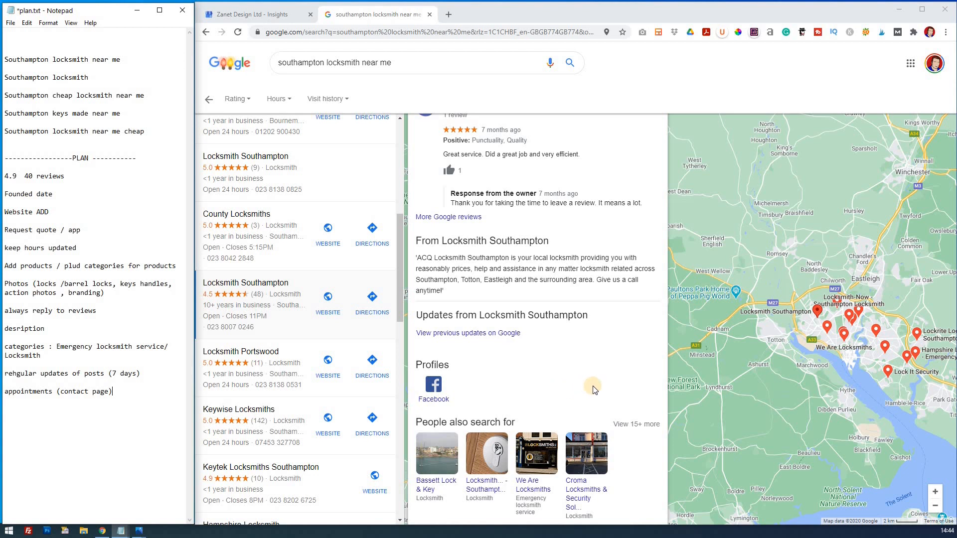
mouse_move(605, 389)
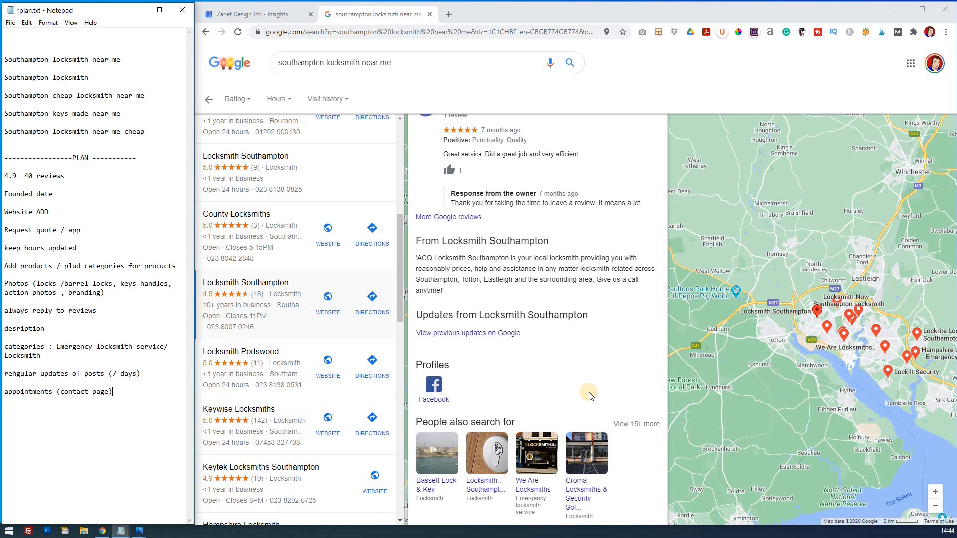
mouse_move(133, 388)
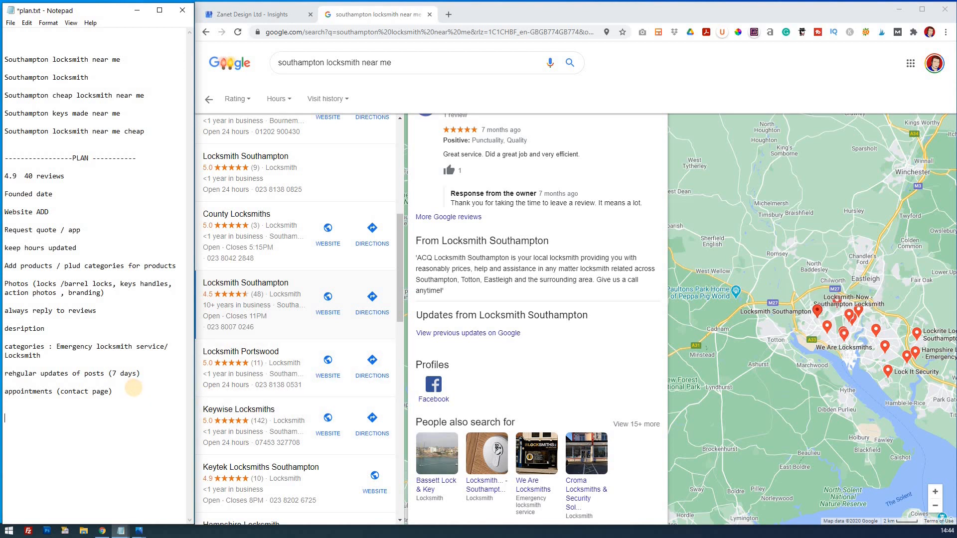
- Type the final PLAN item 'add profiles (social media)'
text(add profi)
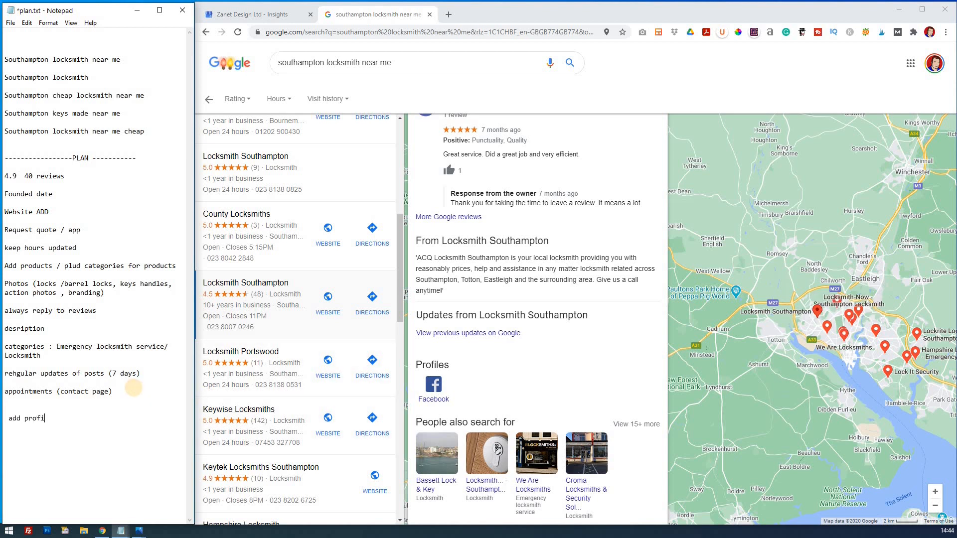
text(les (so)
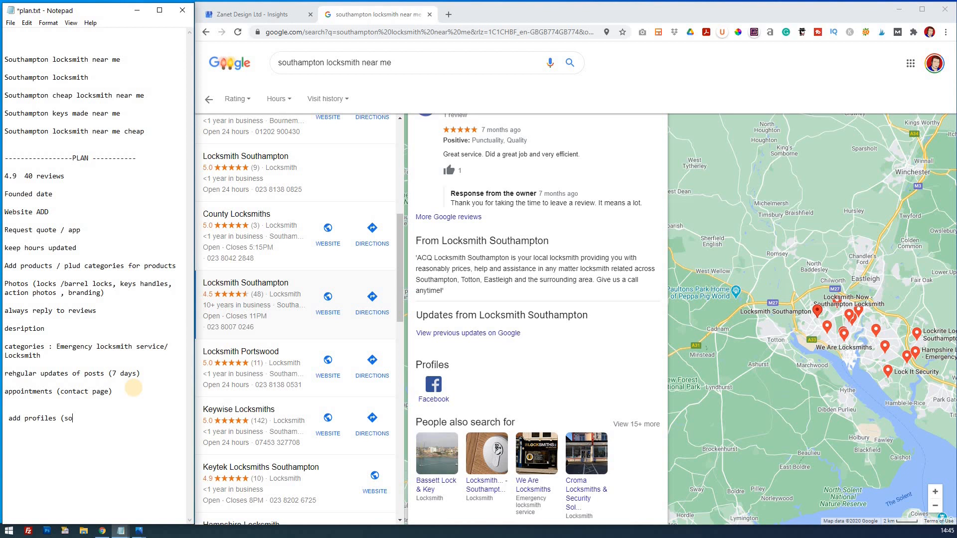
text(cial media)
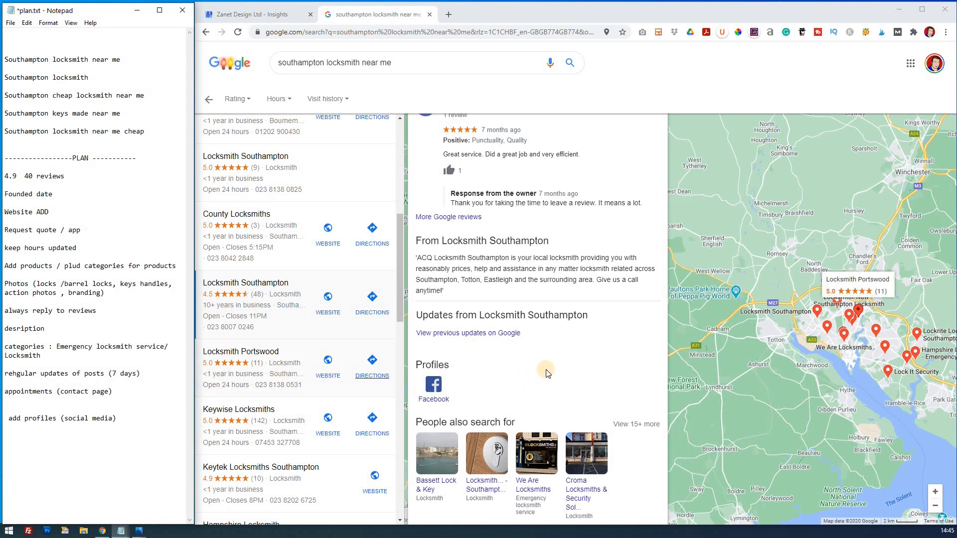
scroll(down, 3)
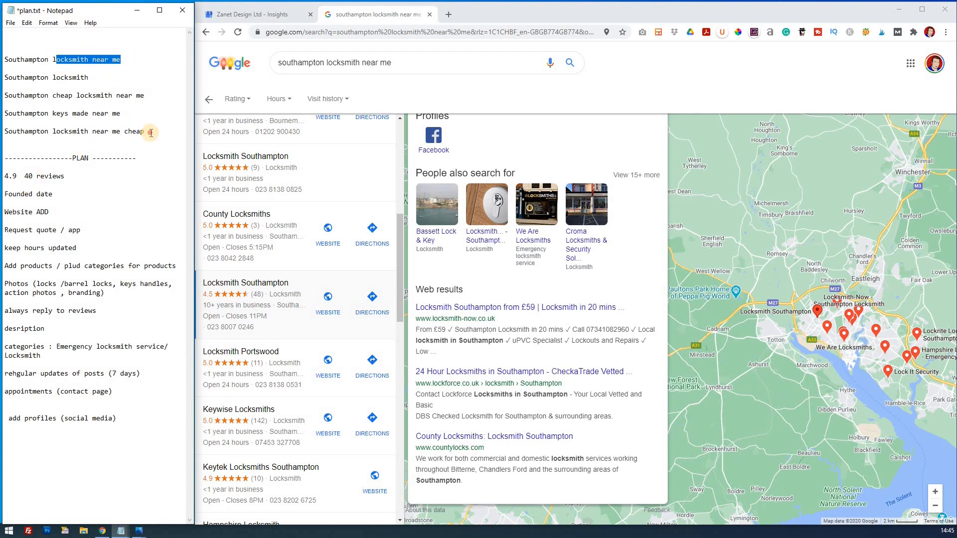
- Proofread the PLAN items: rating, Founded date, Website, app and Add products lines
click(60, 175)
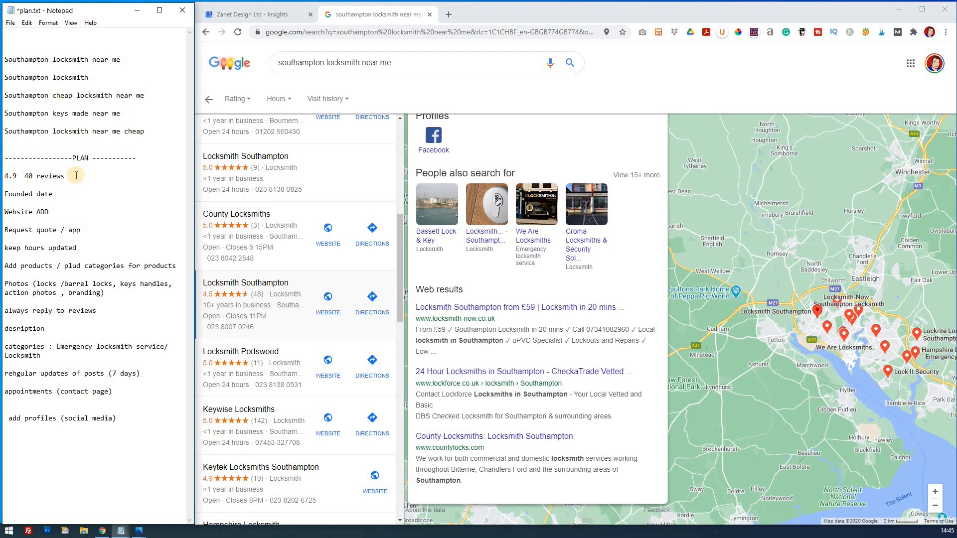
double_click(34, 175)
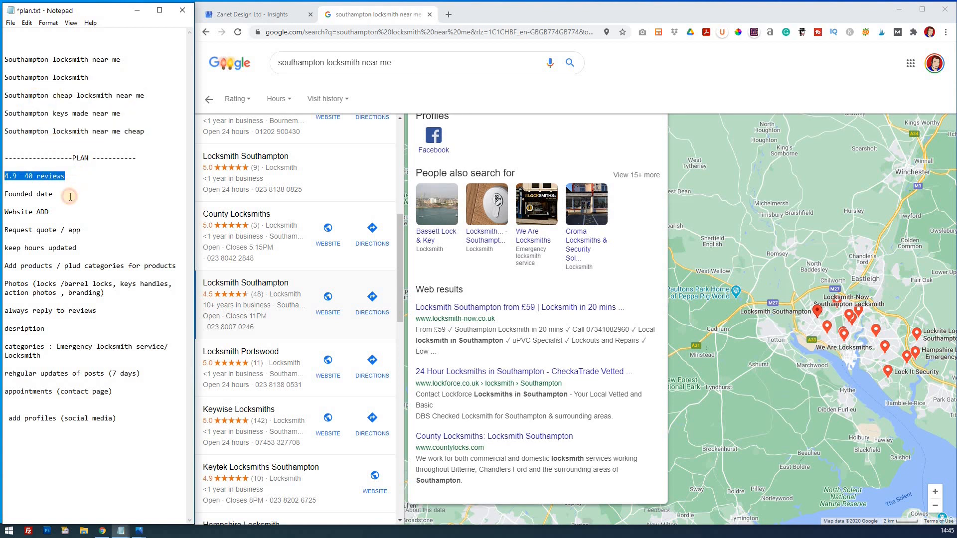
double_click(26, 194)
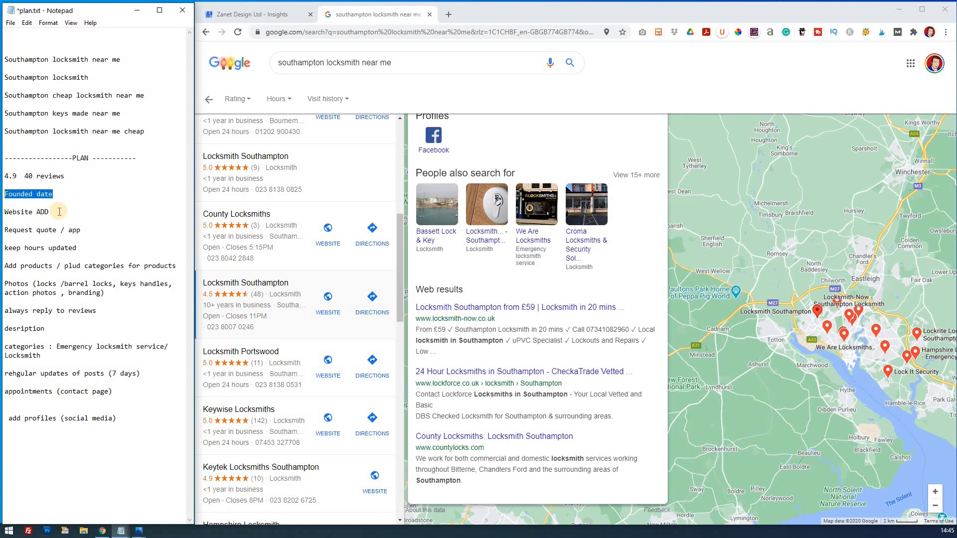
double_click(27, 211)
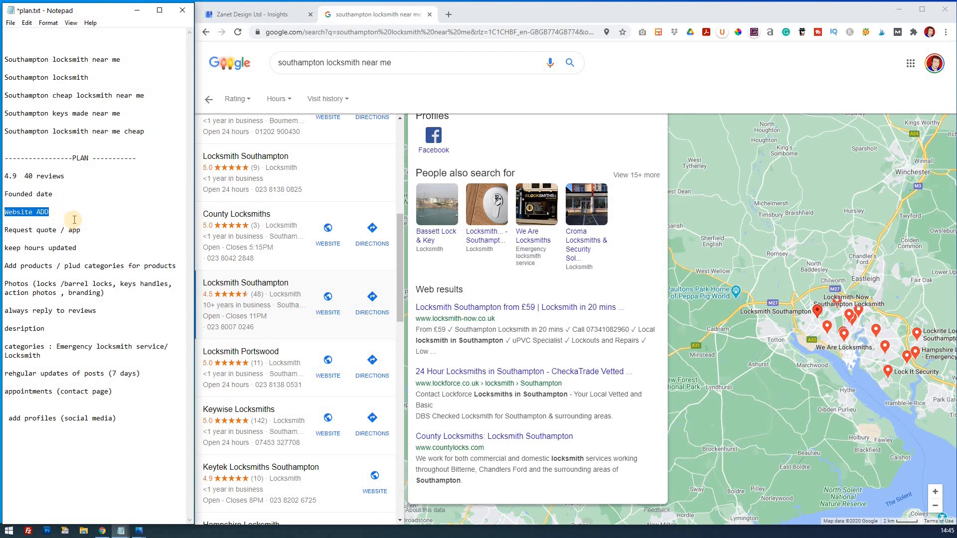
click(17, 230)
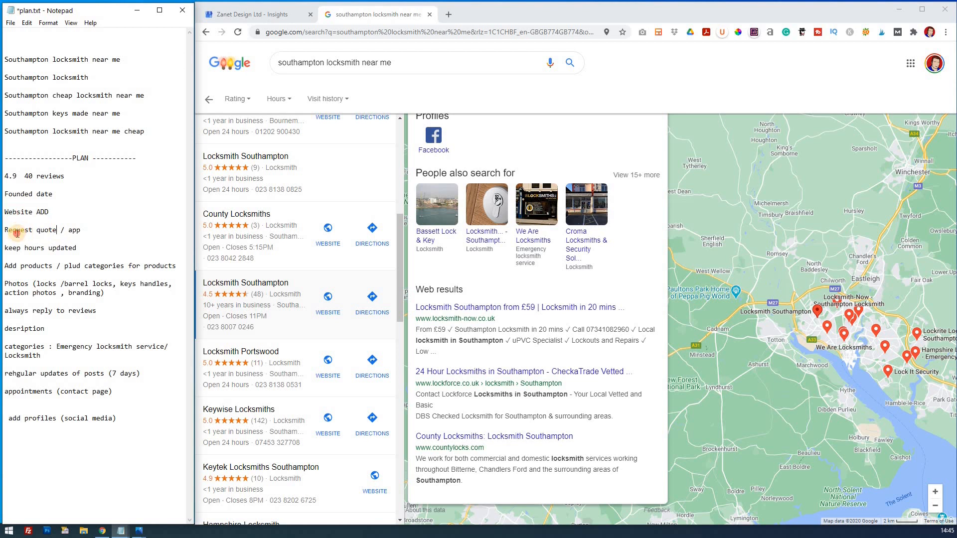
double_click(74, 230)
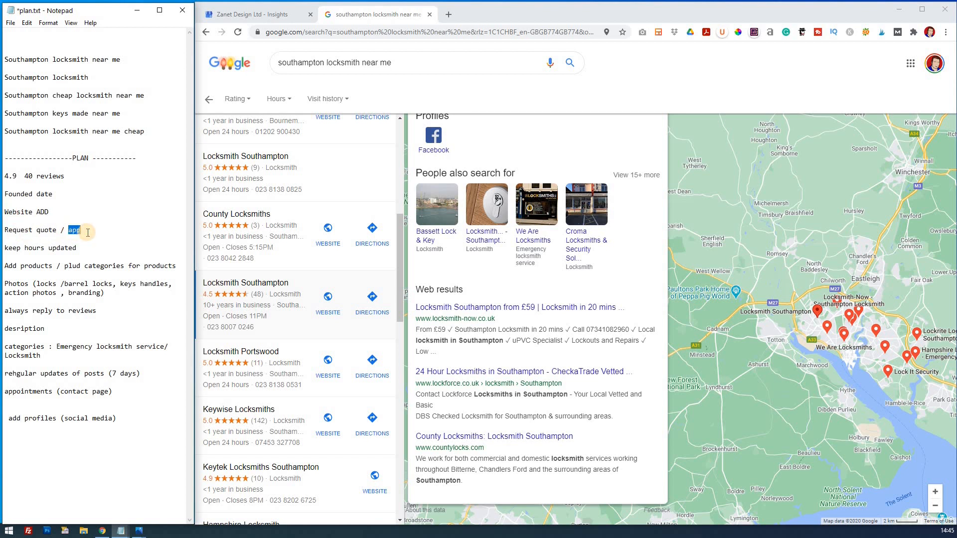
mouse_move(80, 250)
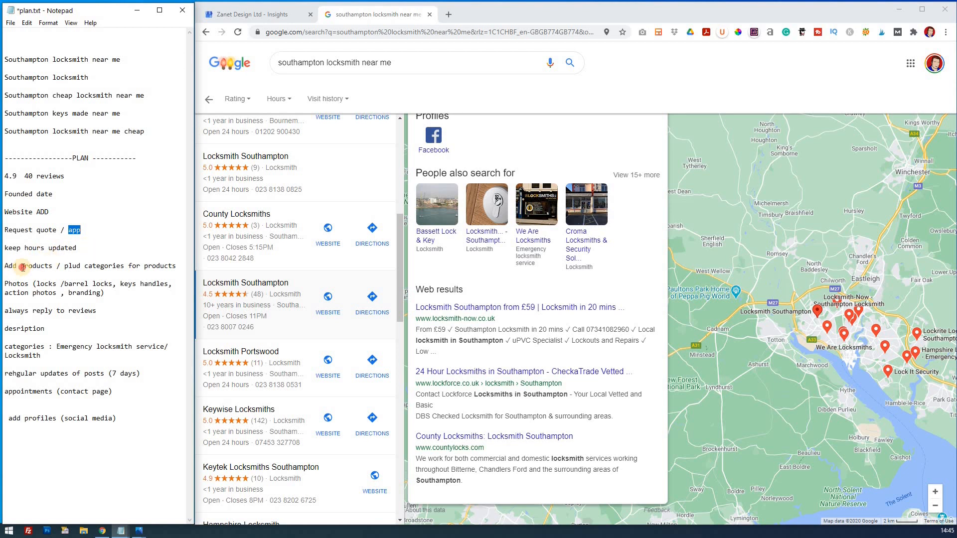
double_click(26, 265)
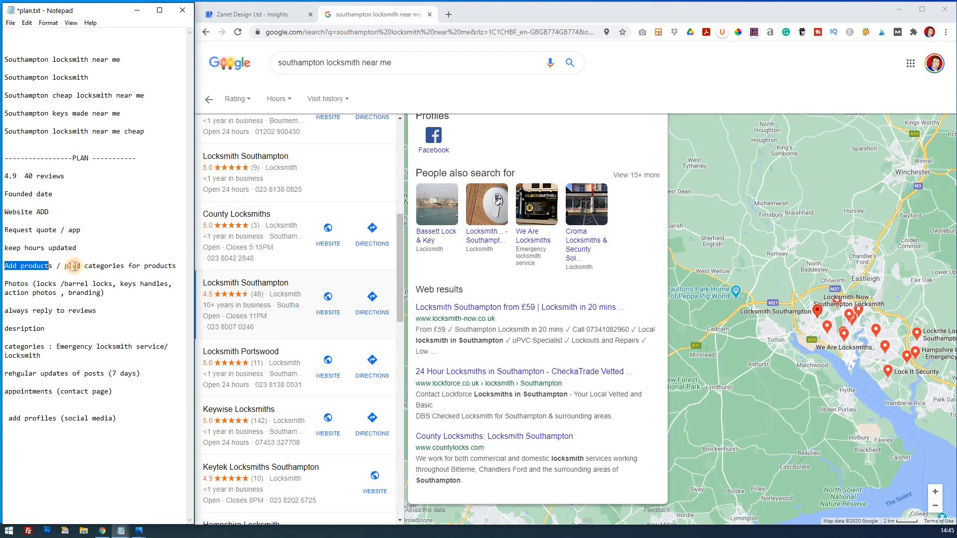
- Correct 'plud', 'desription' and 'rehgular' to 'plus', 'description' and 'regular'
click(78, 267)
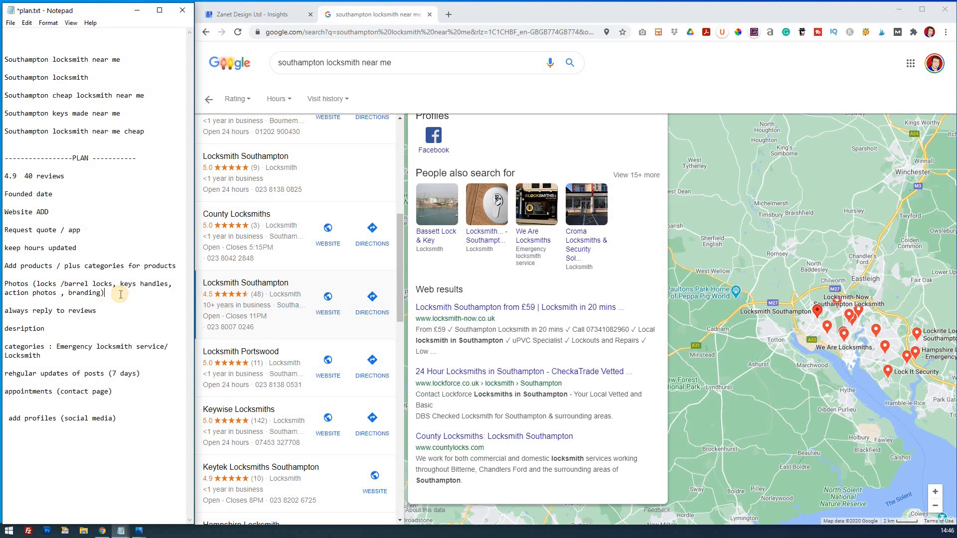
mouse_move(86, 316)
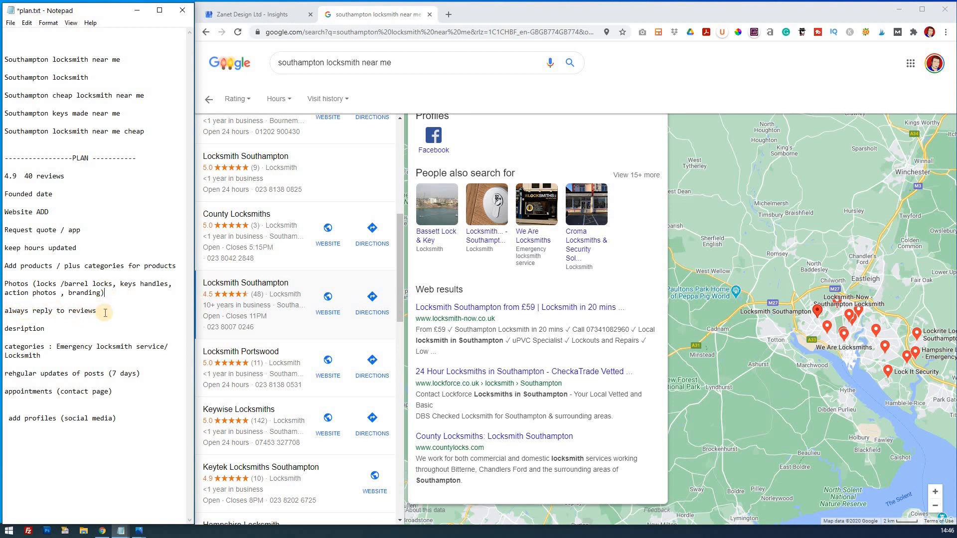
mouse_move(72, 312)
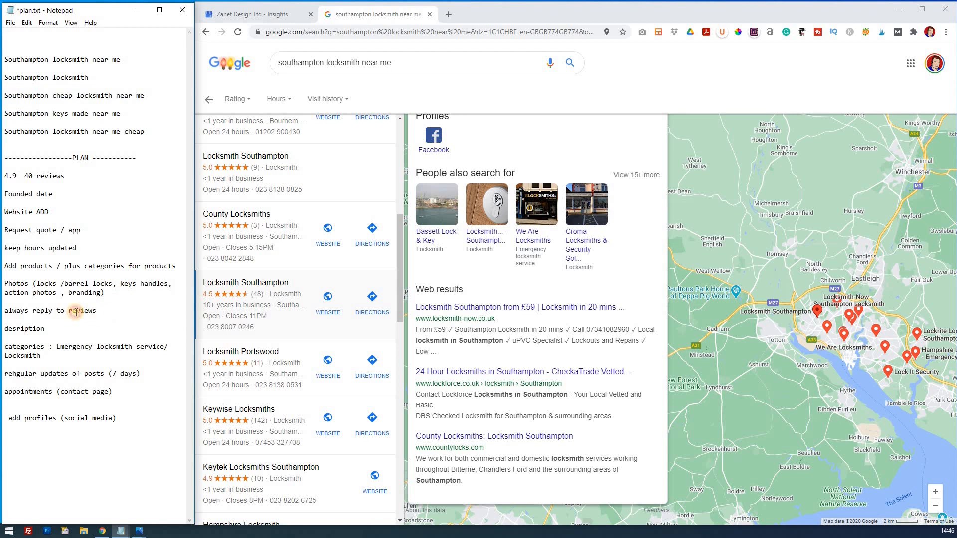
mouse_move(53, 330)
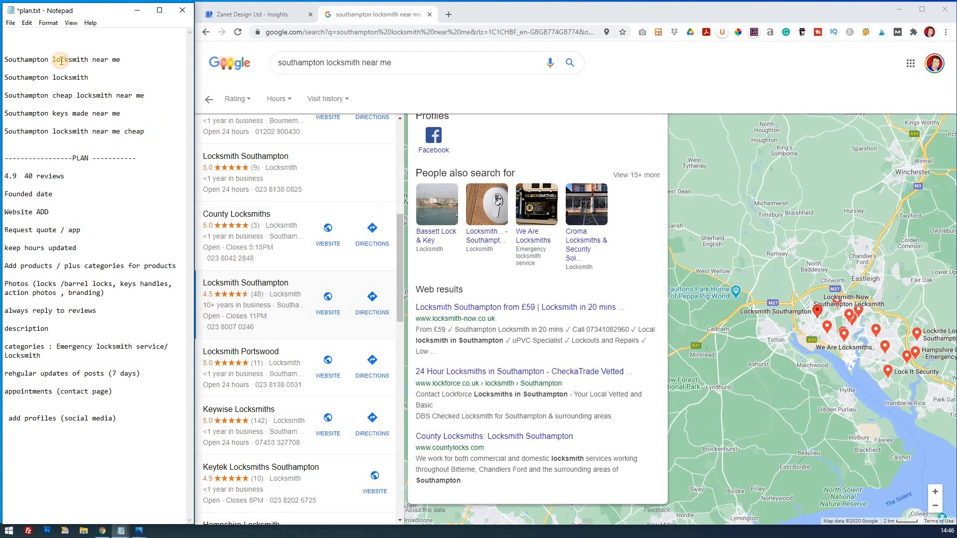
mouse_move(113, 311)
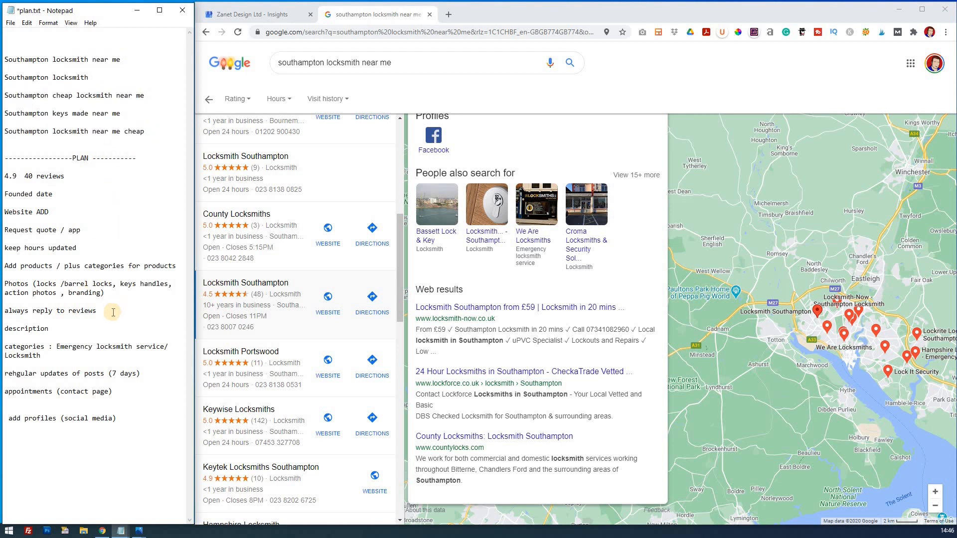
mouse_move(40, 346)
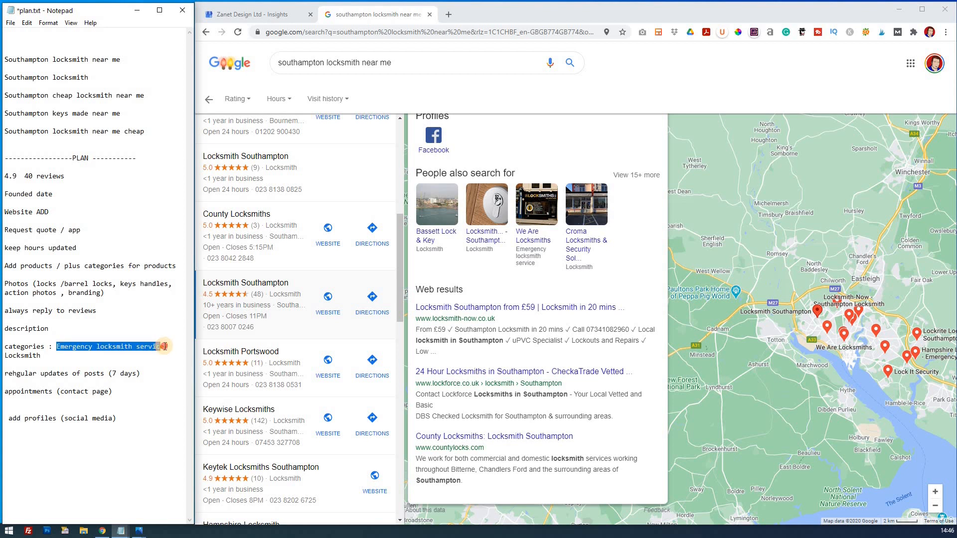
click(87, 347)
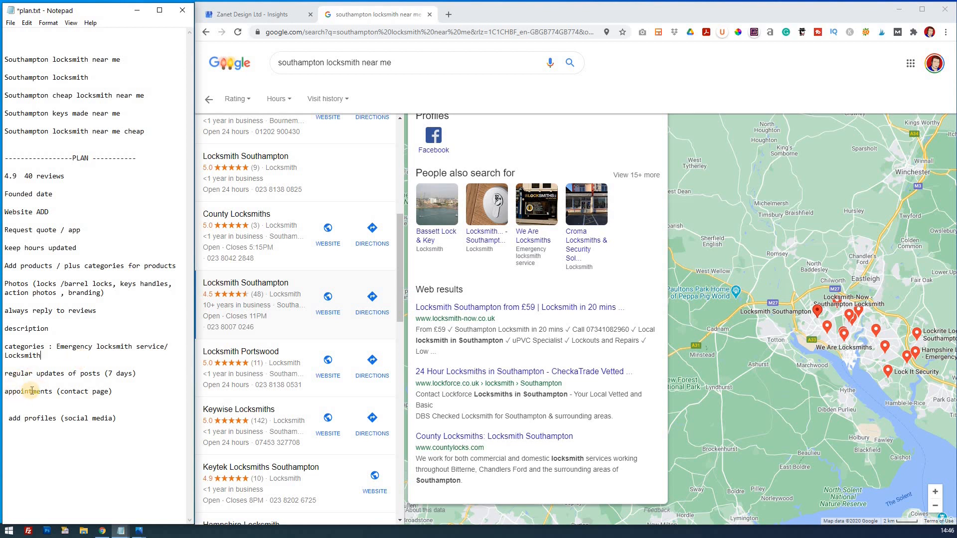
double_click(84, 390)
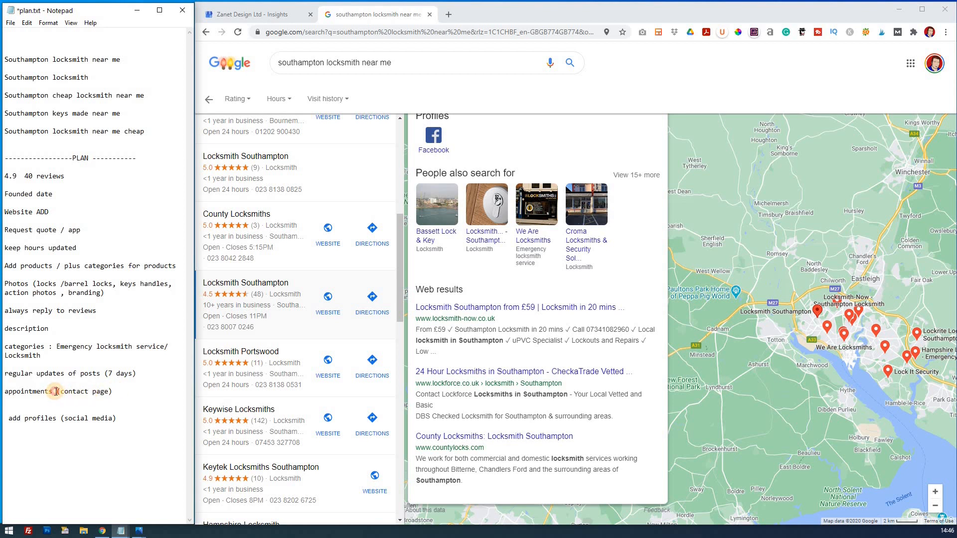
mouse_move(28, 410)
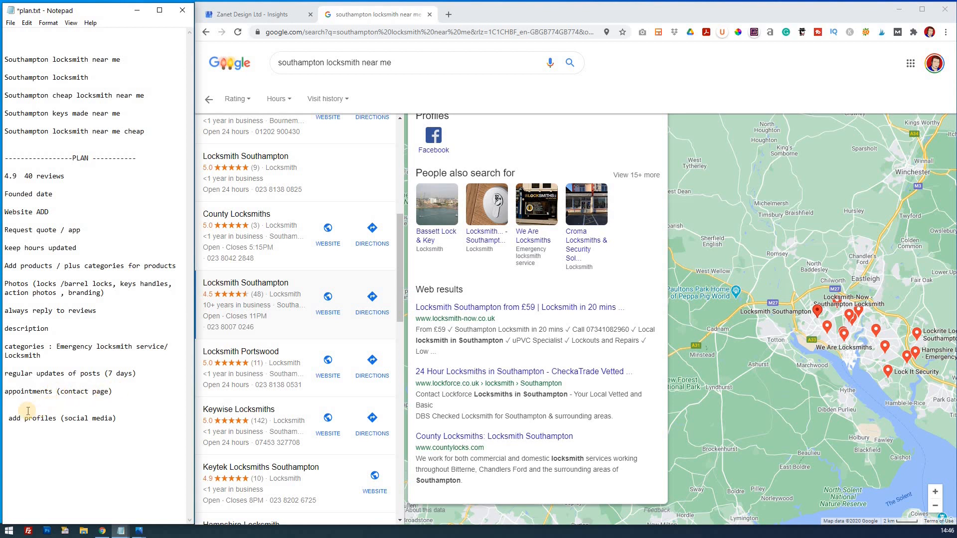
mouse_move(120, 419)
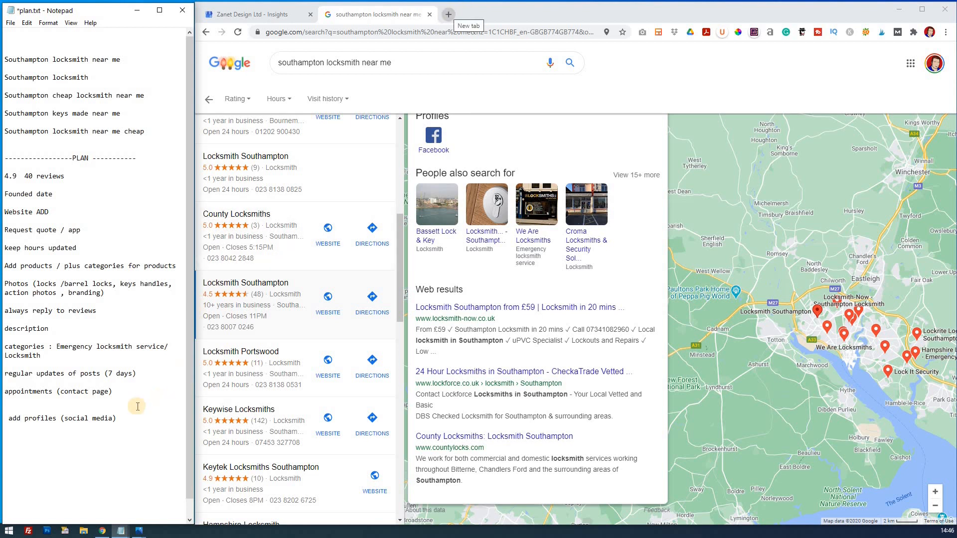
- Search 'zanet social media google my business' in a new tab, then return to the locksmith results
double_click(87, 418)
text(zanet social media)
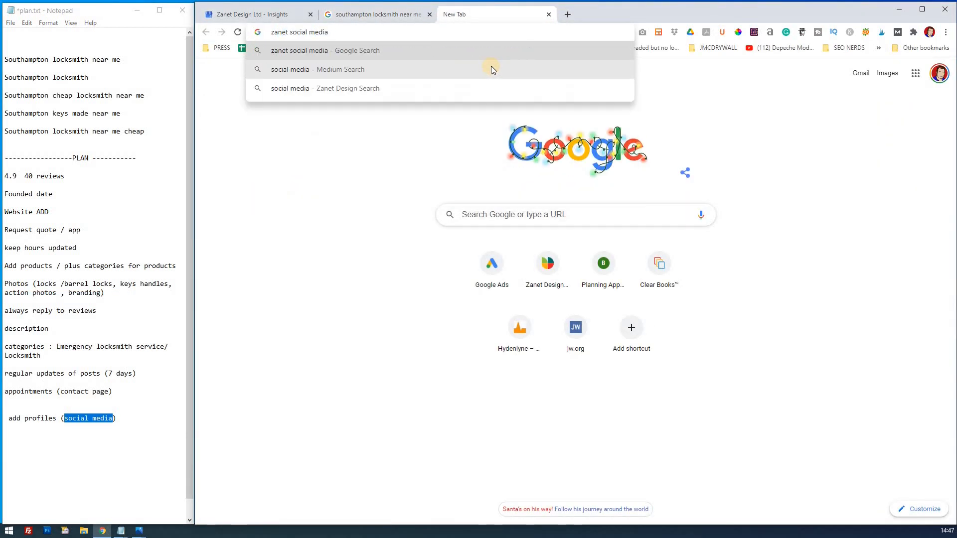
text(g)
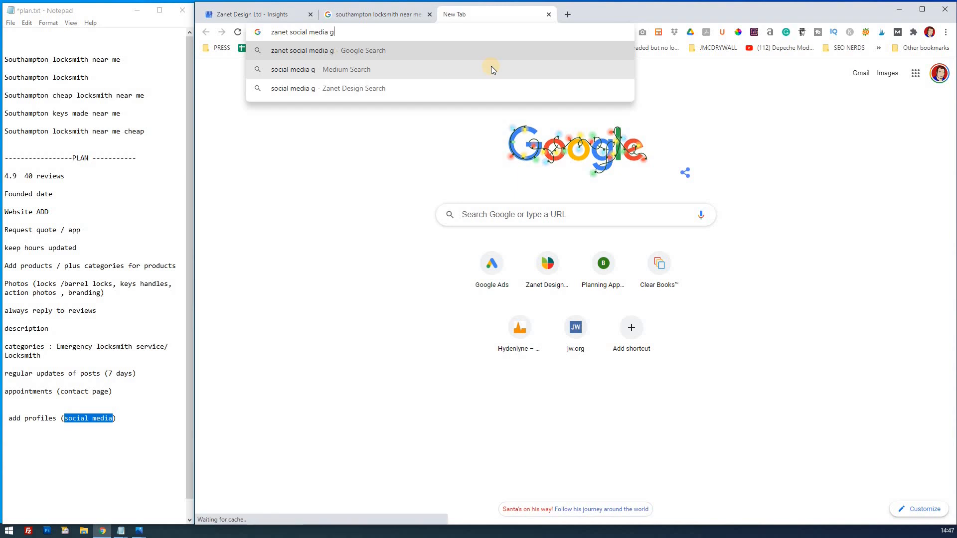
text(oogle my business)
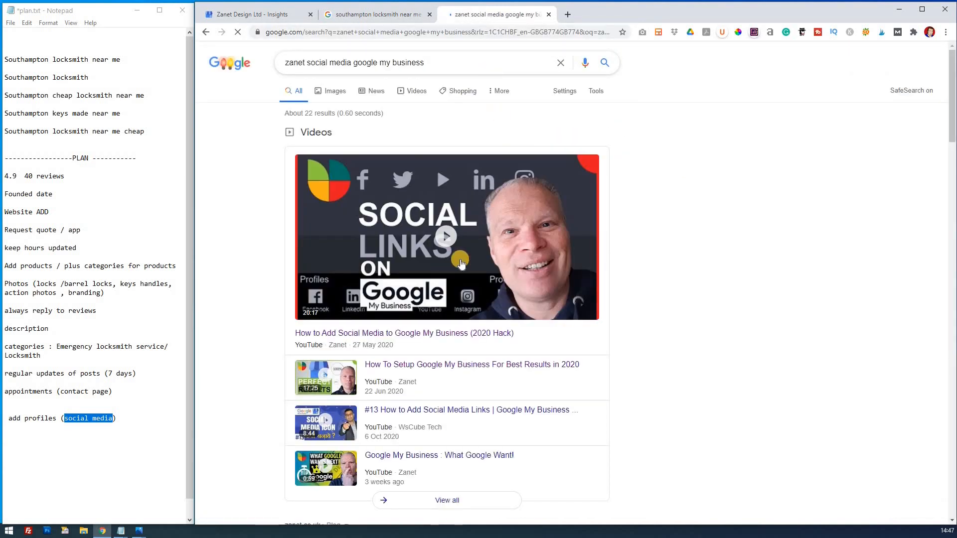
mouse_move(431, 237)
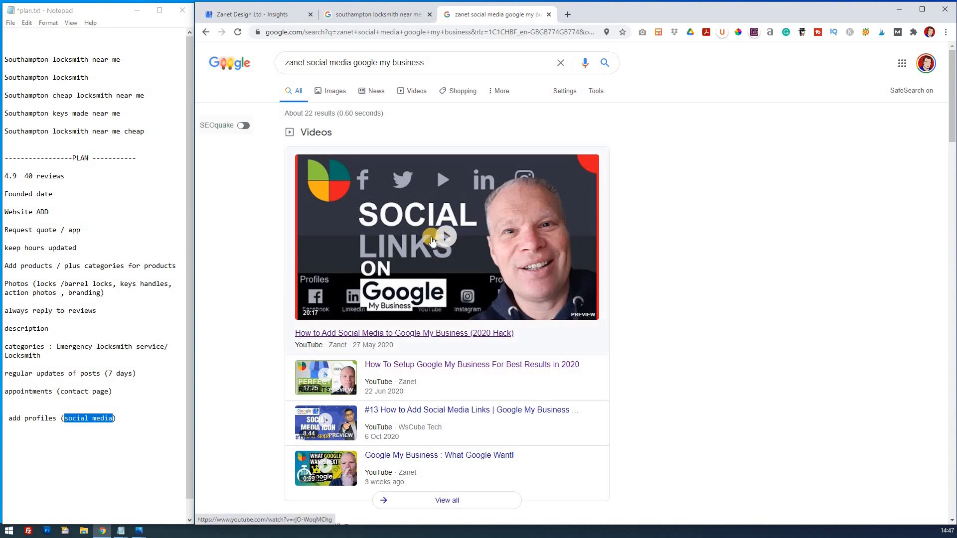
mouse_move(447, 238)
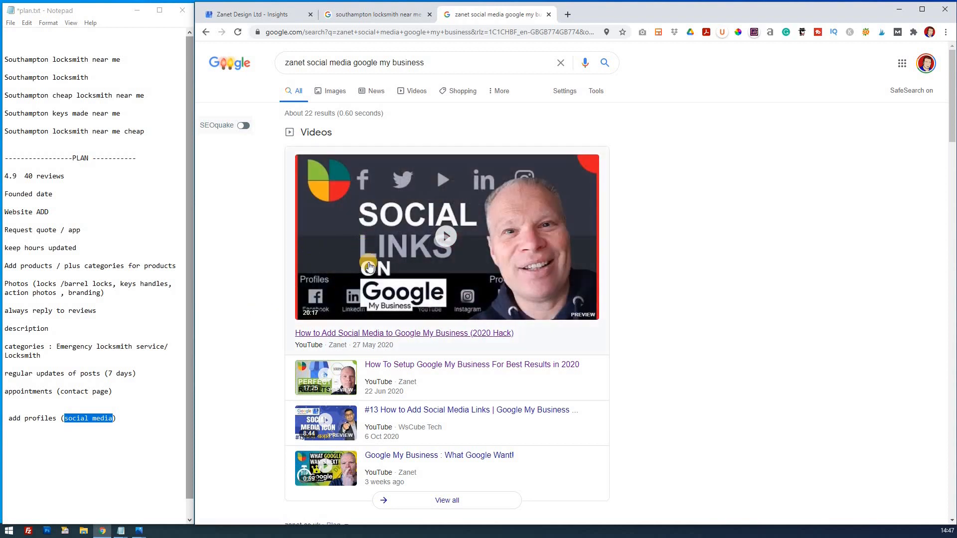
mouse_move(226, 138)
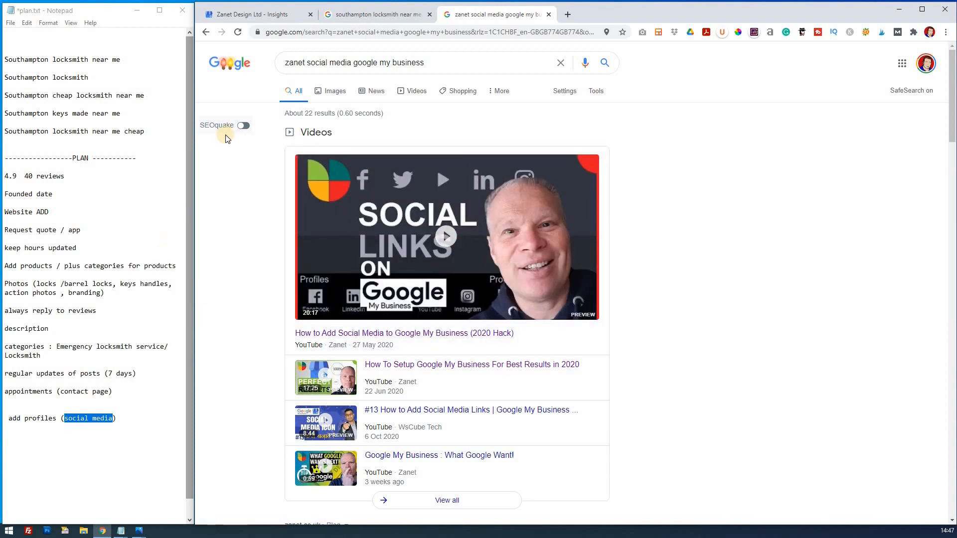
mouse_move(335, 127)
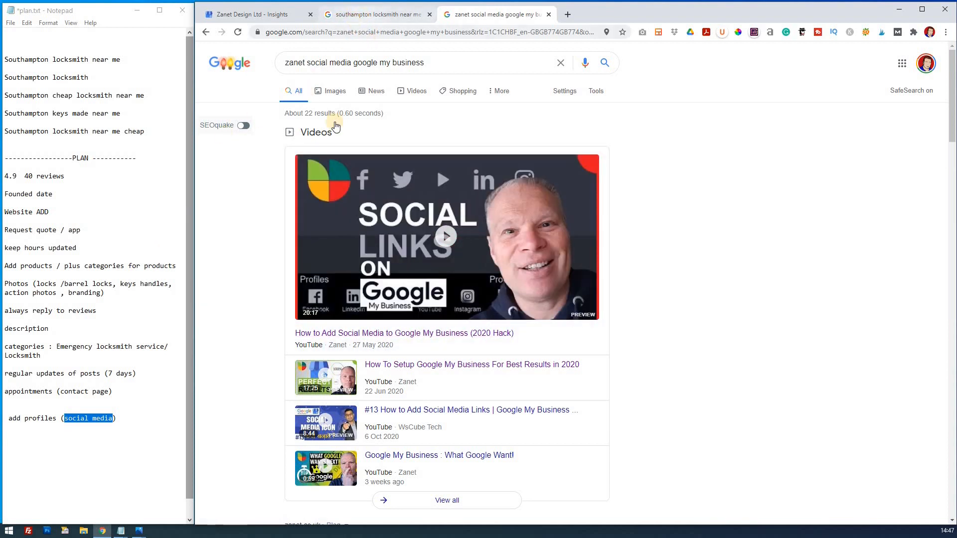
click(373, 14)
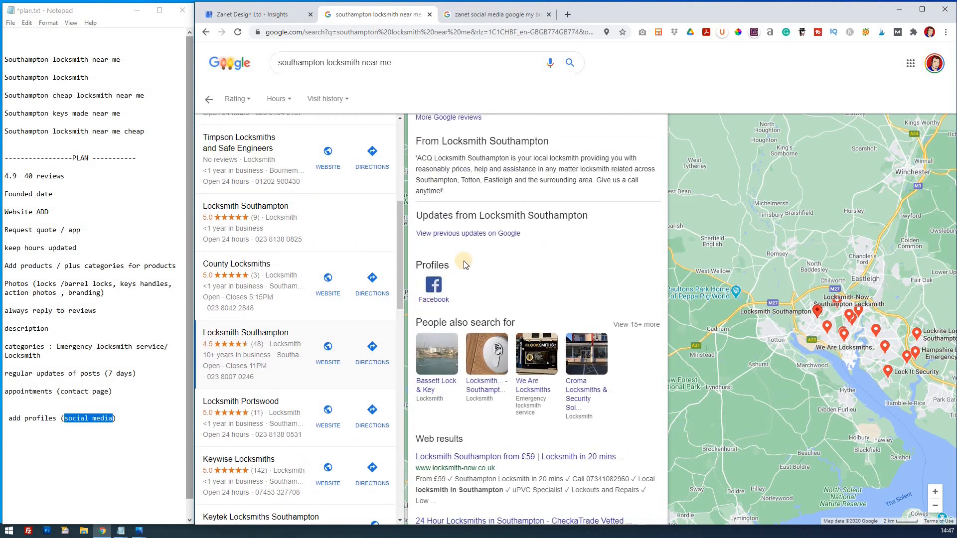
mouse_move(141, 416)
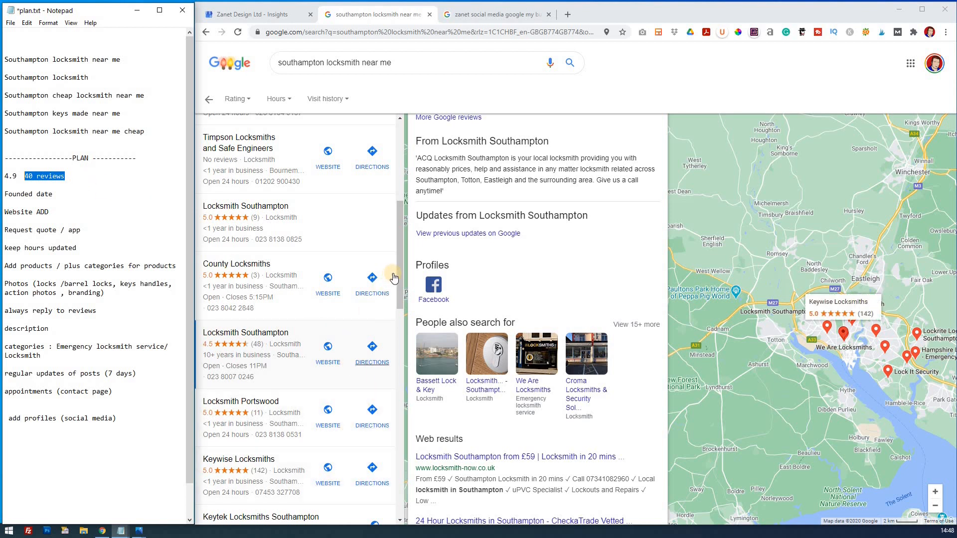
scroll(up, 3)
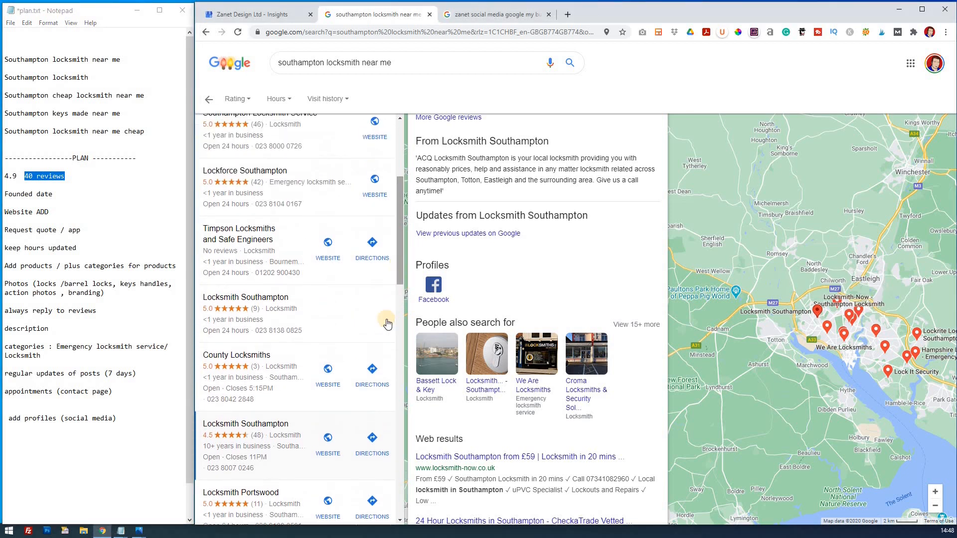